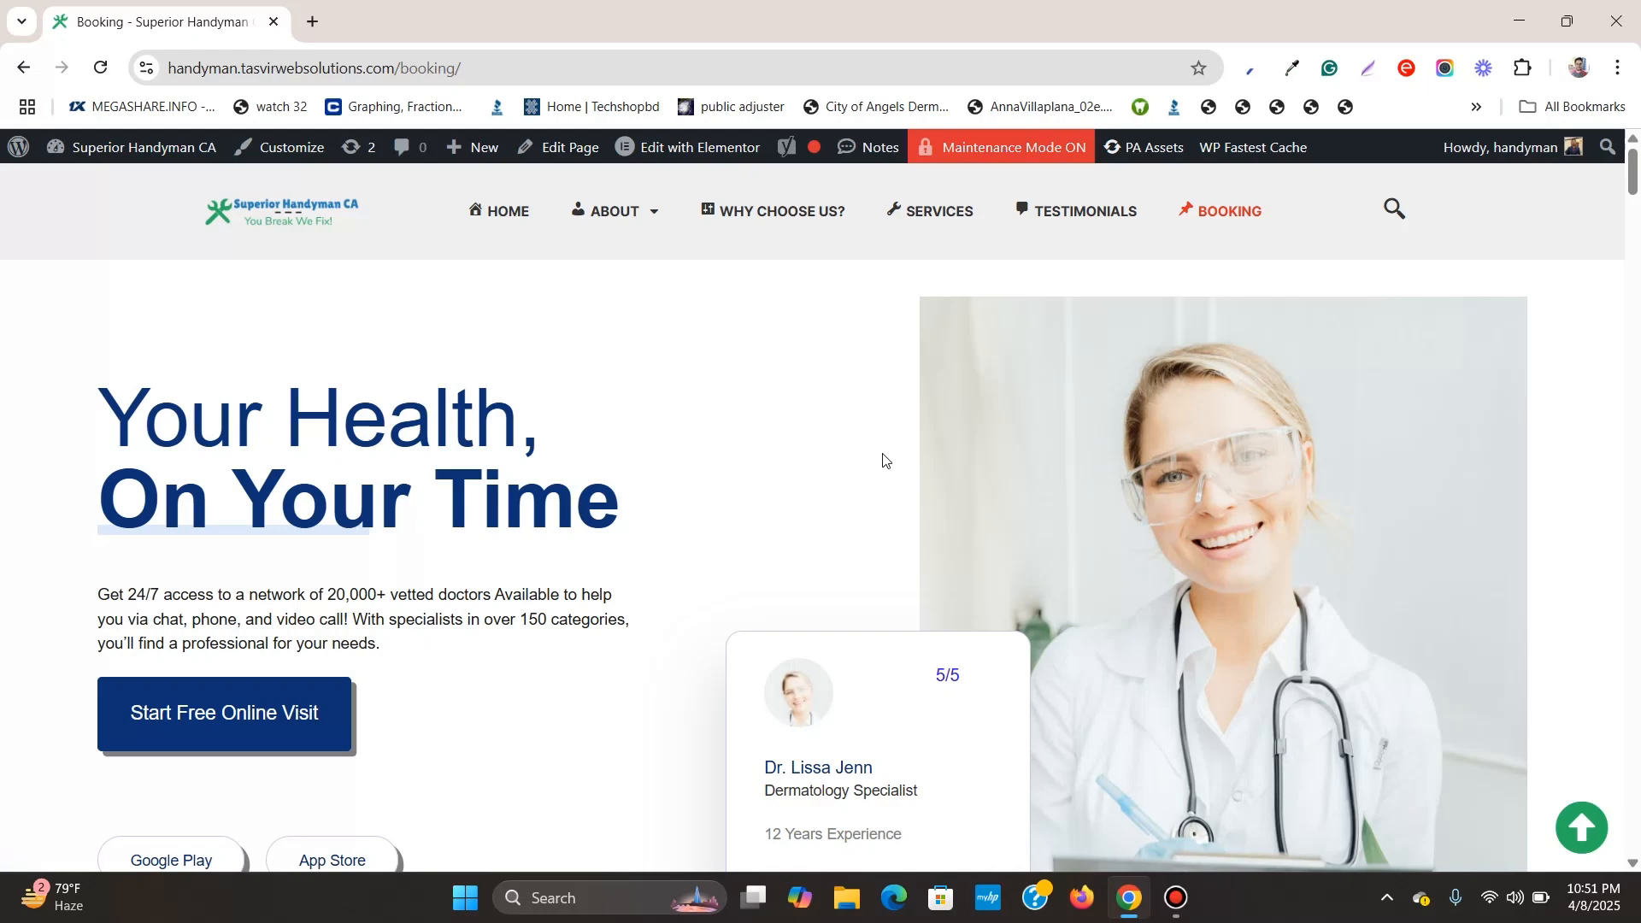
mouse_move(1232, 239)
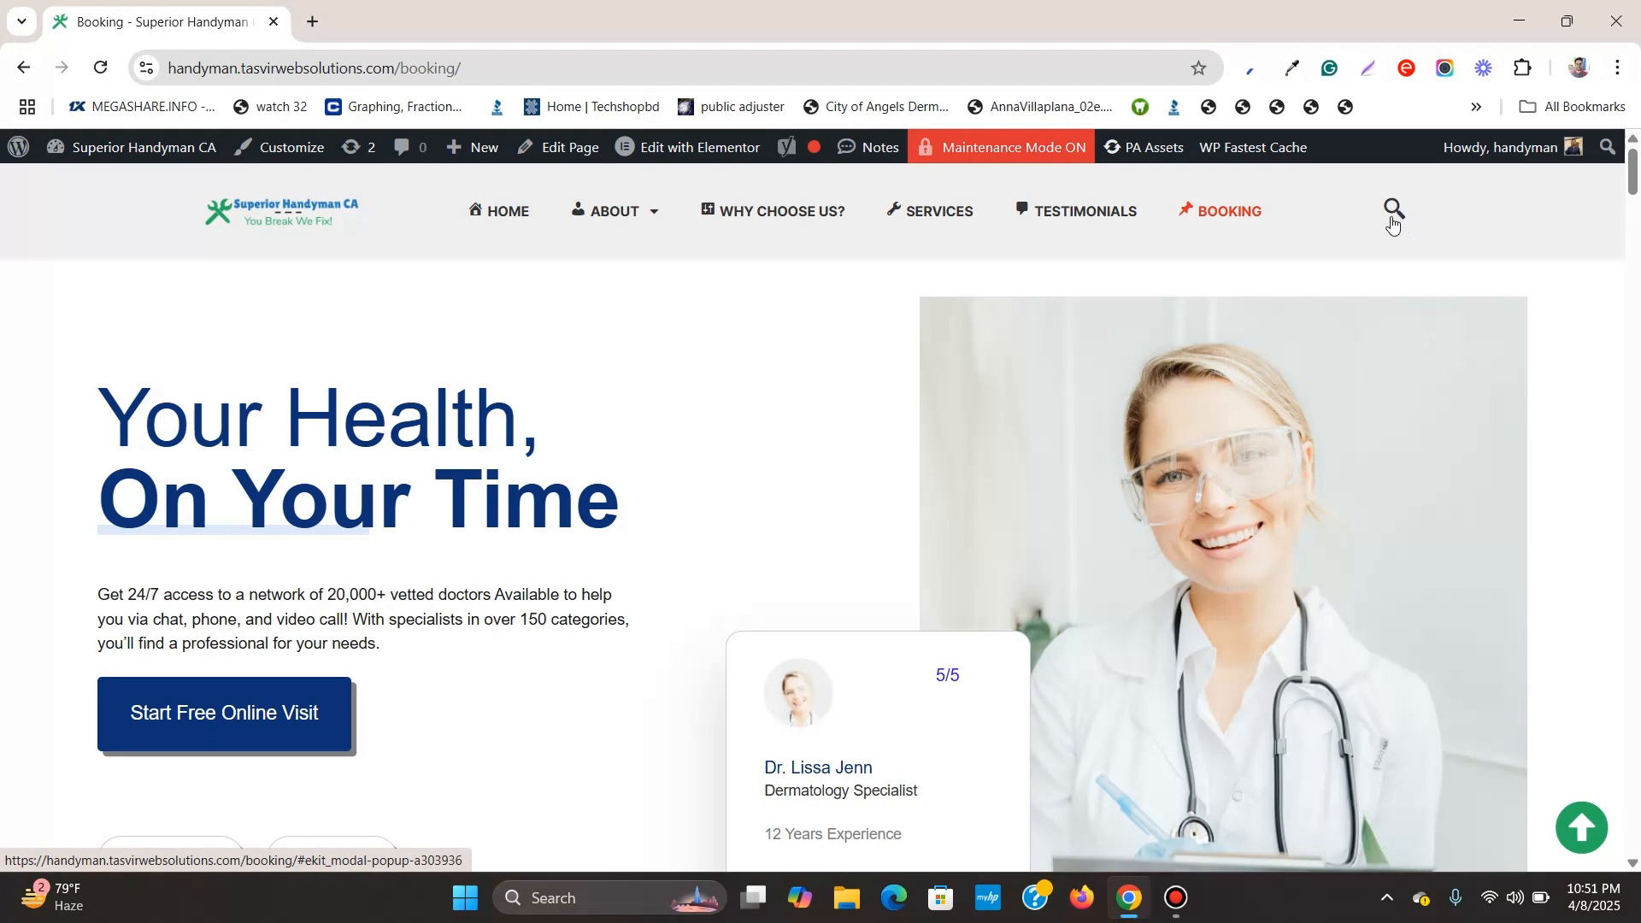
mouse_move(1395, 220)
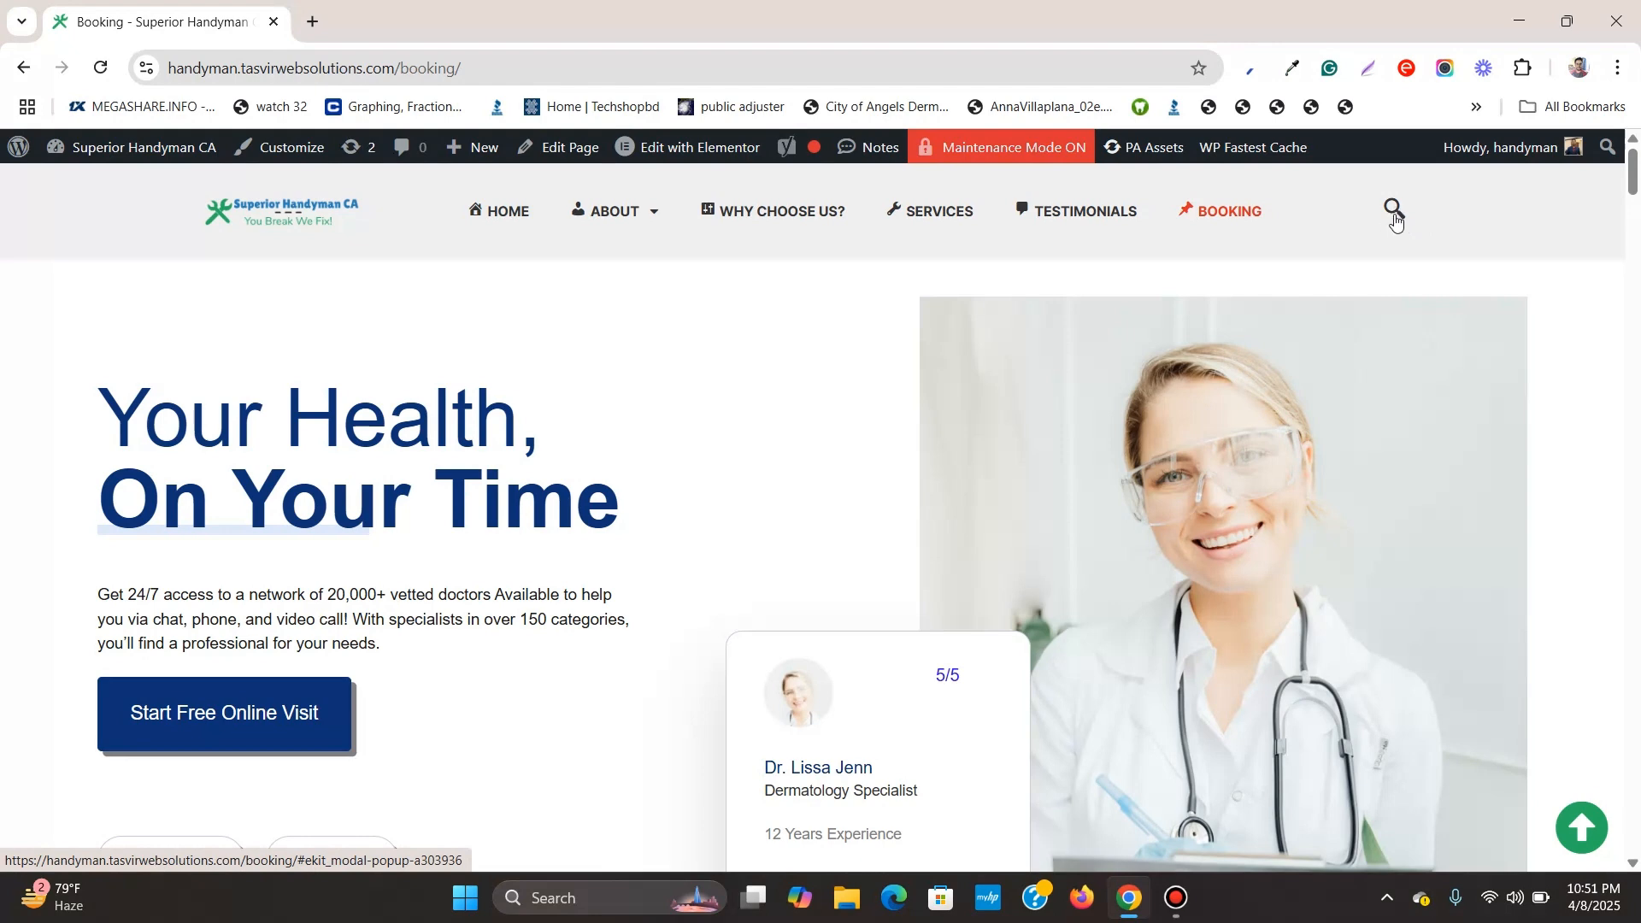
- Open and close the header search popup, then open the admin Dashboard in a new tab
click(1392, 209)
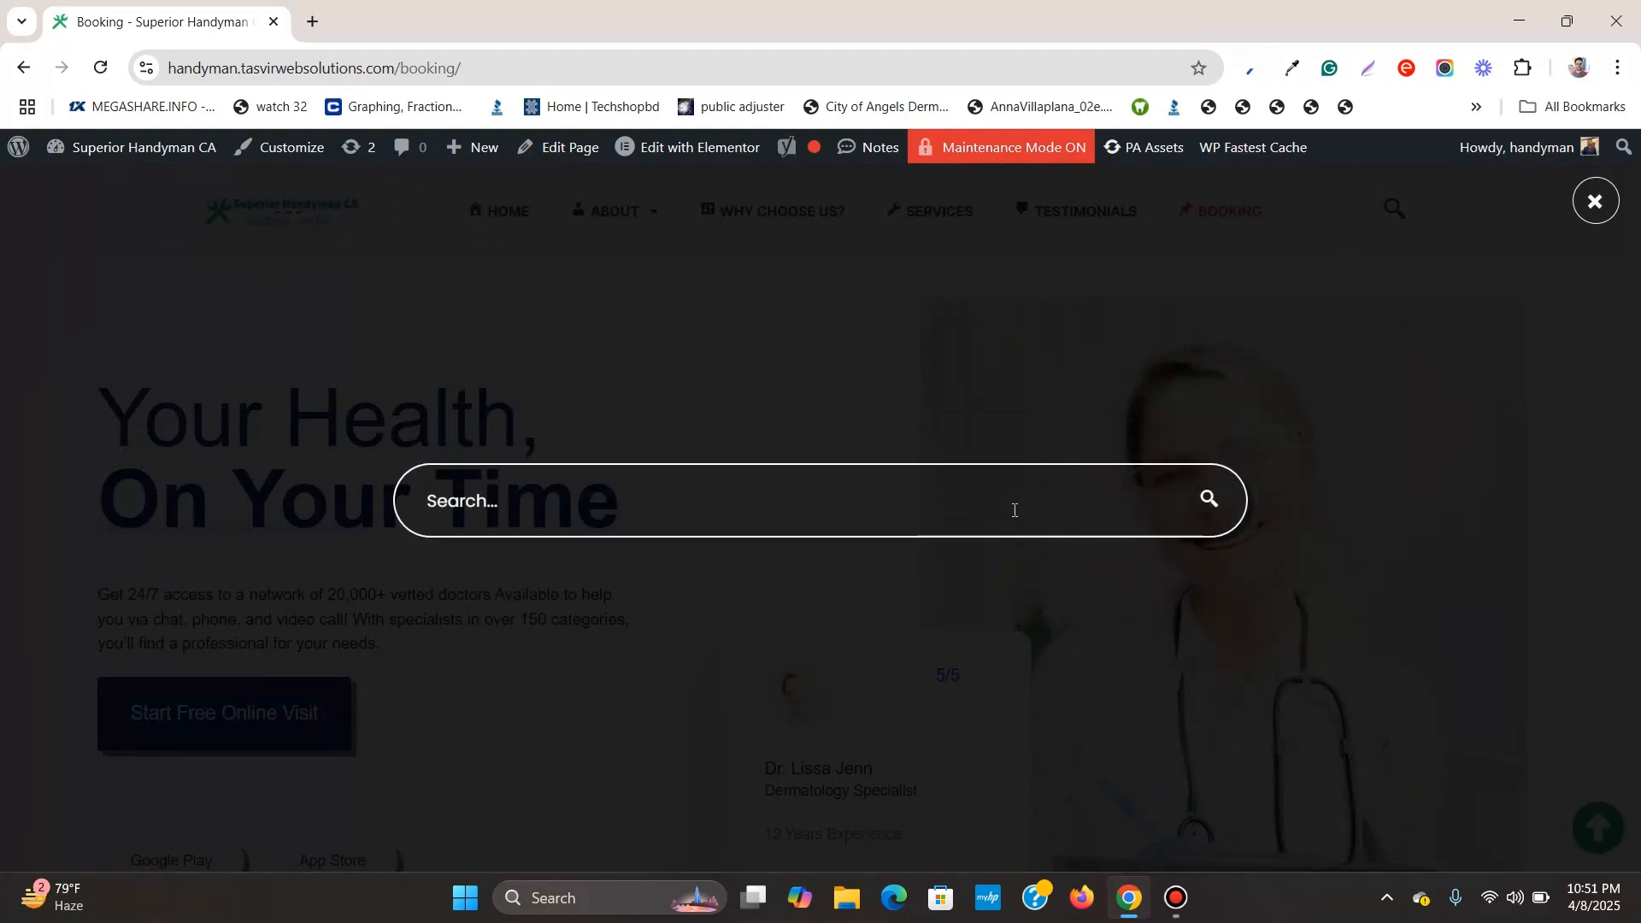
click(1594, 199)
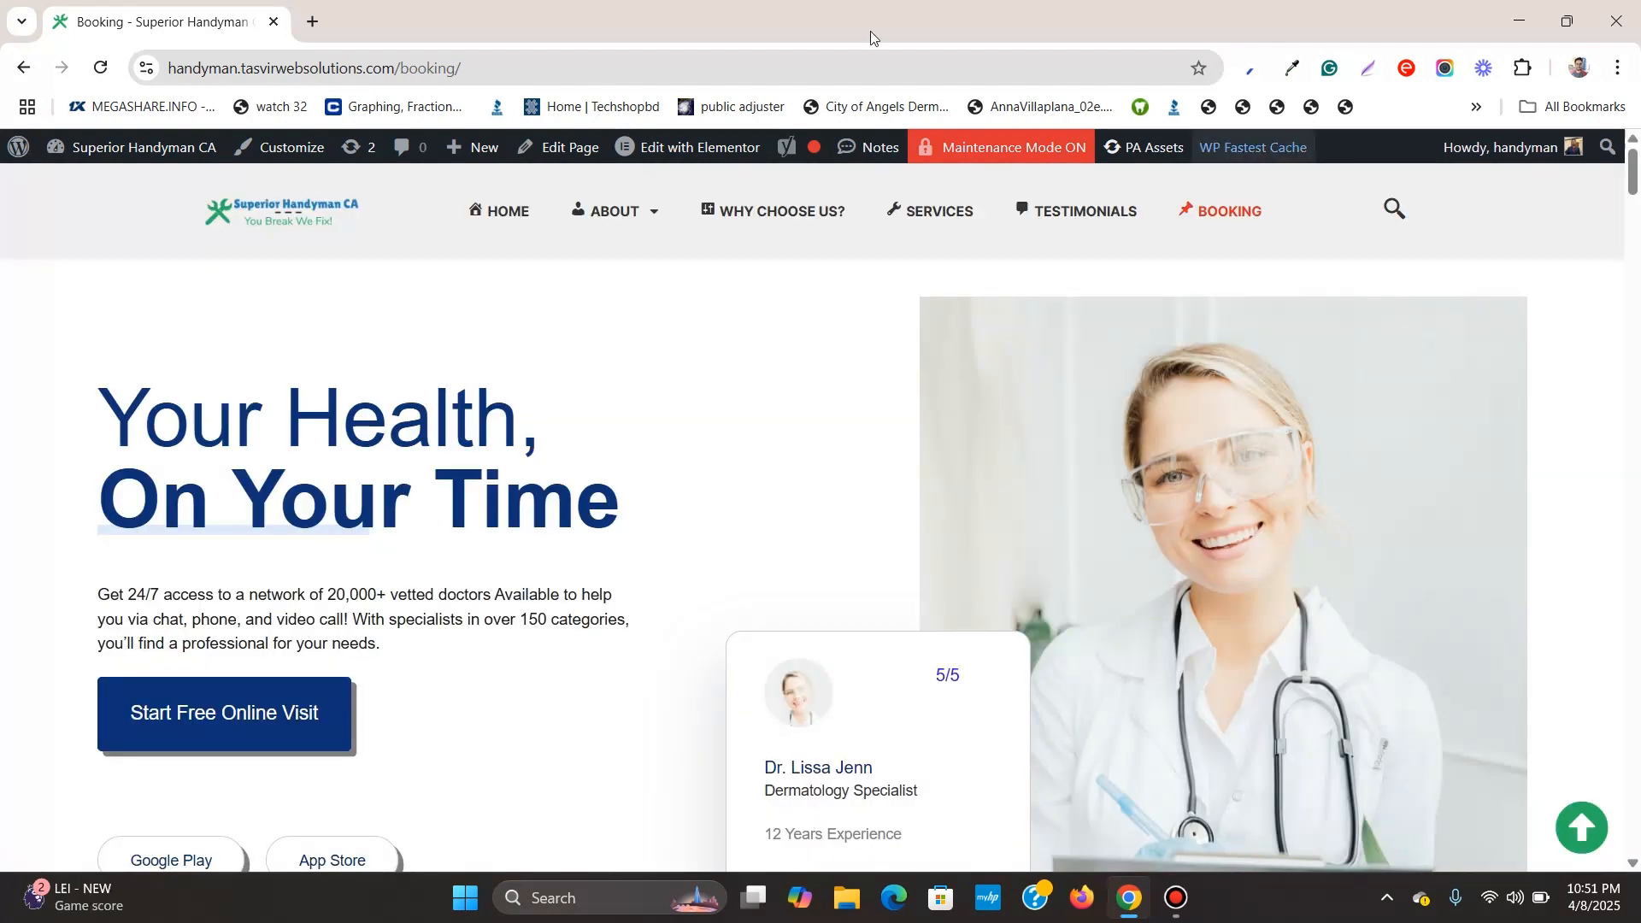
right_click(146, 147)
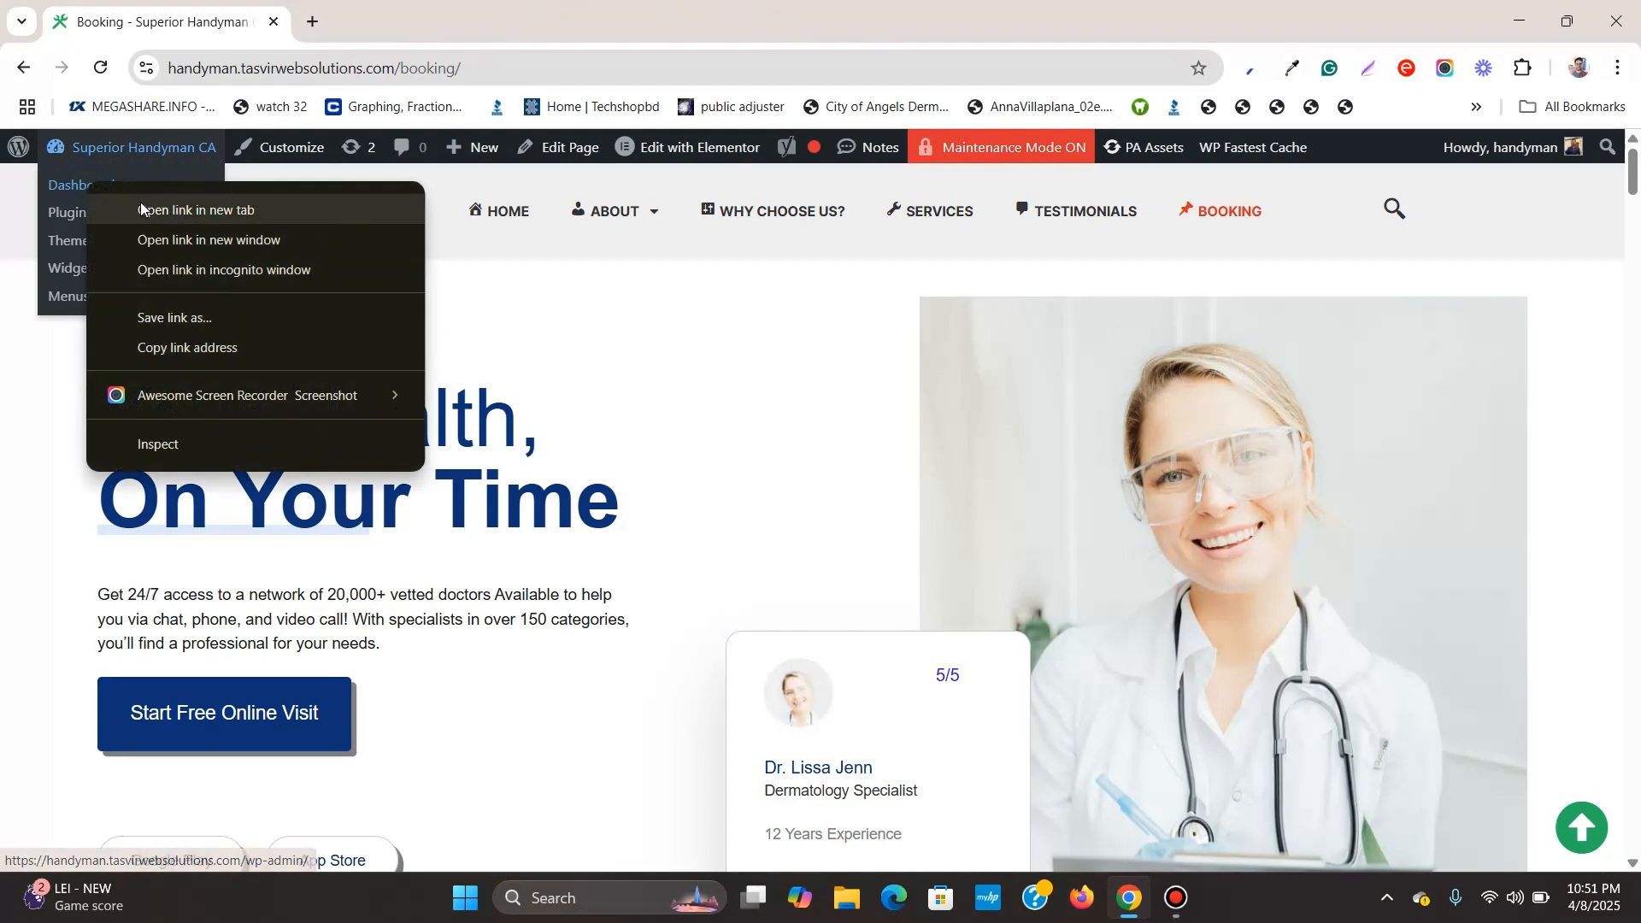
click(213, 209)
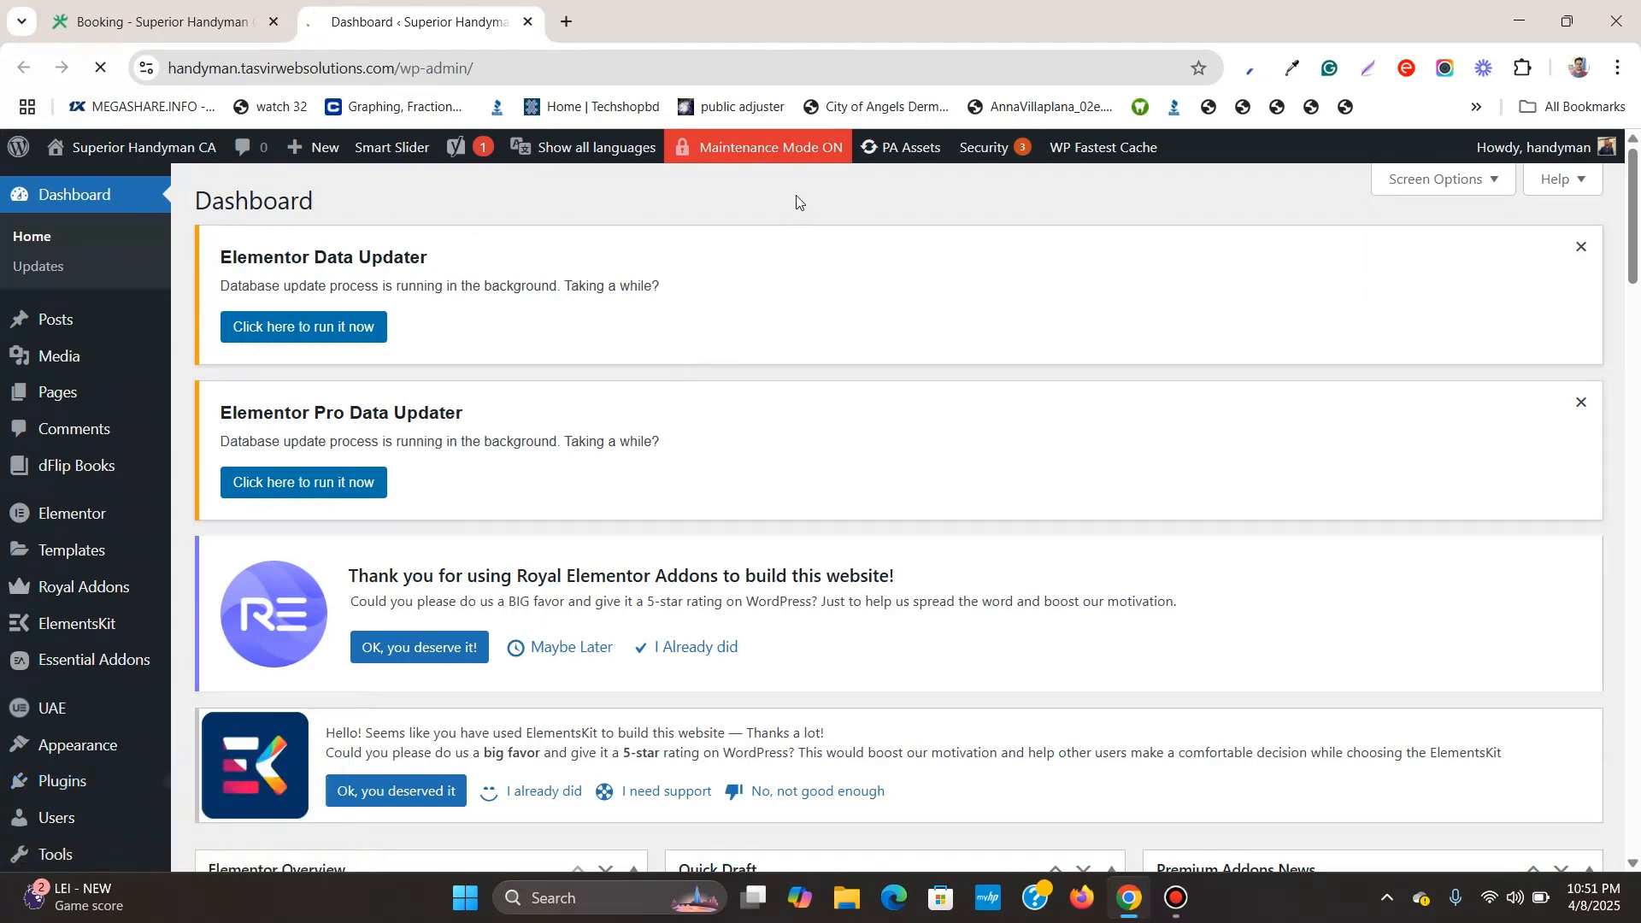
- Search Add Plugins for 'ele' and confirm ElementsKit Elementor Addons is marked Active
click(65, 780)
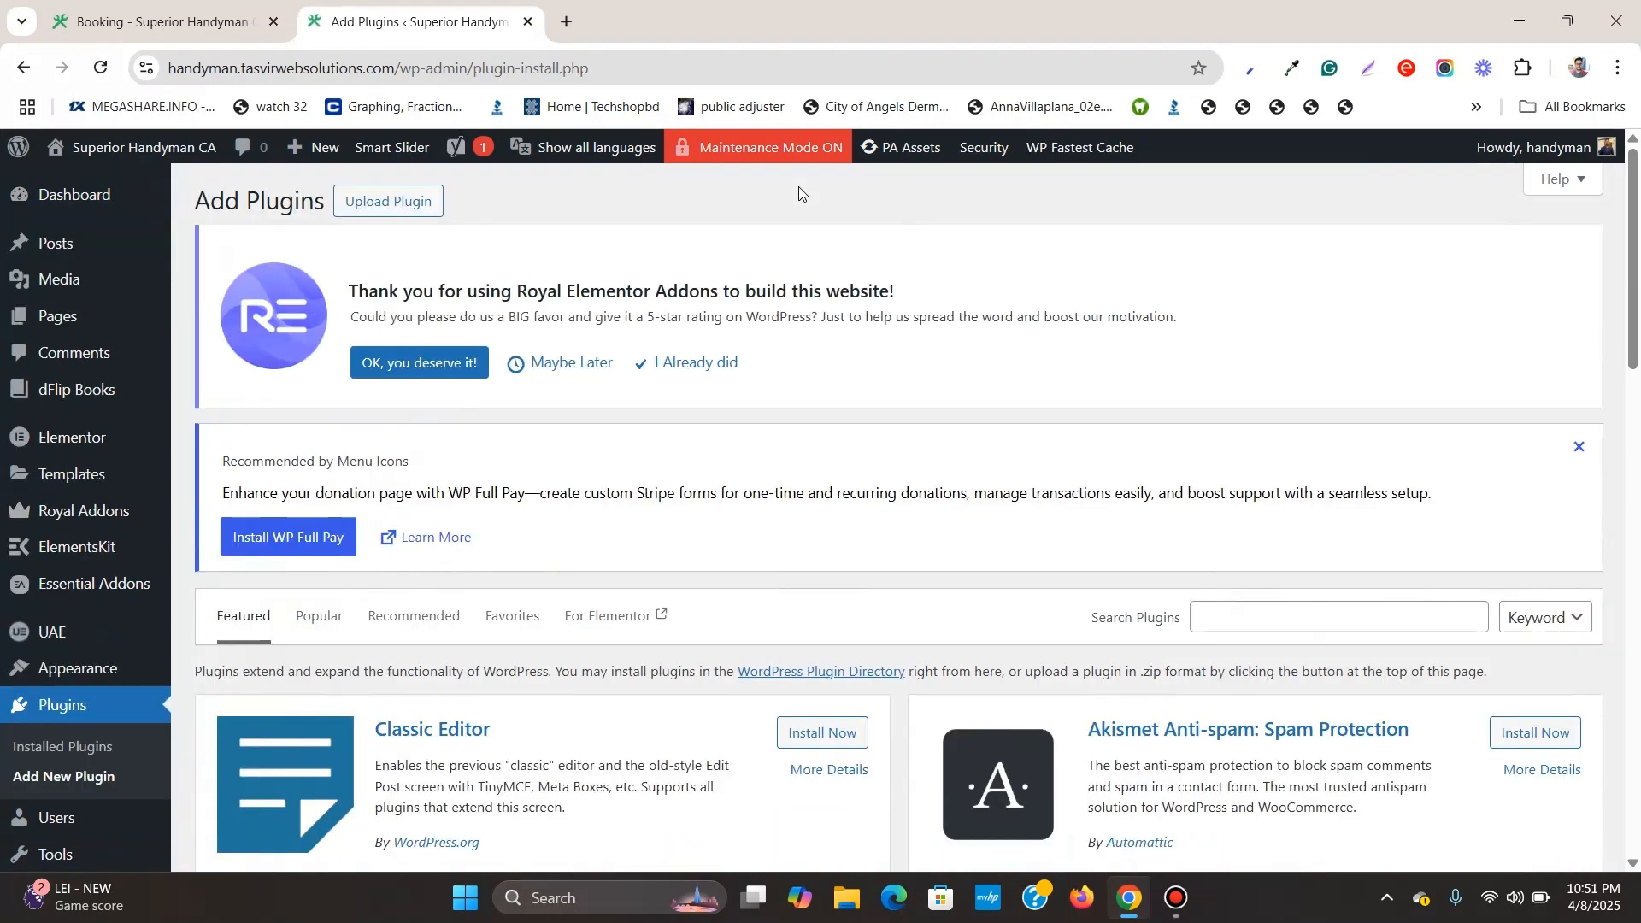
click(1337, 615)
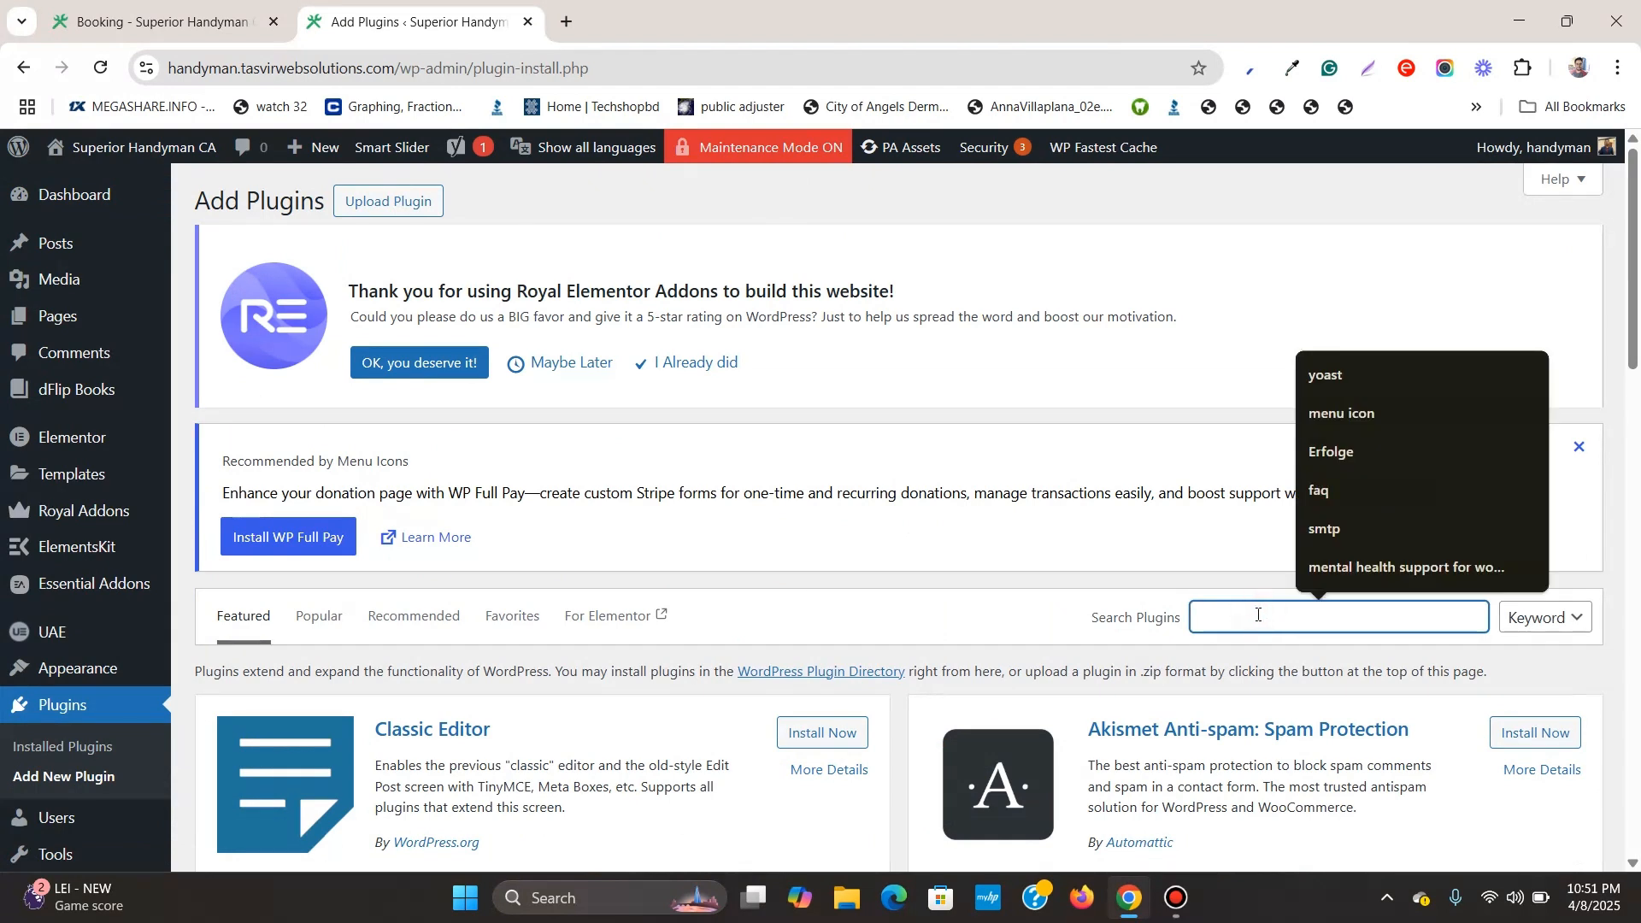
text(elementskit)
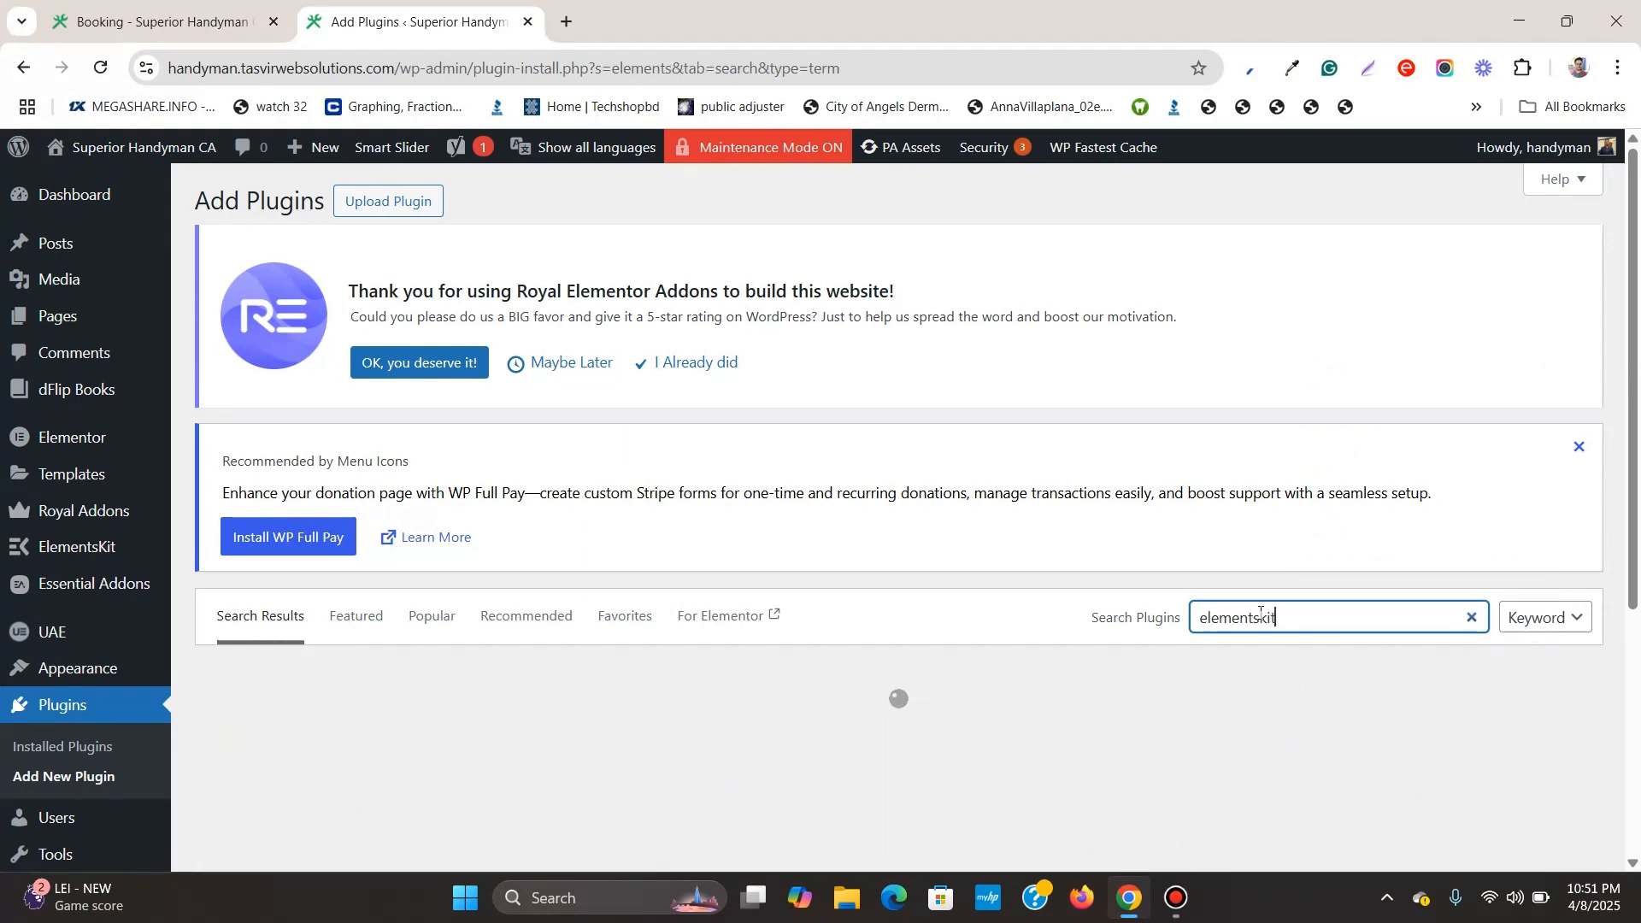
scroll(down, 3)
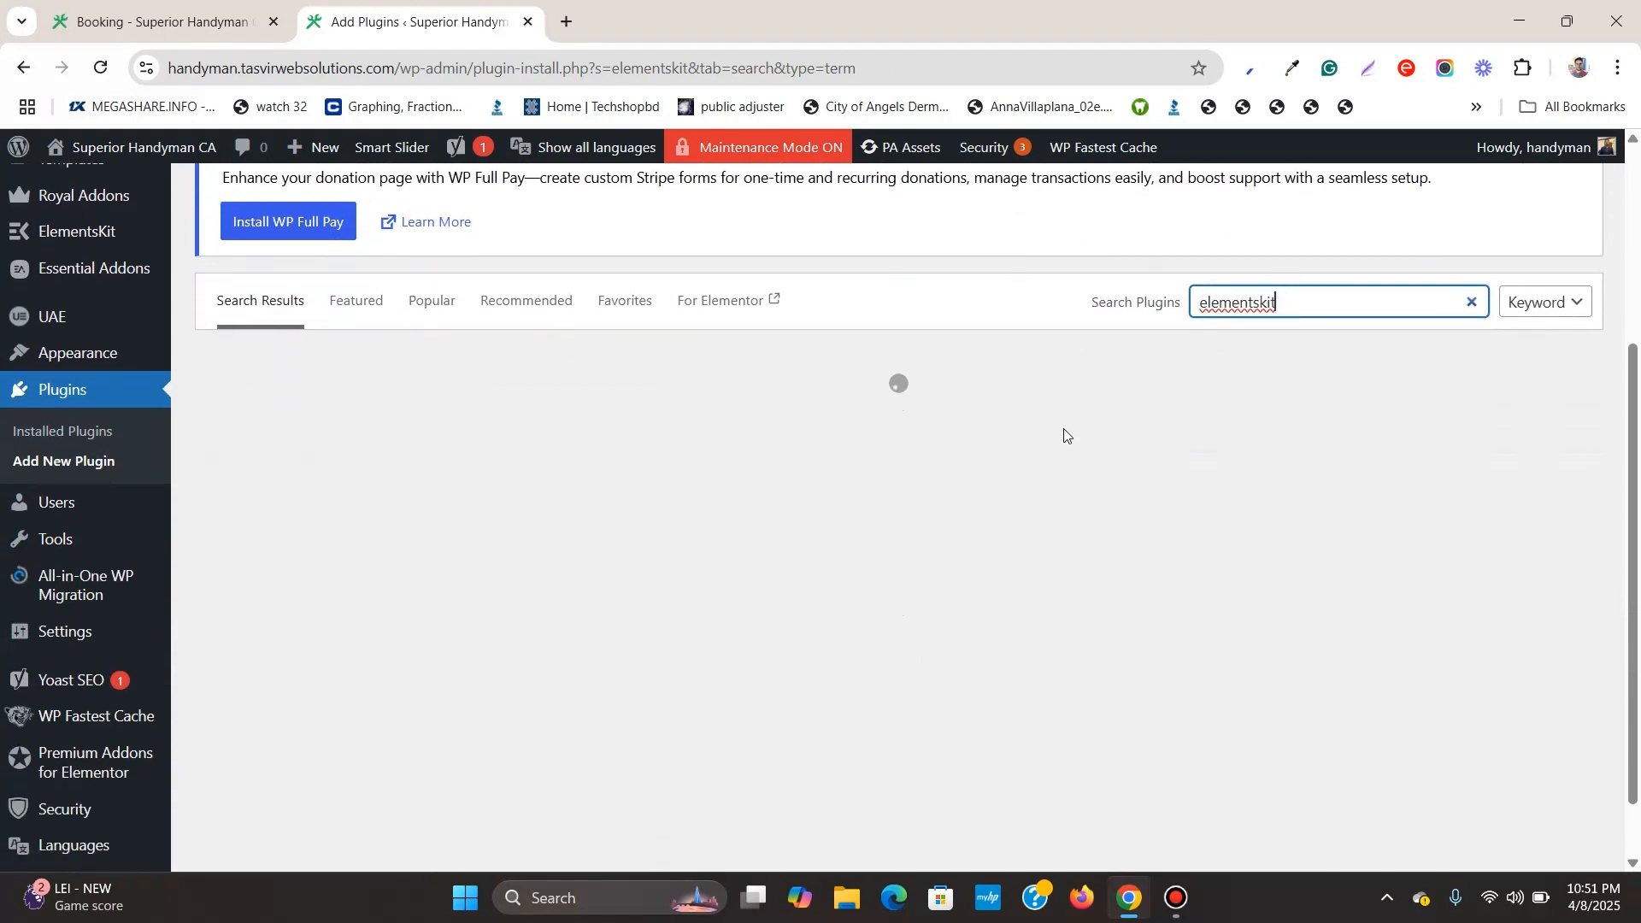
scroll(down, 3)
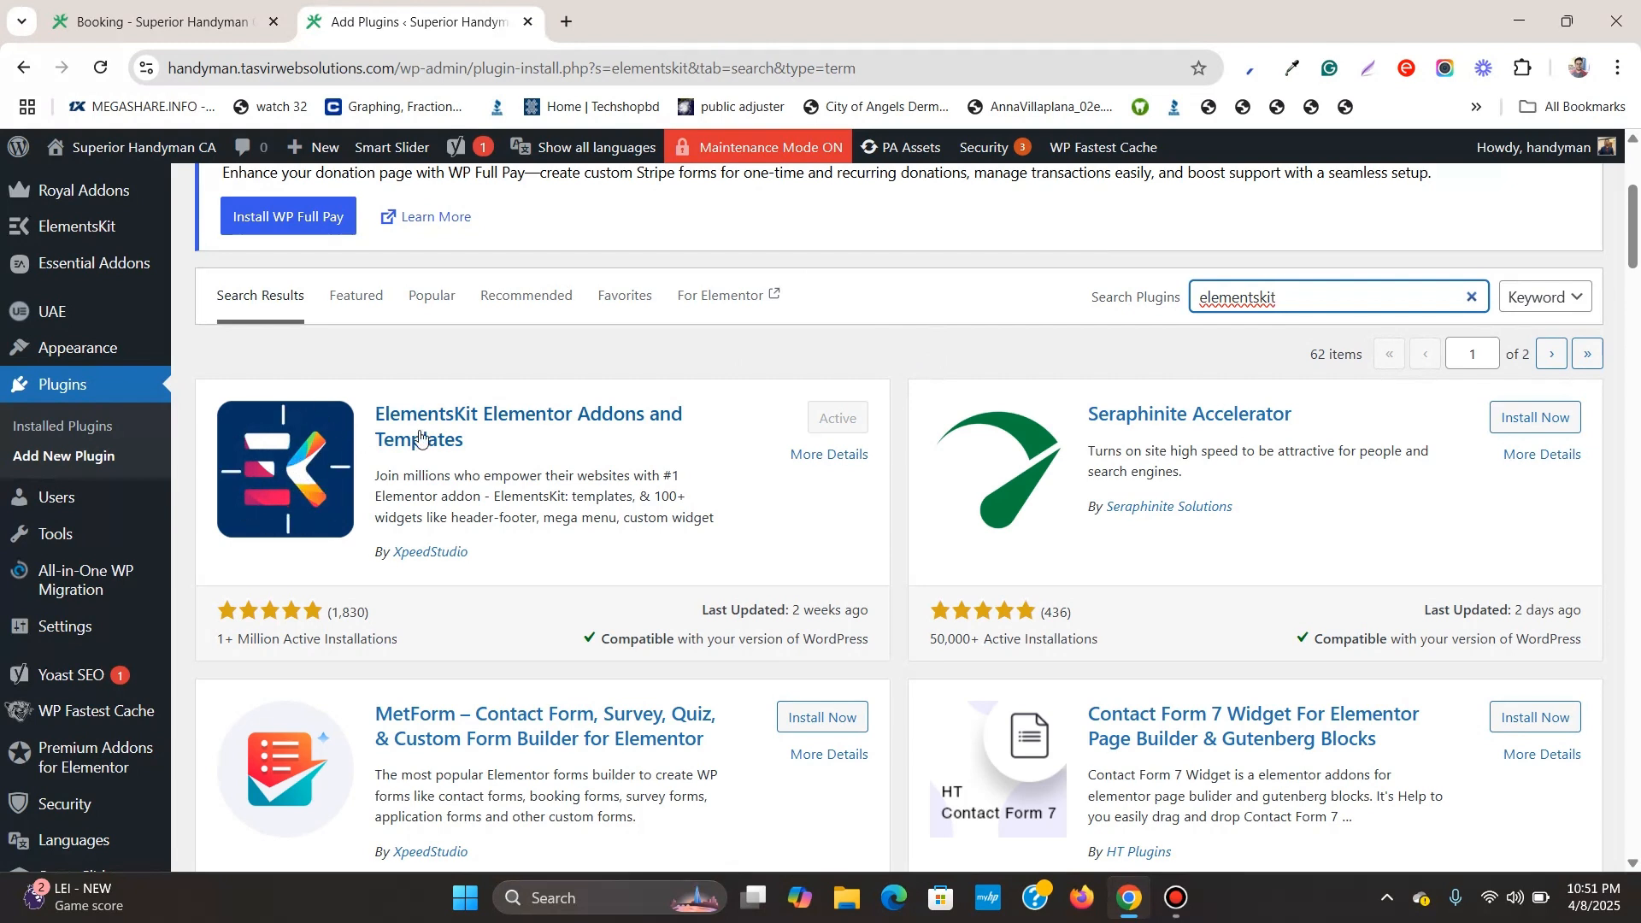
mouse_move(675, 420)
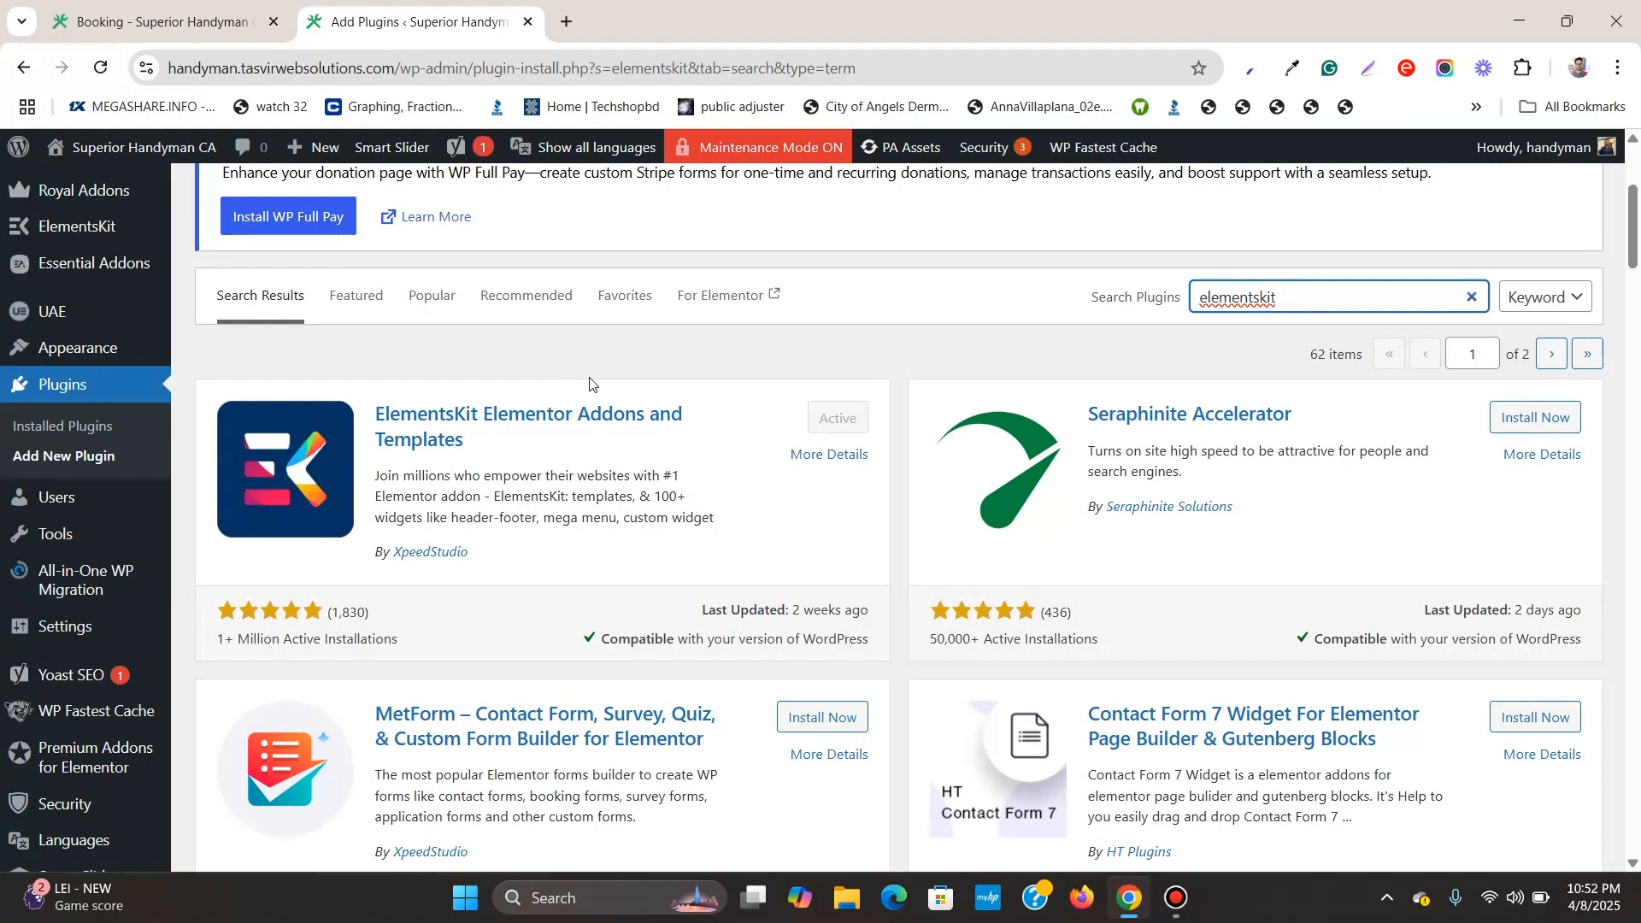
- Switch back to the Booking tab to review its logo-and-menu header
click(157, 20)
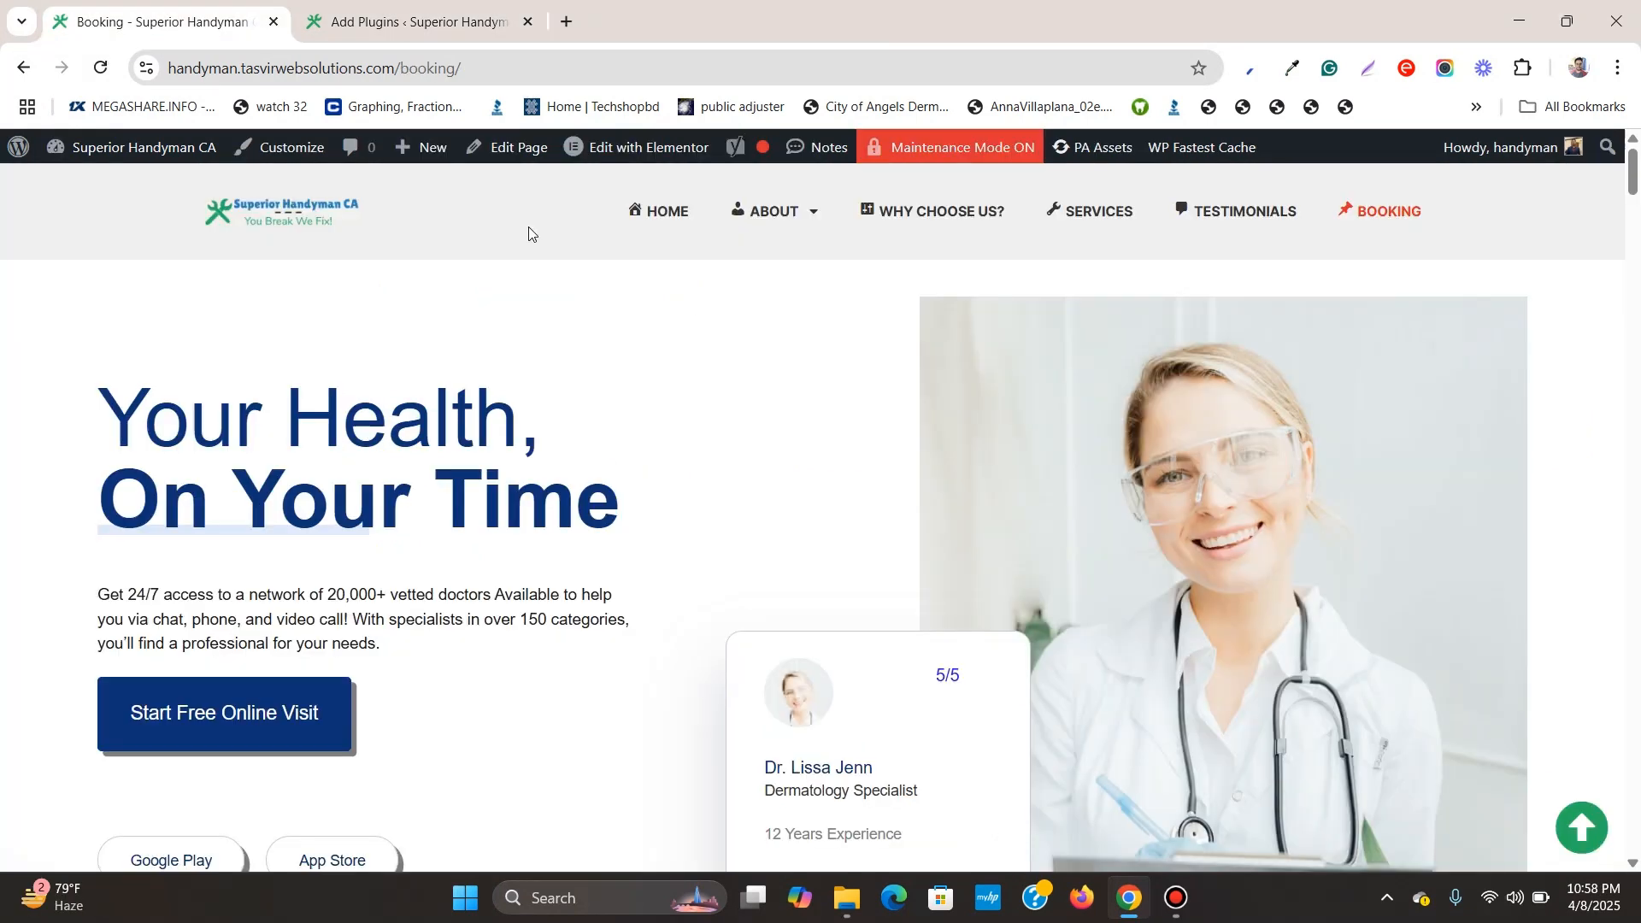
mouse_move(727, 236)
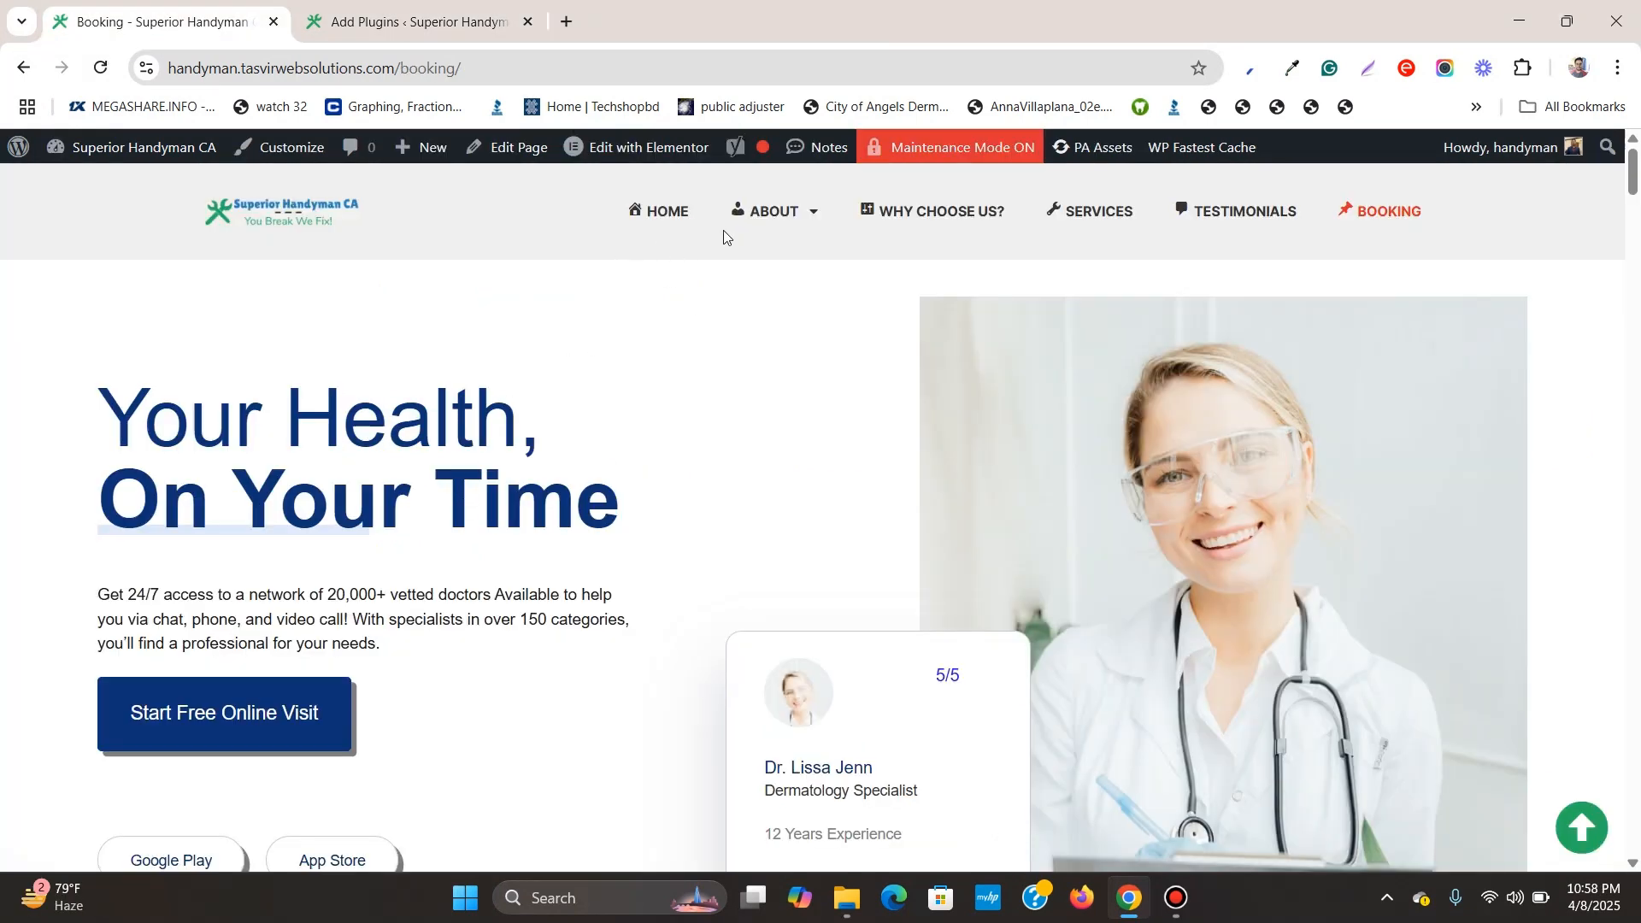
mouse_move(1245, 210)
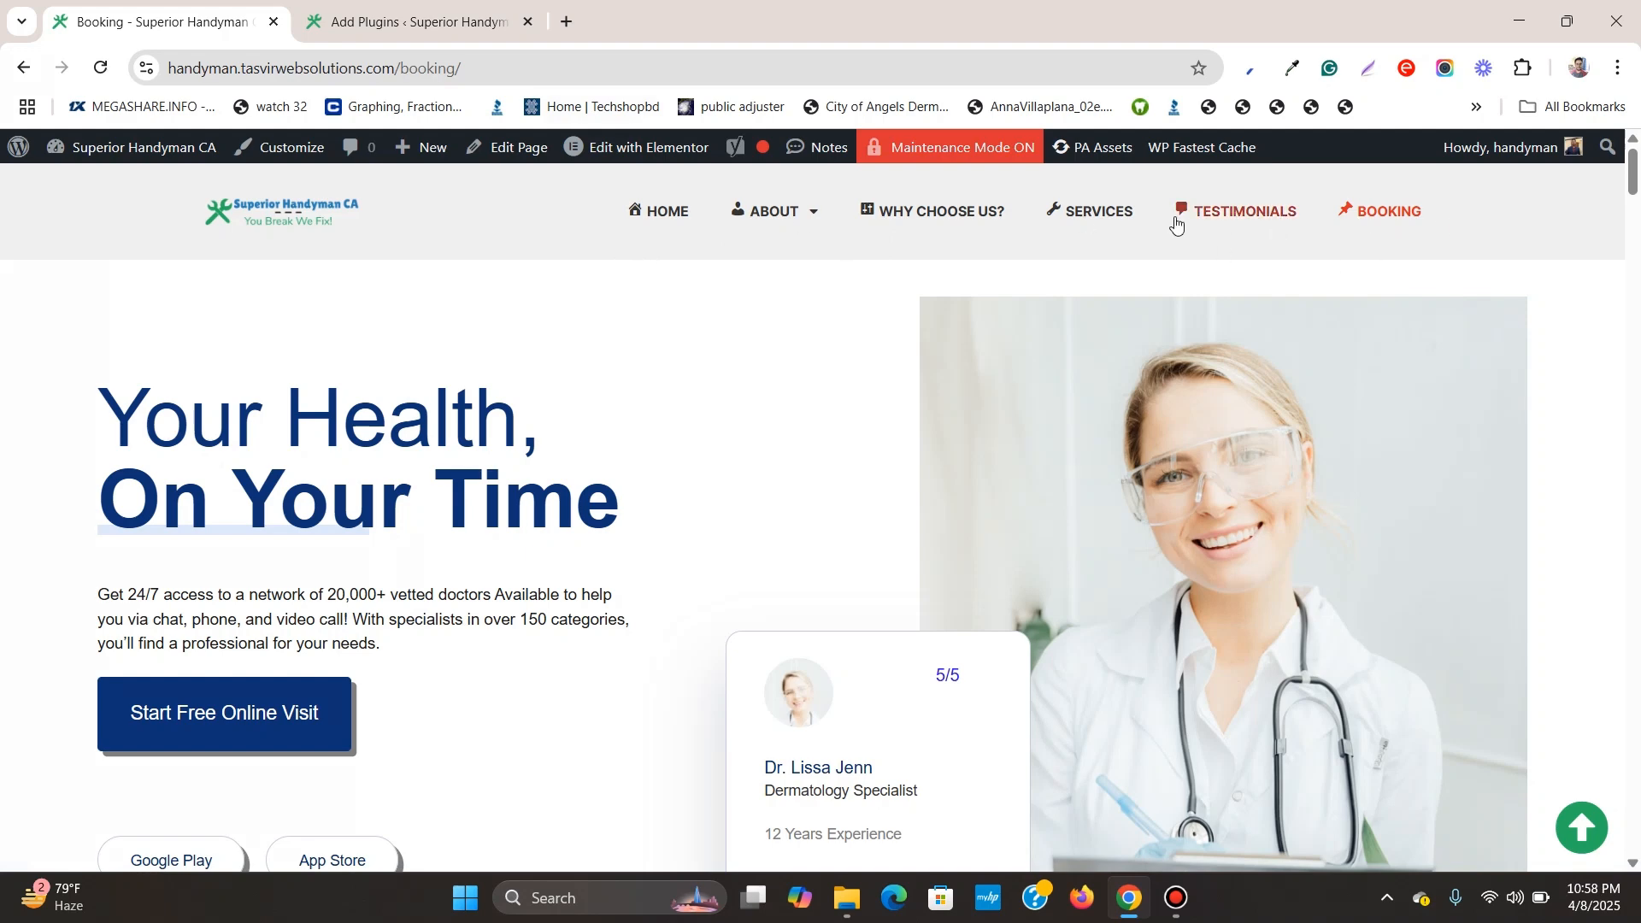
mouse_move(663, 267)
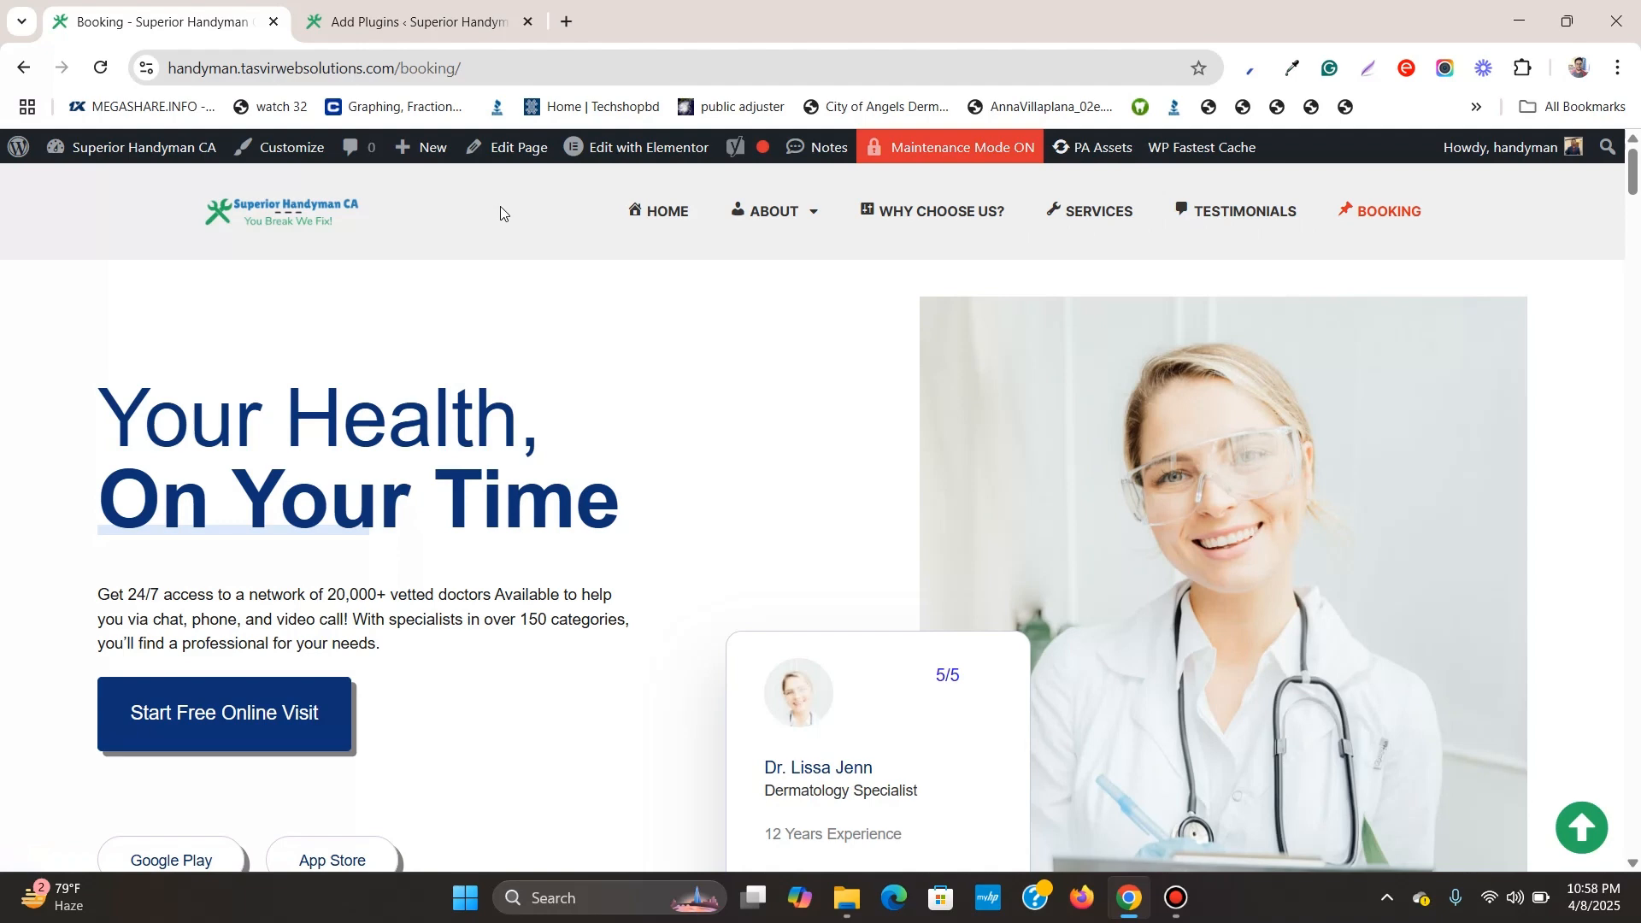
mouse_move(199, 258)
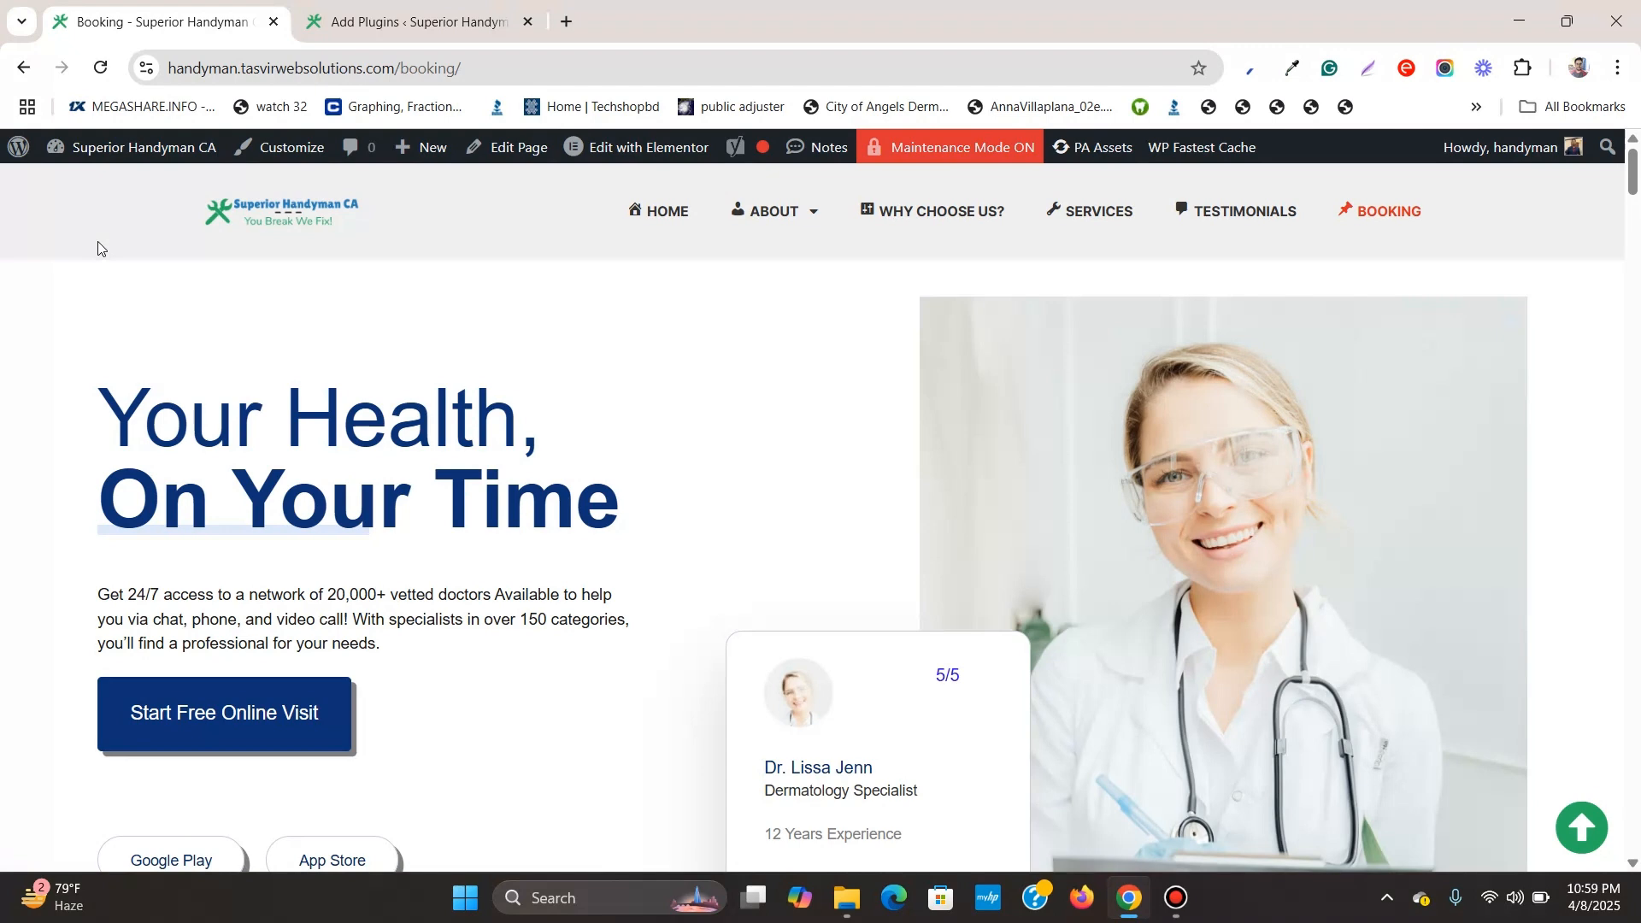
mouse_move(291, 258)
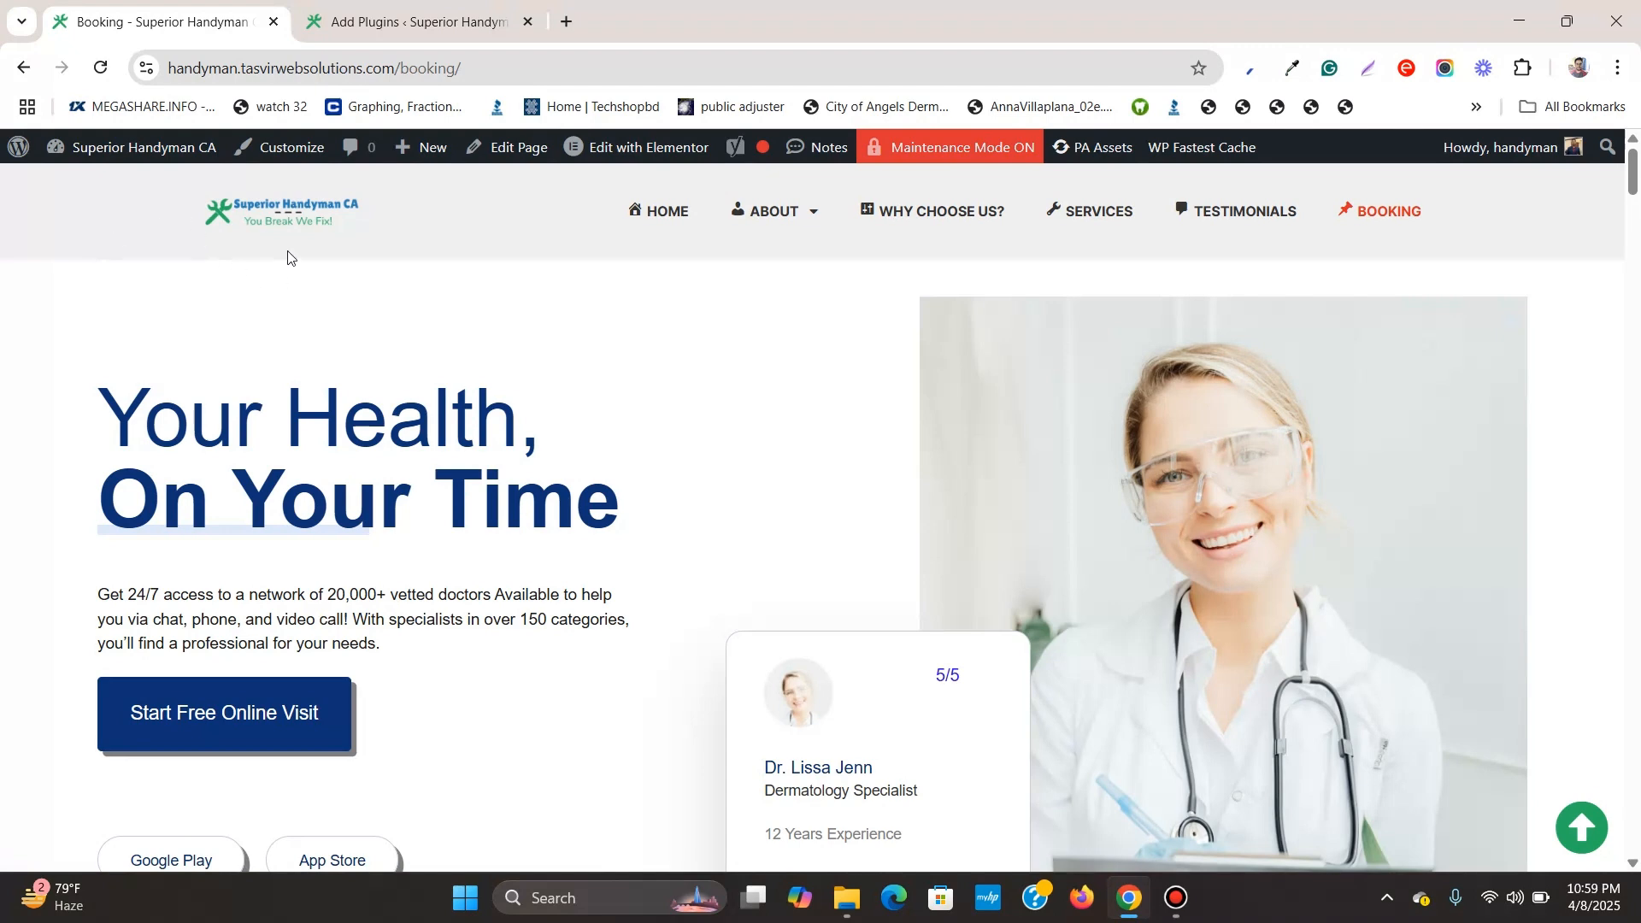
mouse_move(96, 209)
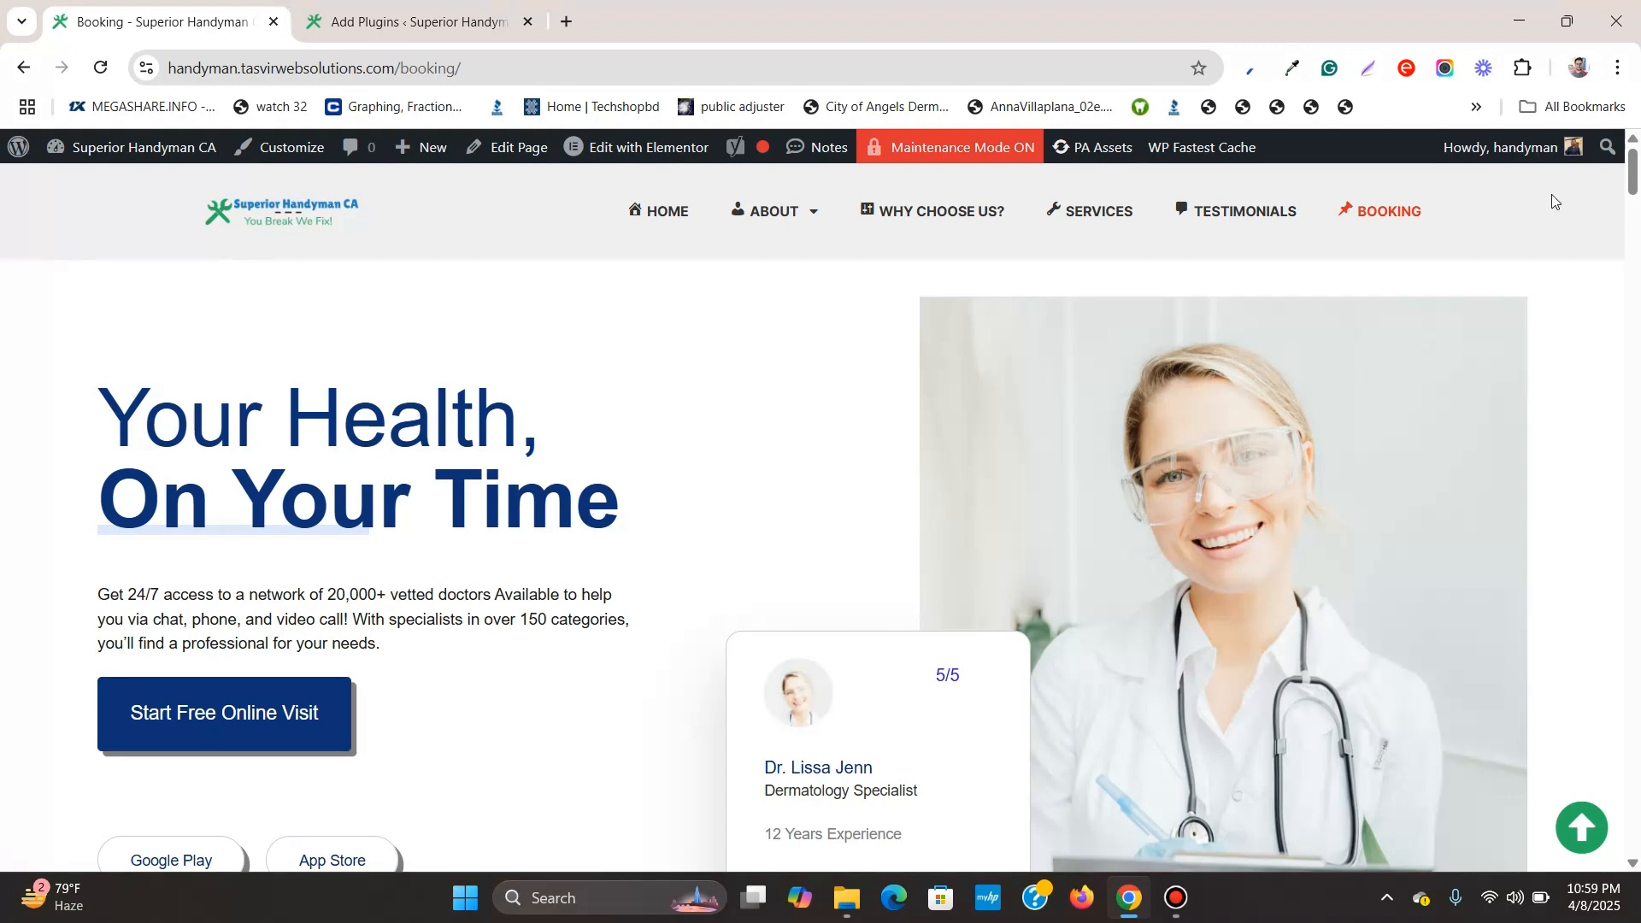
- From Edit with Elementor, open the 'Header with Searchbar' template's link options to open it in a new tab
click(636, 146)
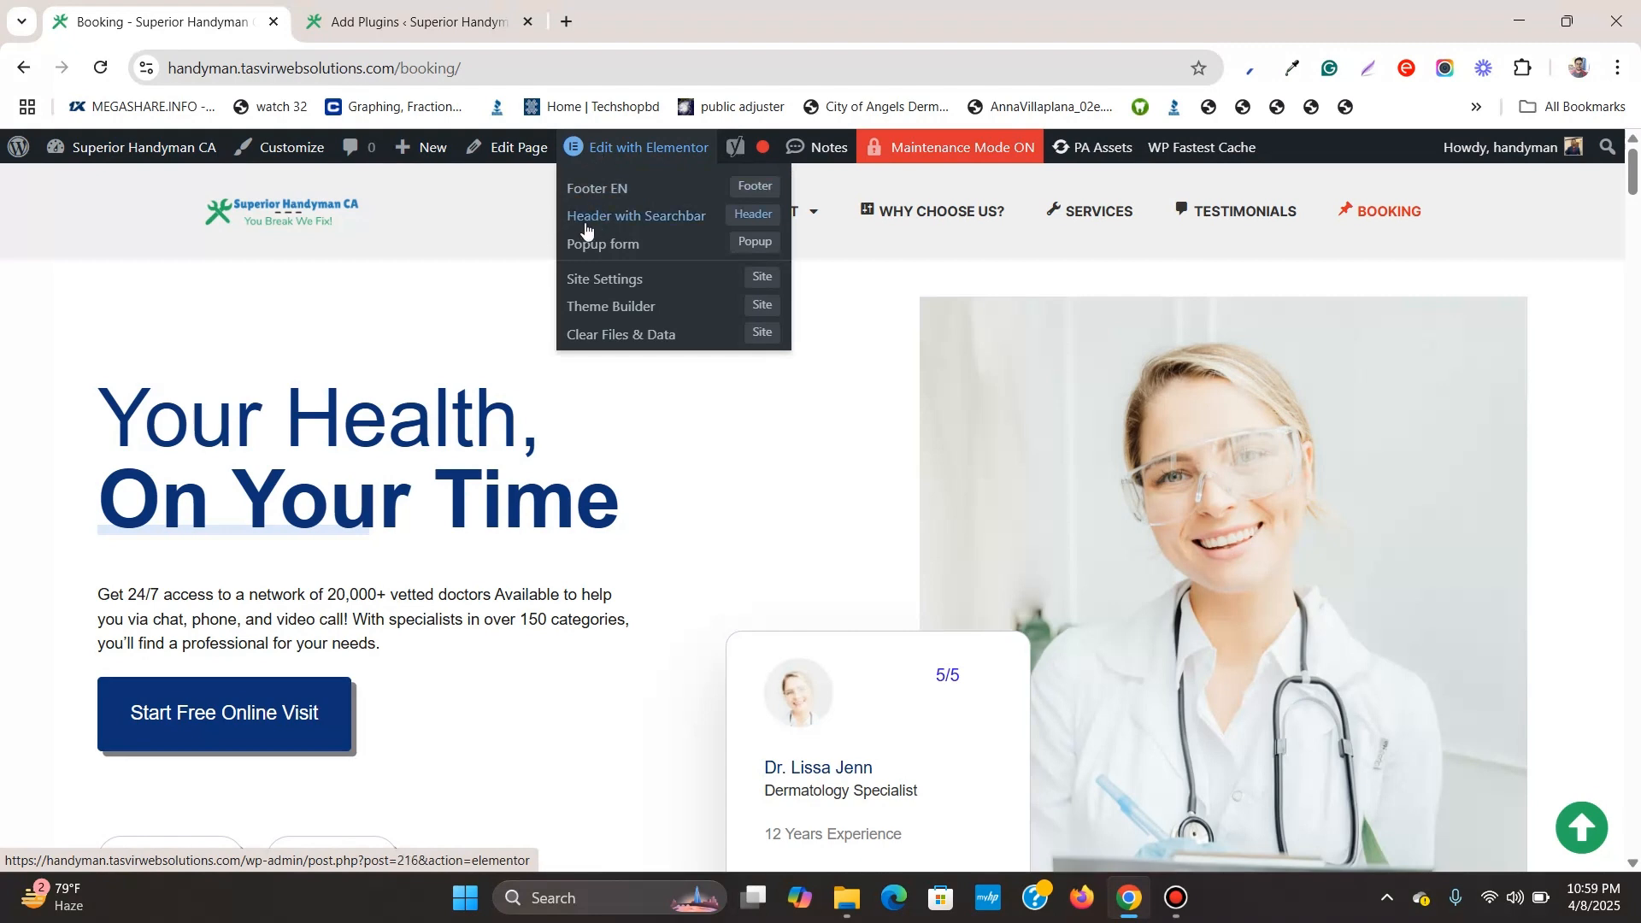
right_click(635, 215)
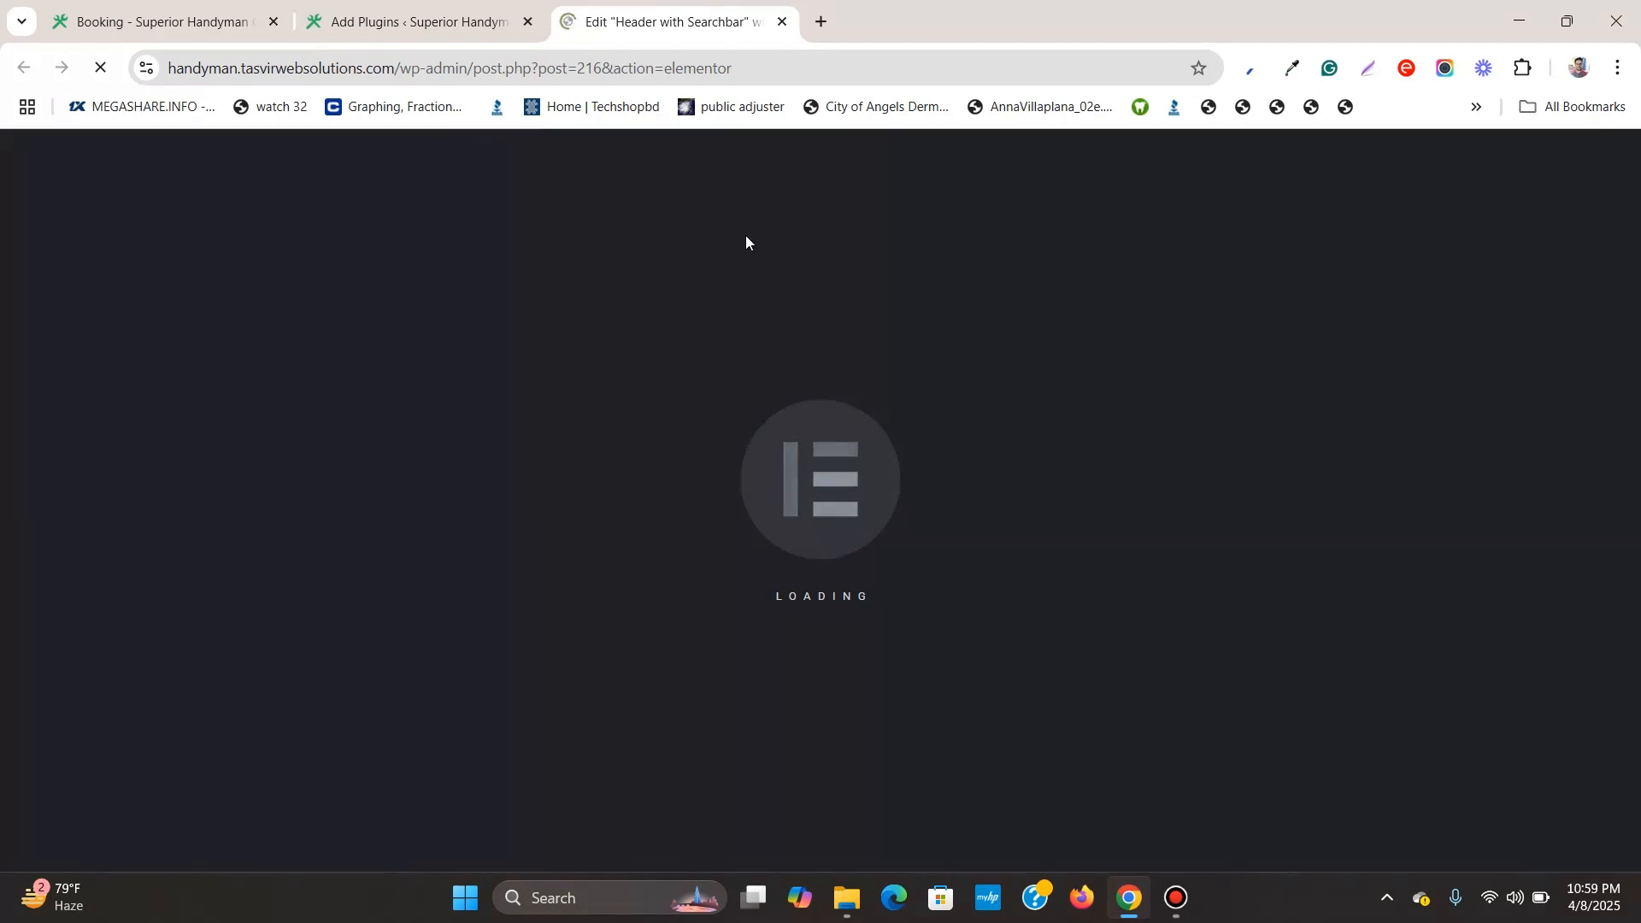
mouse_move(417, 19)
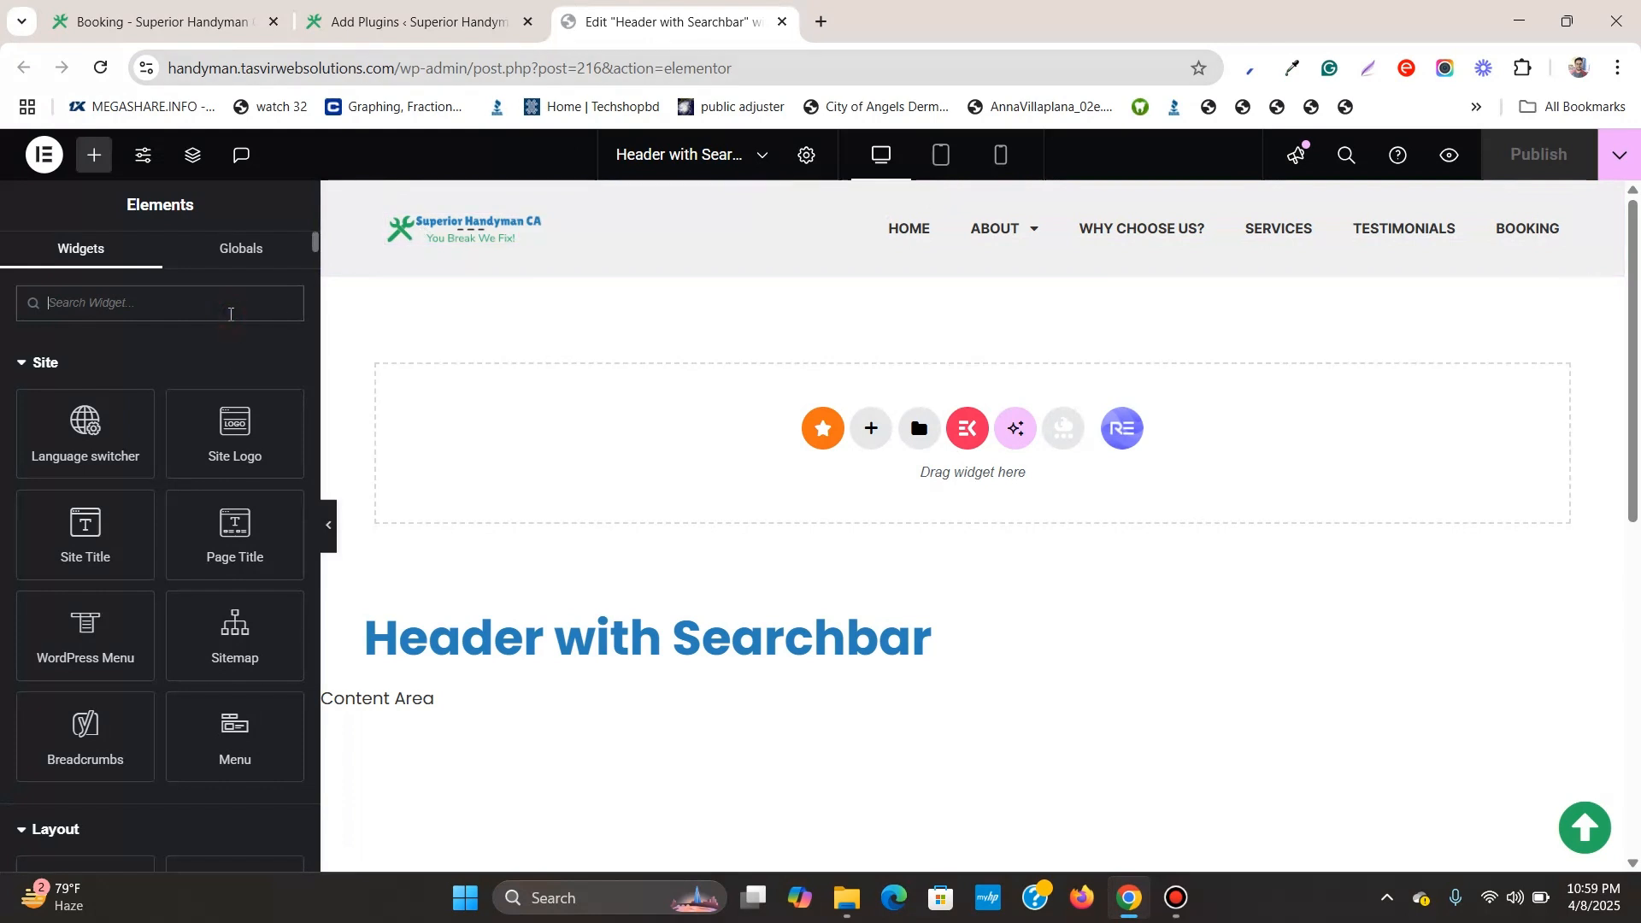
- Search widgets for 'se' and drag ElementsKit Header Search into the header container
text(searc)
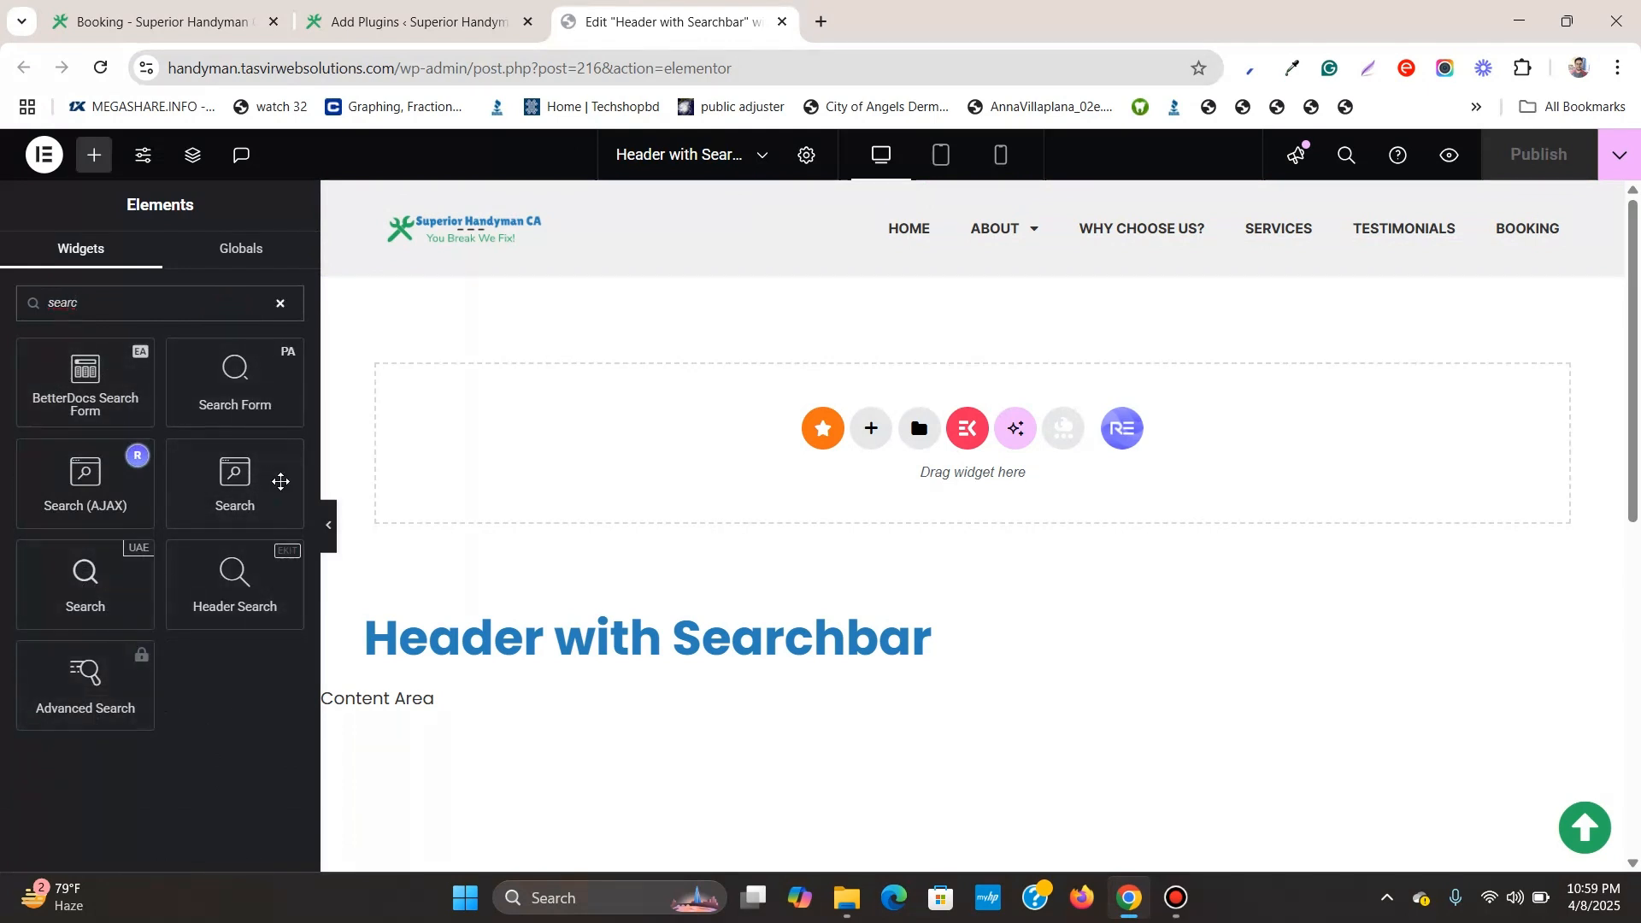
mouse_move(217, 699)
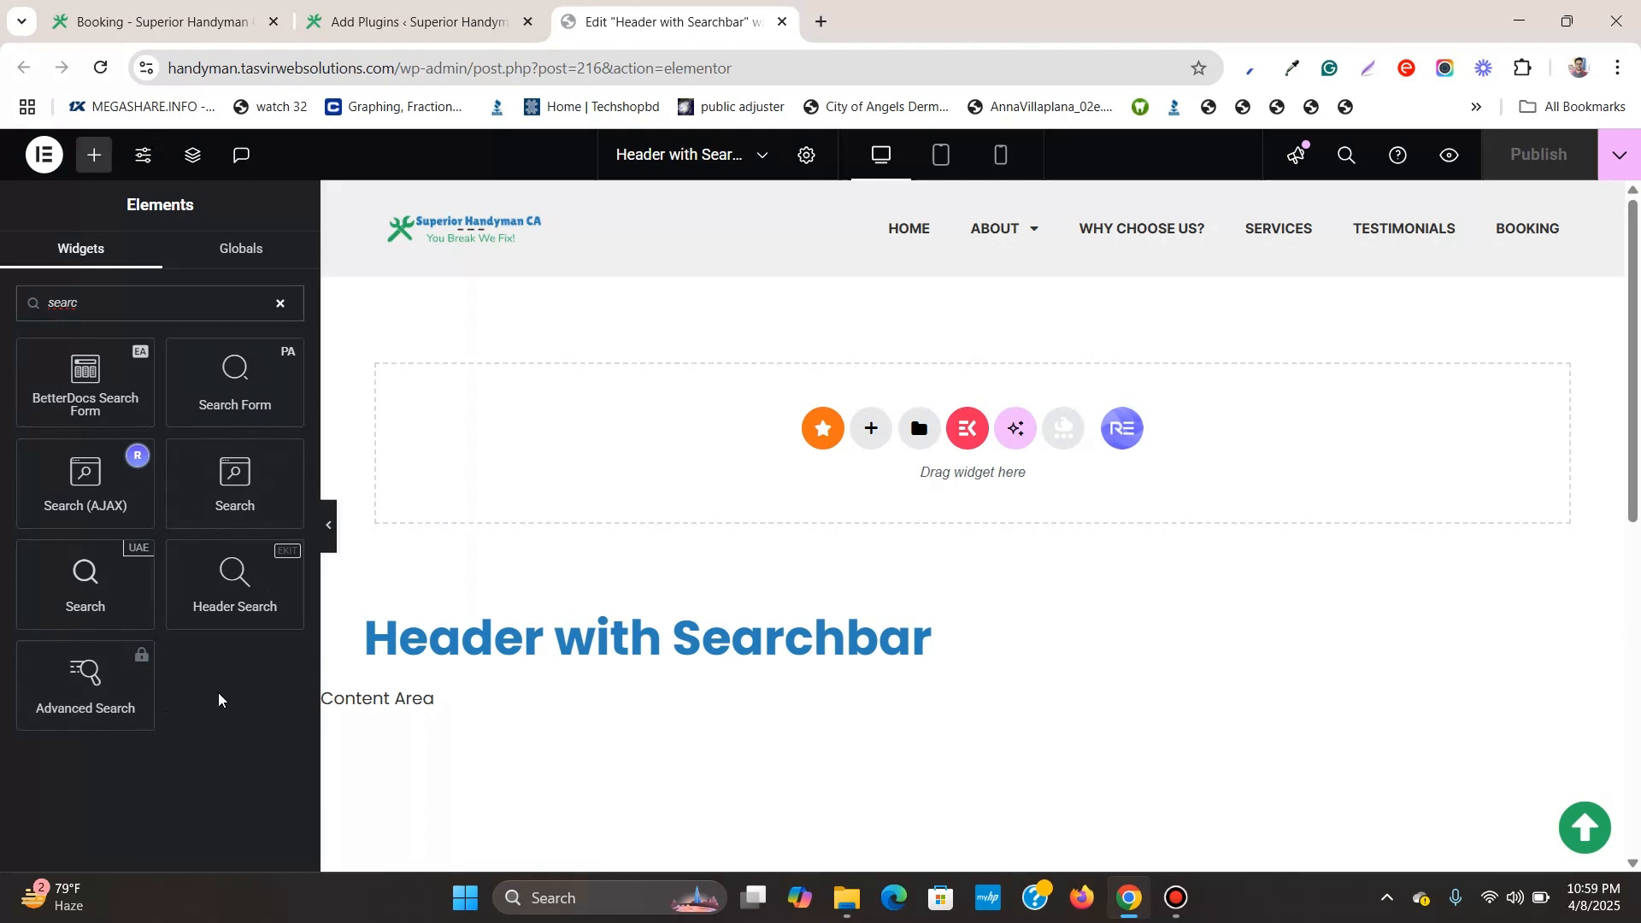
mouse_move(233, 665)
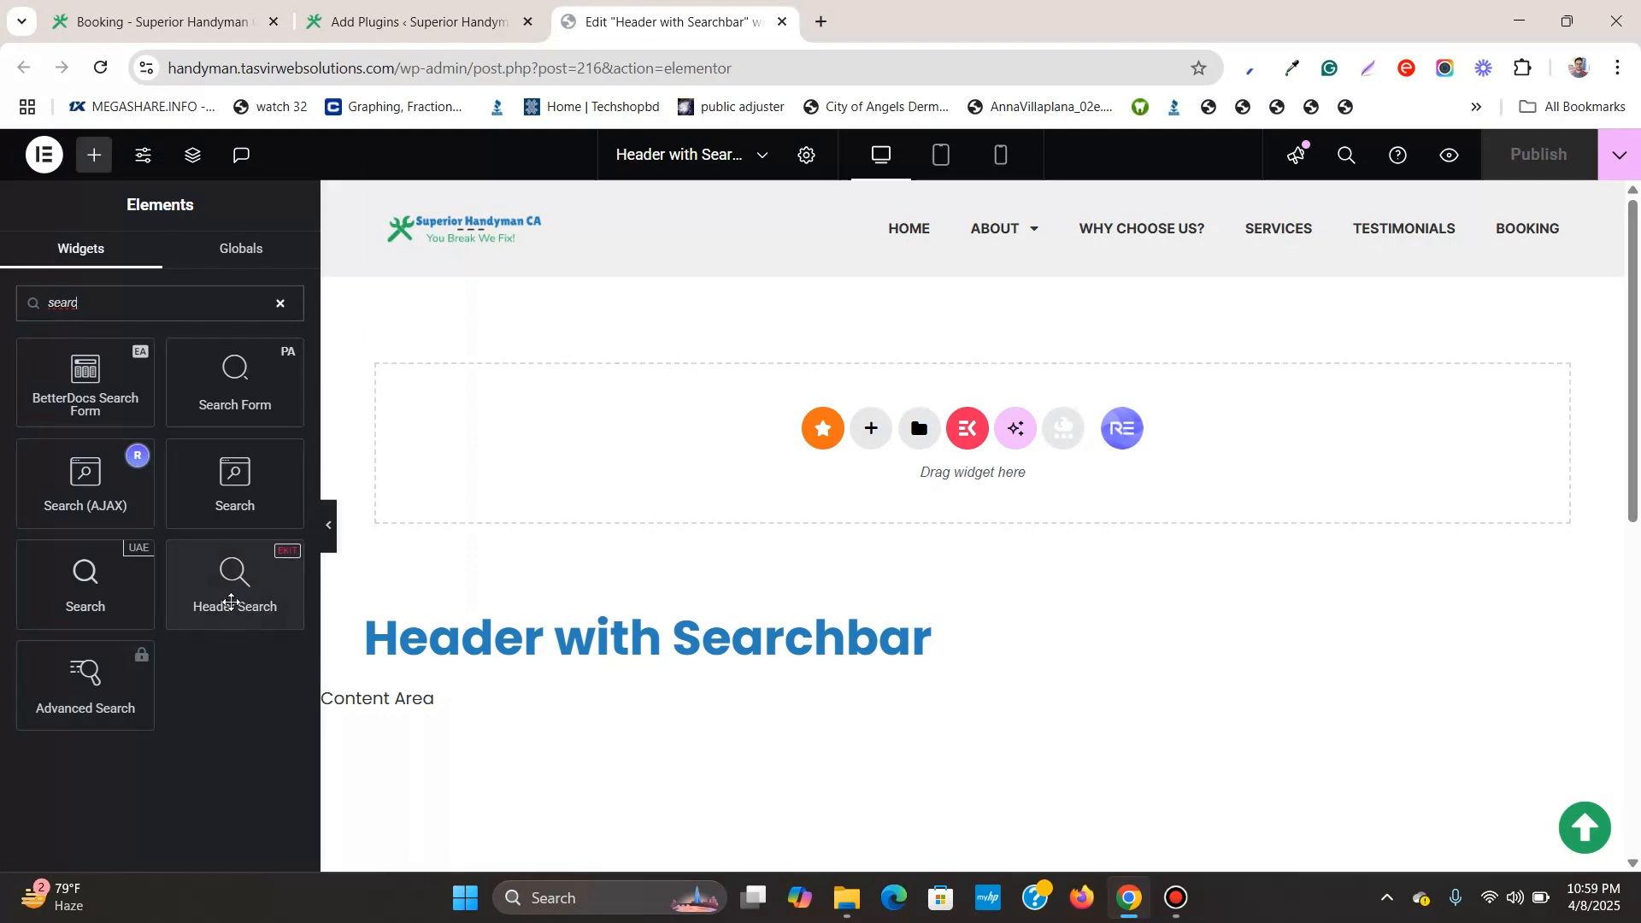
mouse_move(236, 605)
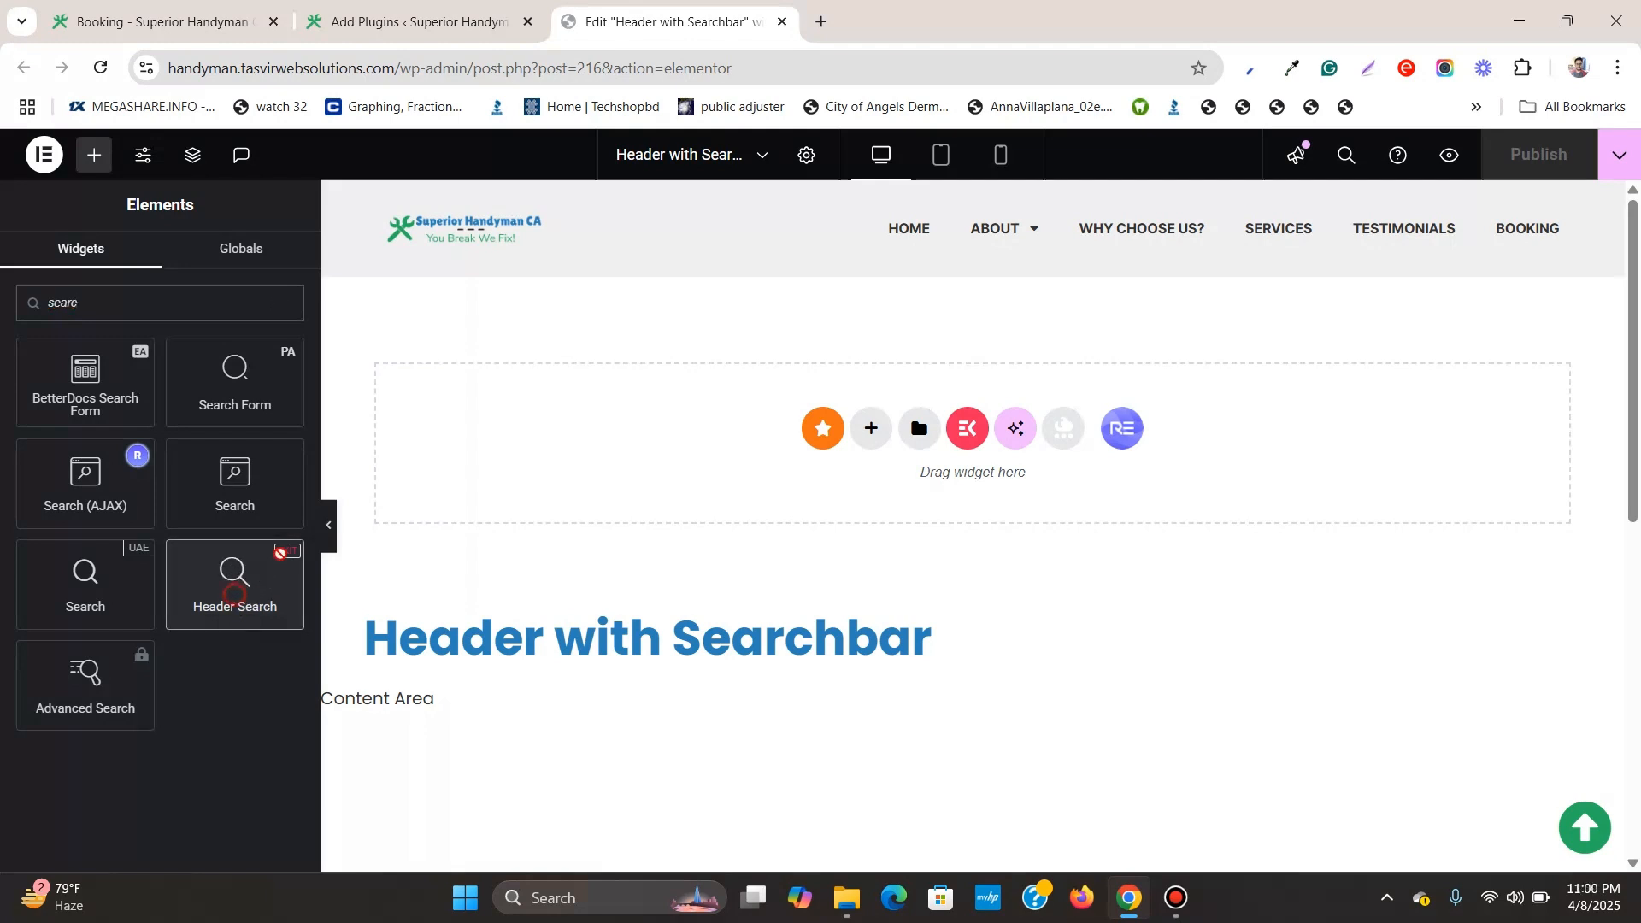
drag(235, 584, 1476, 210)
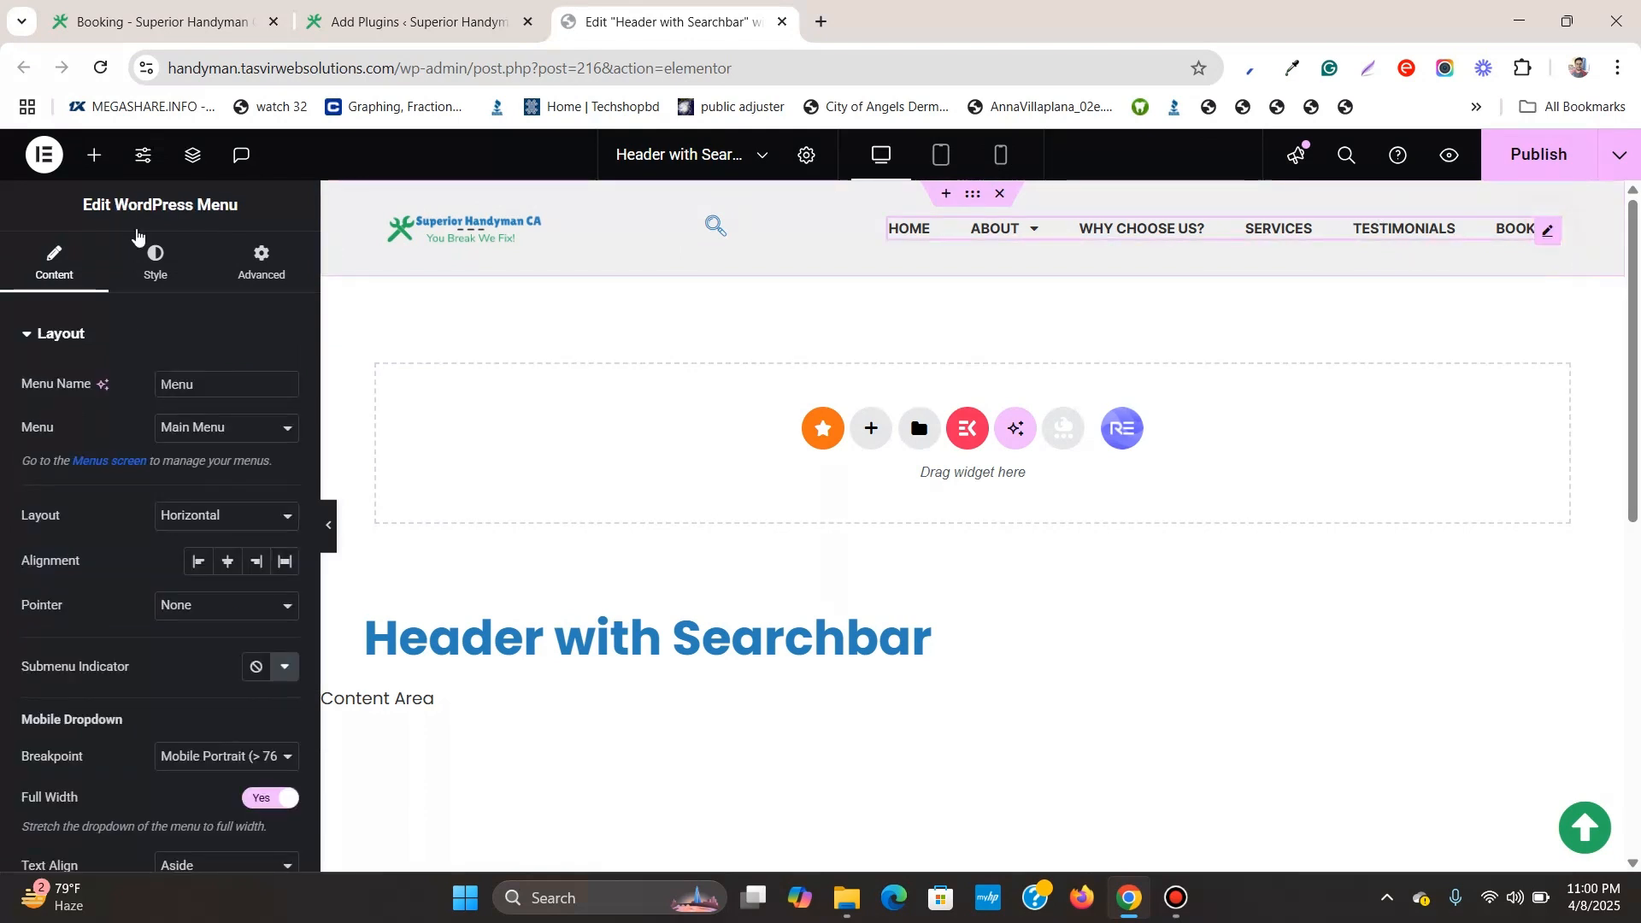
mouse_move(192, 155)
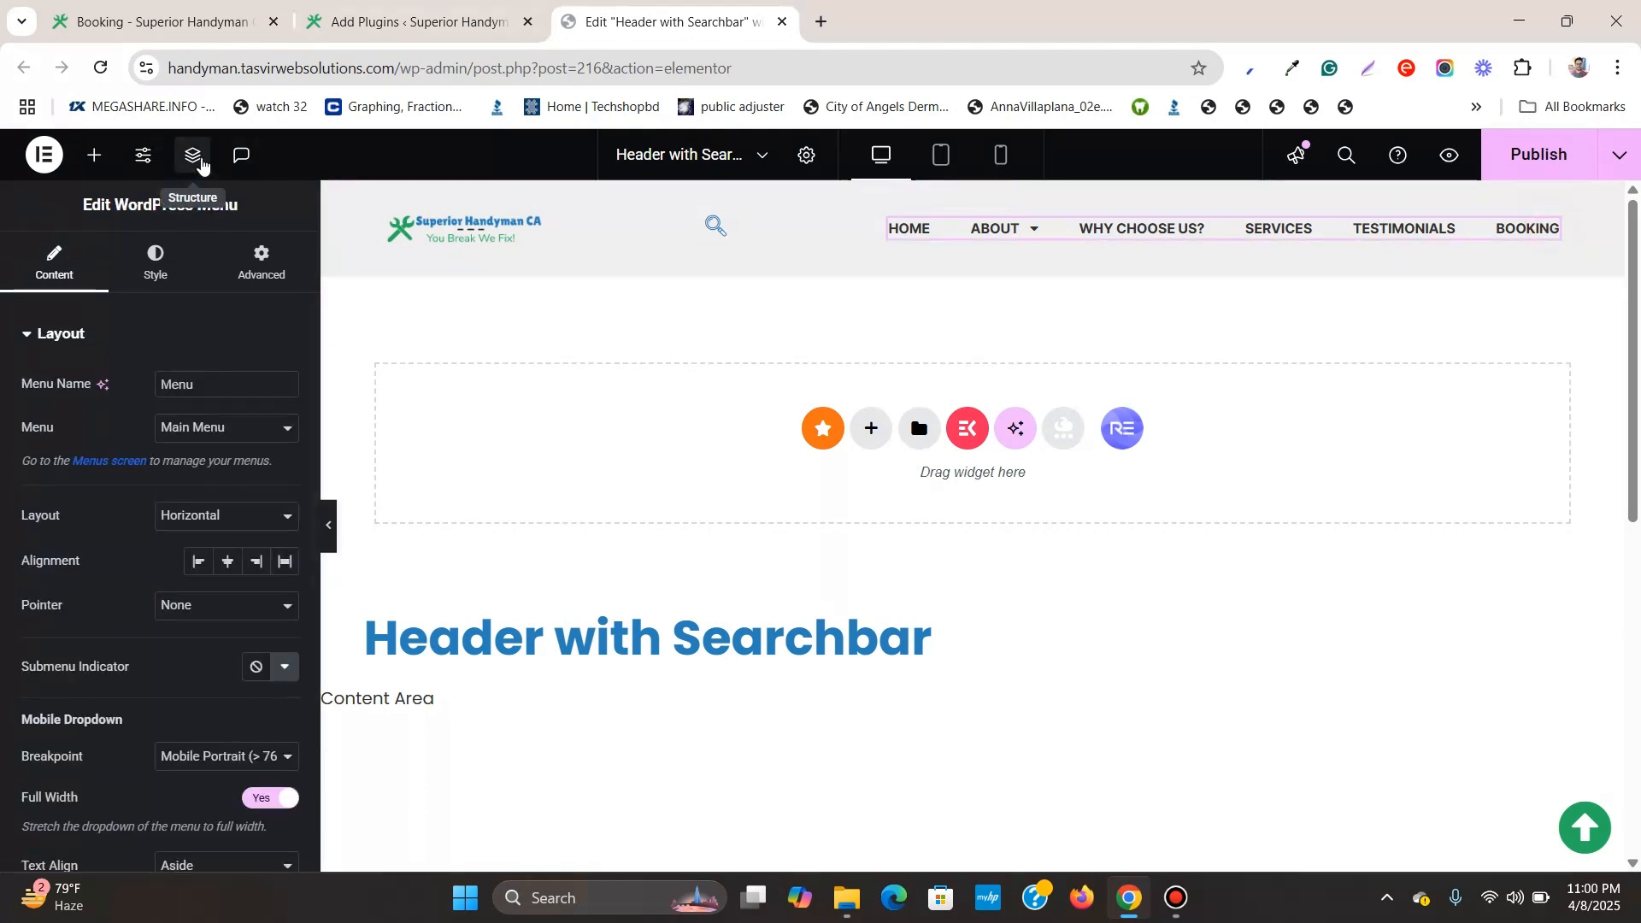
- Reorder Header Search below WordPress Menu using the Structure navigator
click(191, 154)
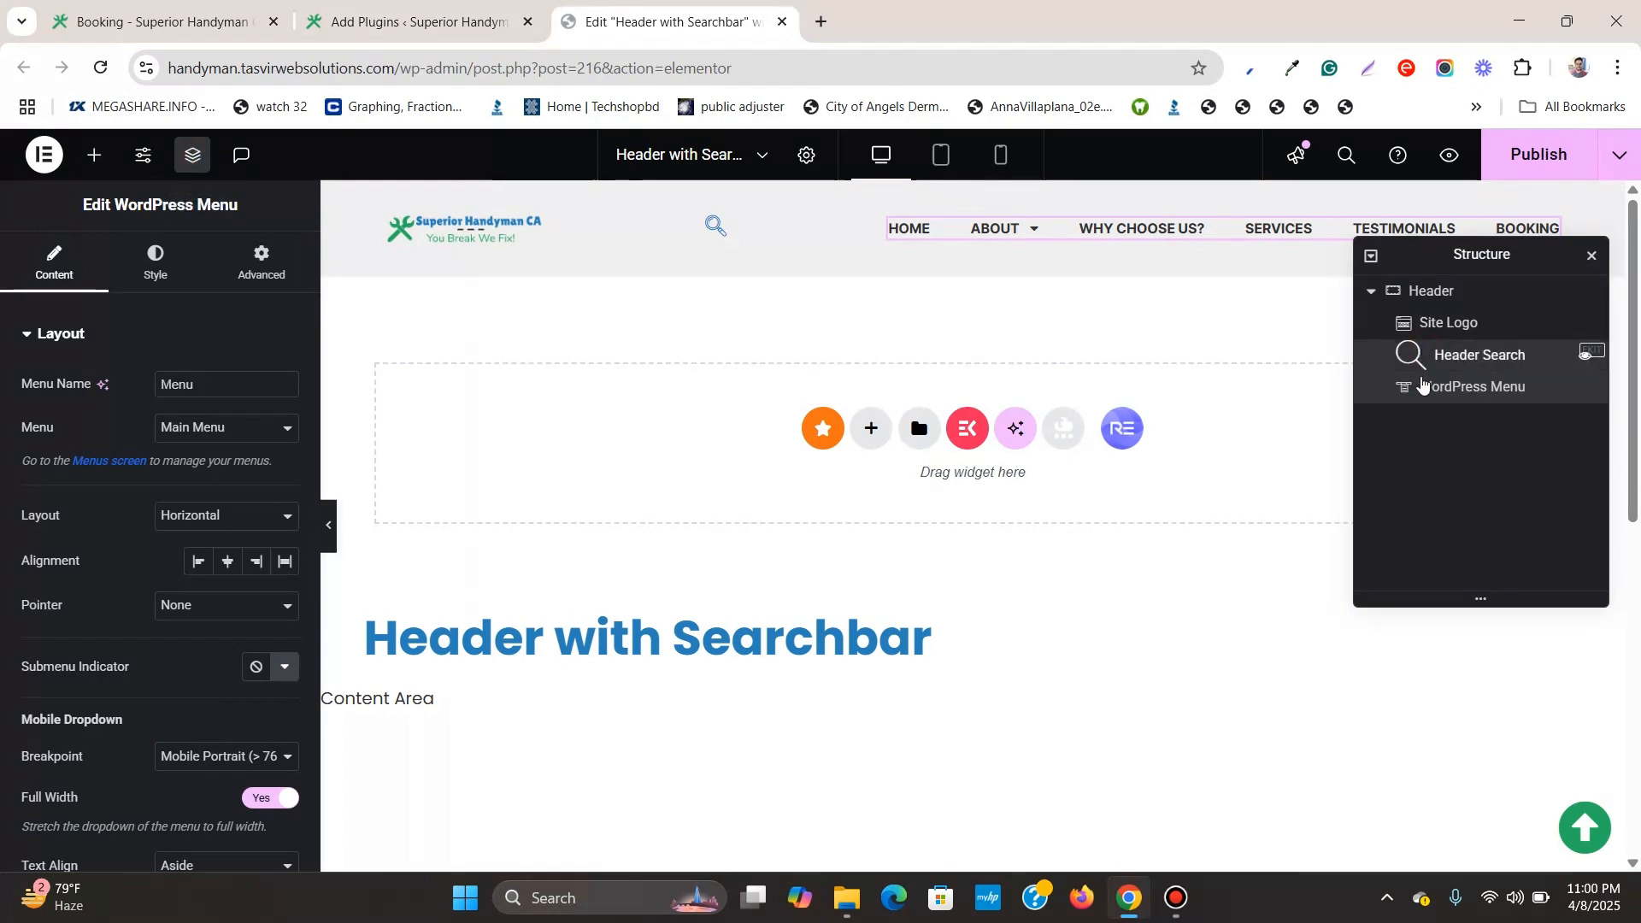
click(1477, 353)
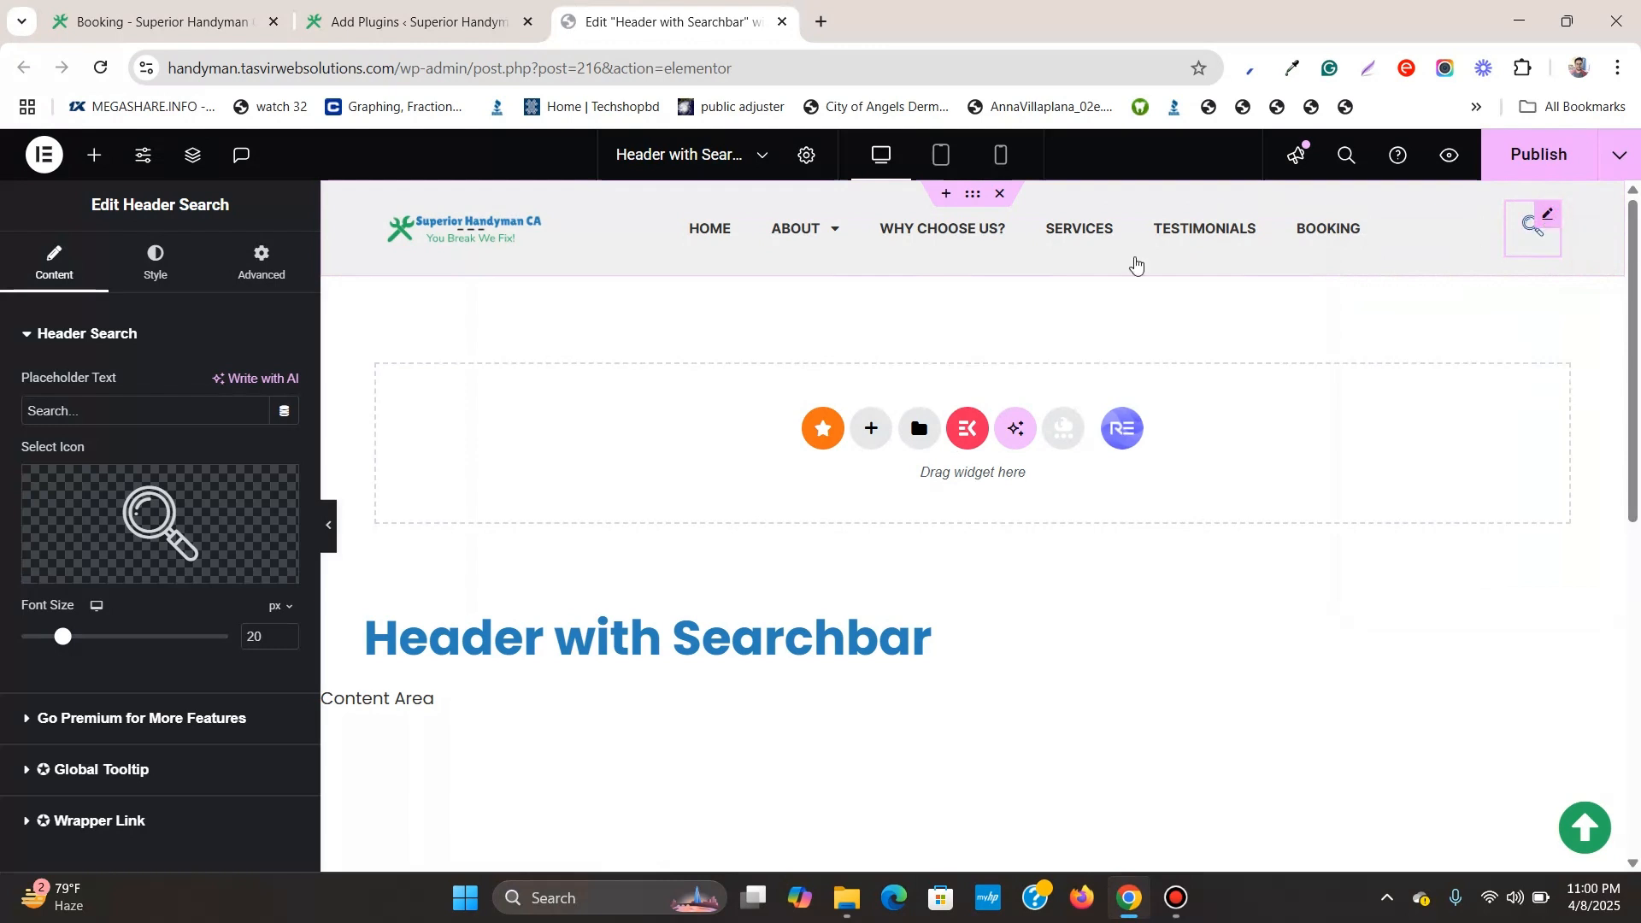
- Check the Header Search Style tab, then return to Content to choose its icon
click(154, 262)
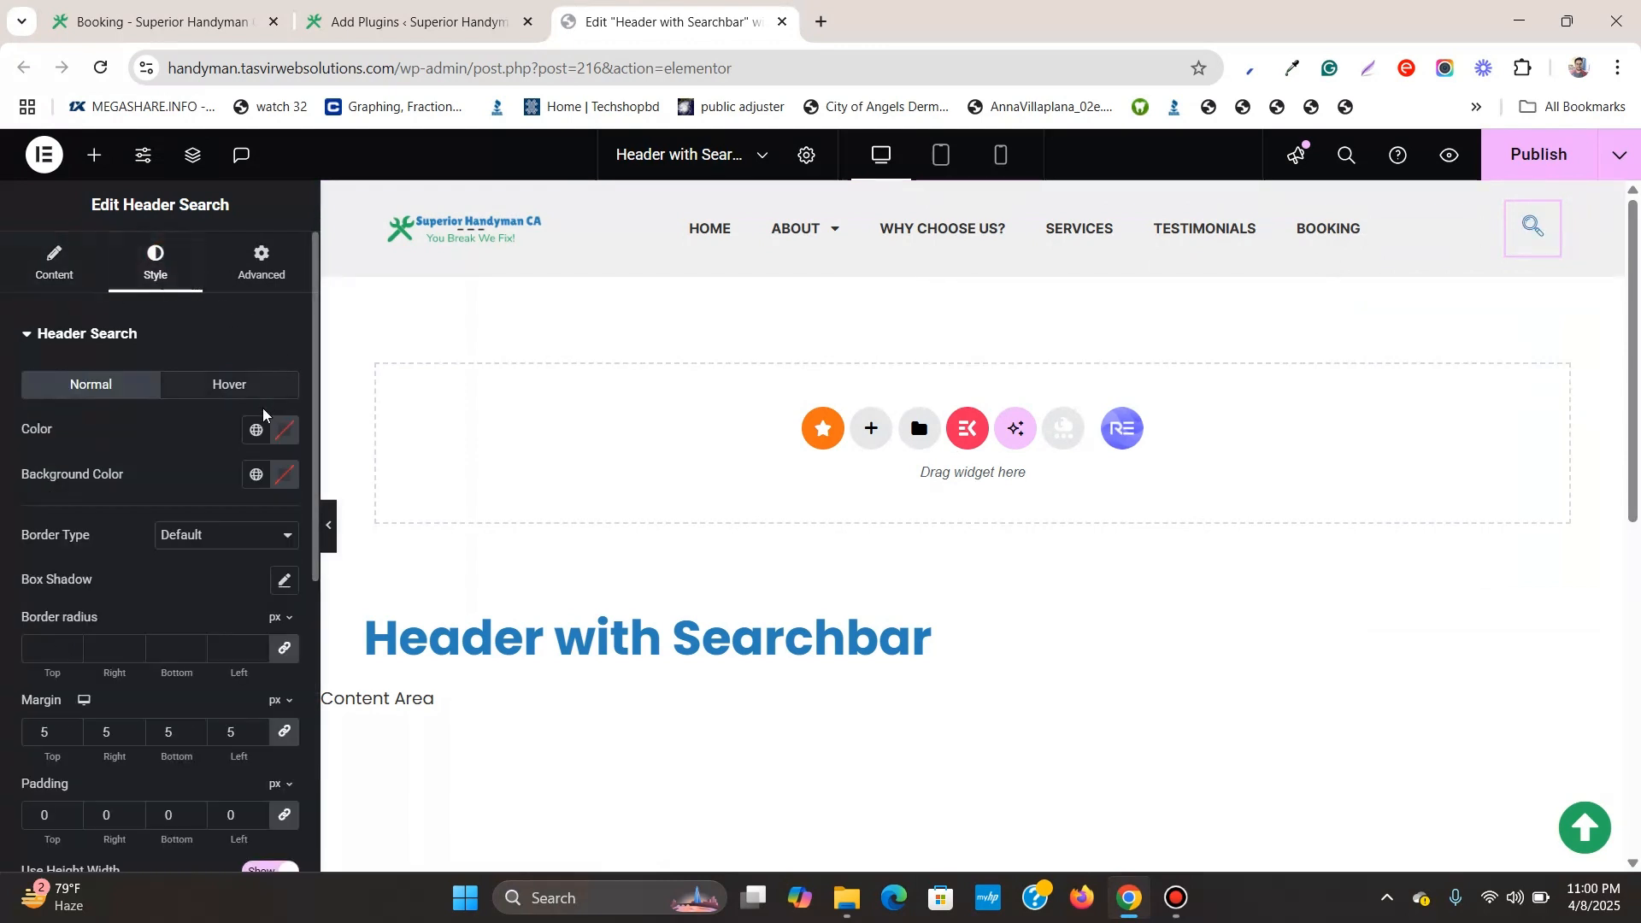
click(281, 429)
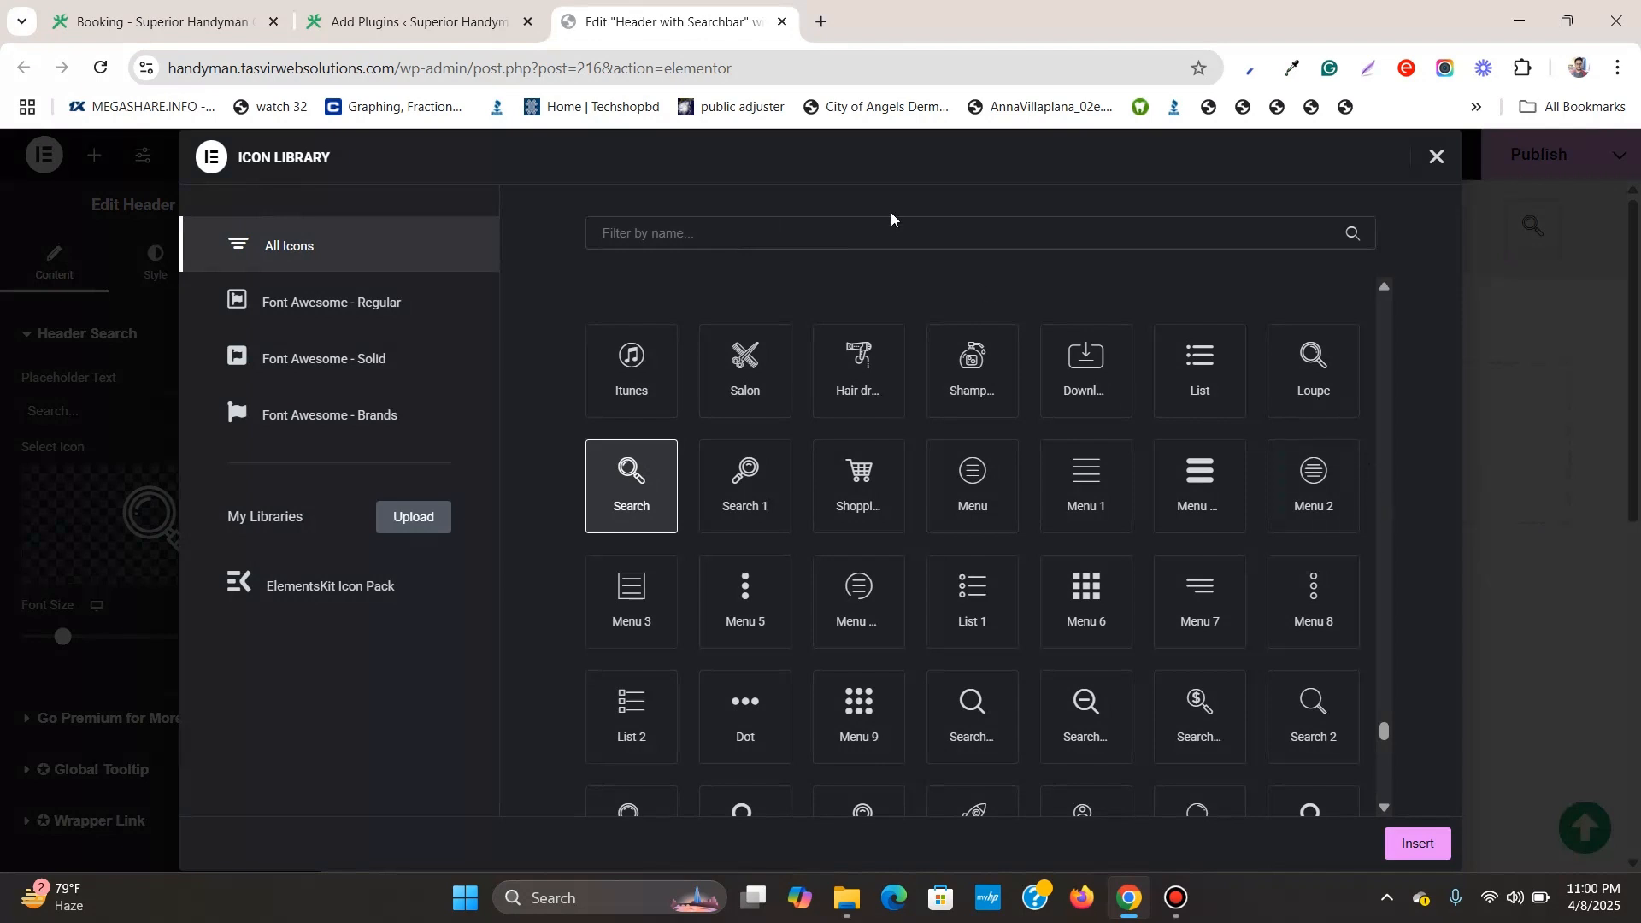
- Filter the Icon Library by 'magni' and insert the solid Magnifier icon
text(m)
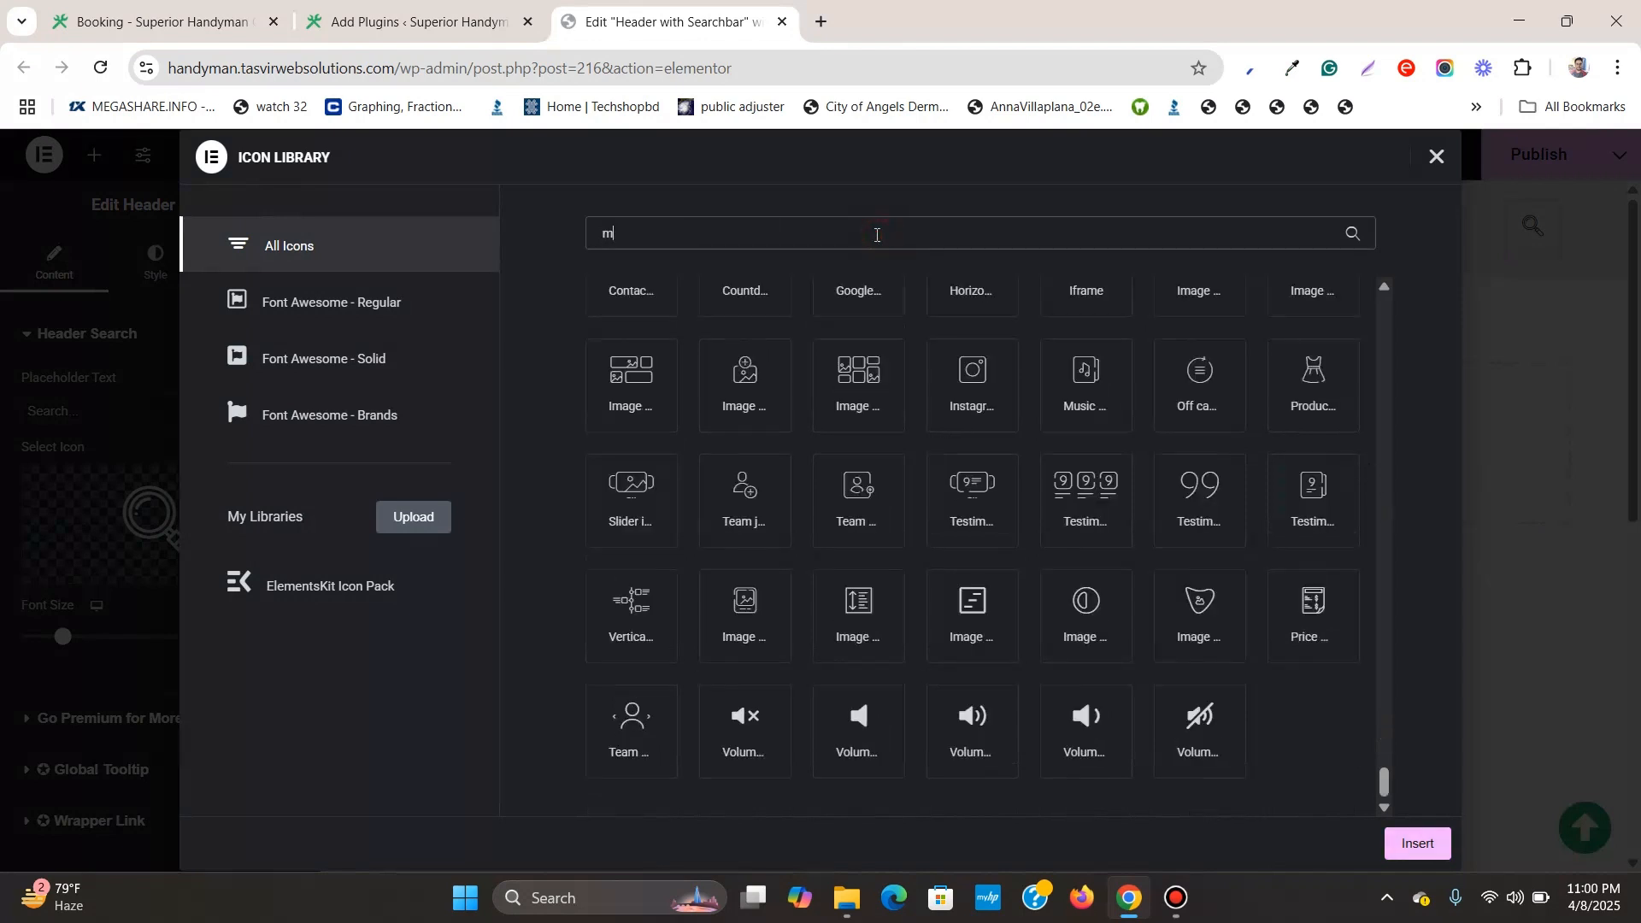
text(agni)
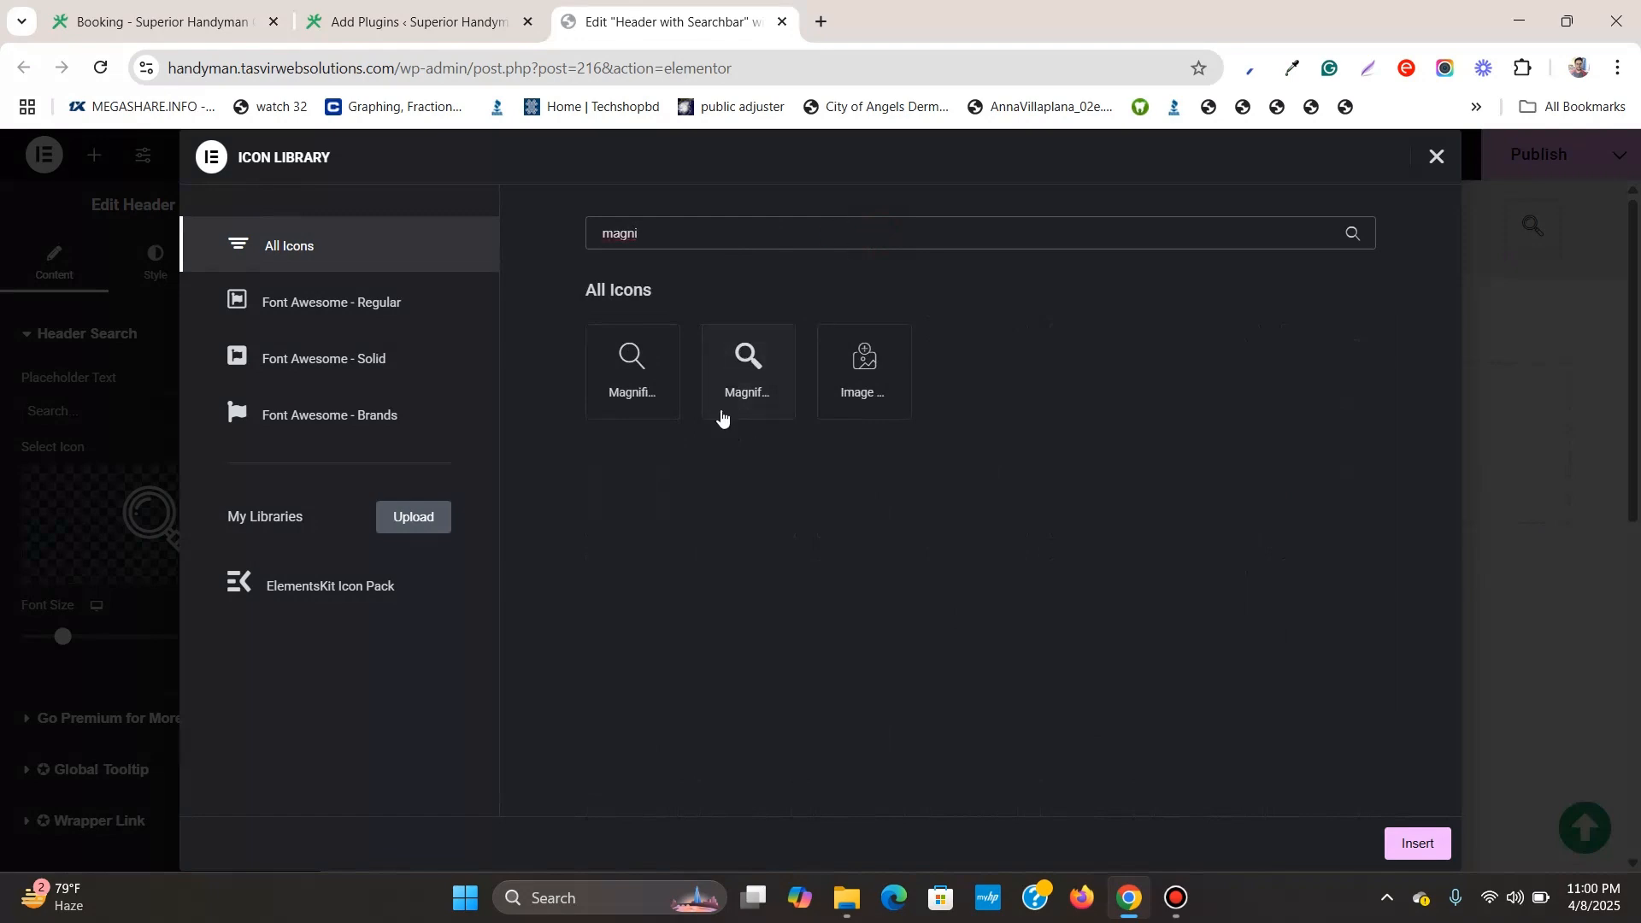
click(747, 368)
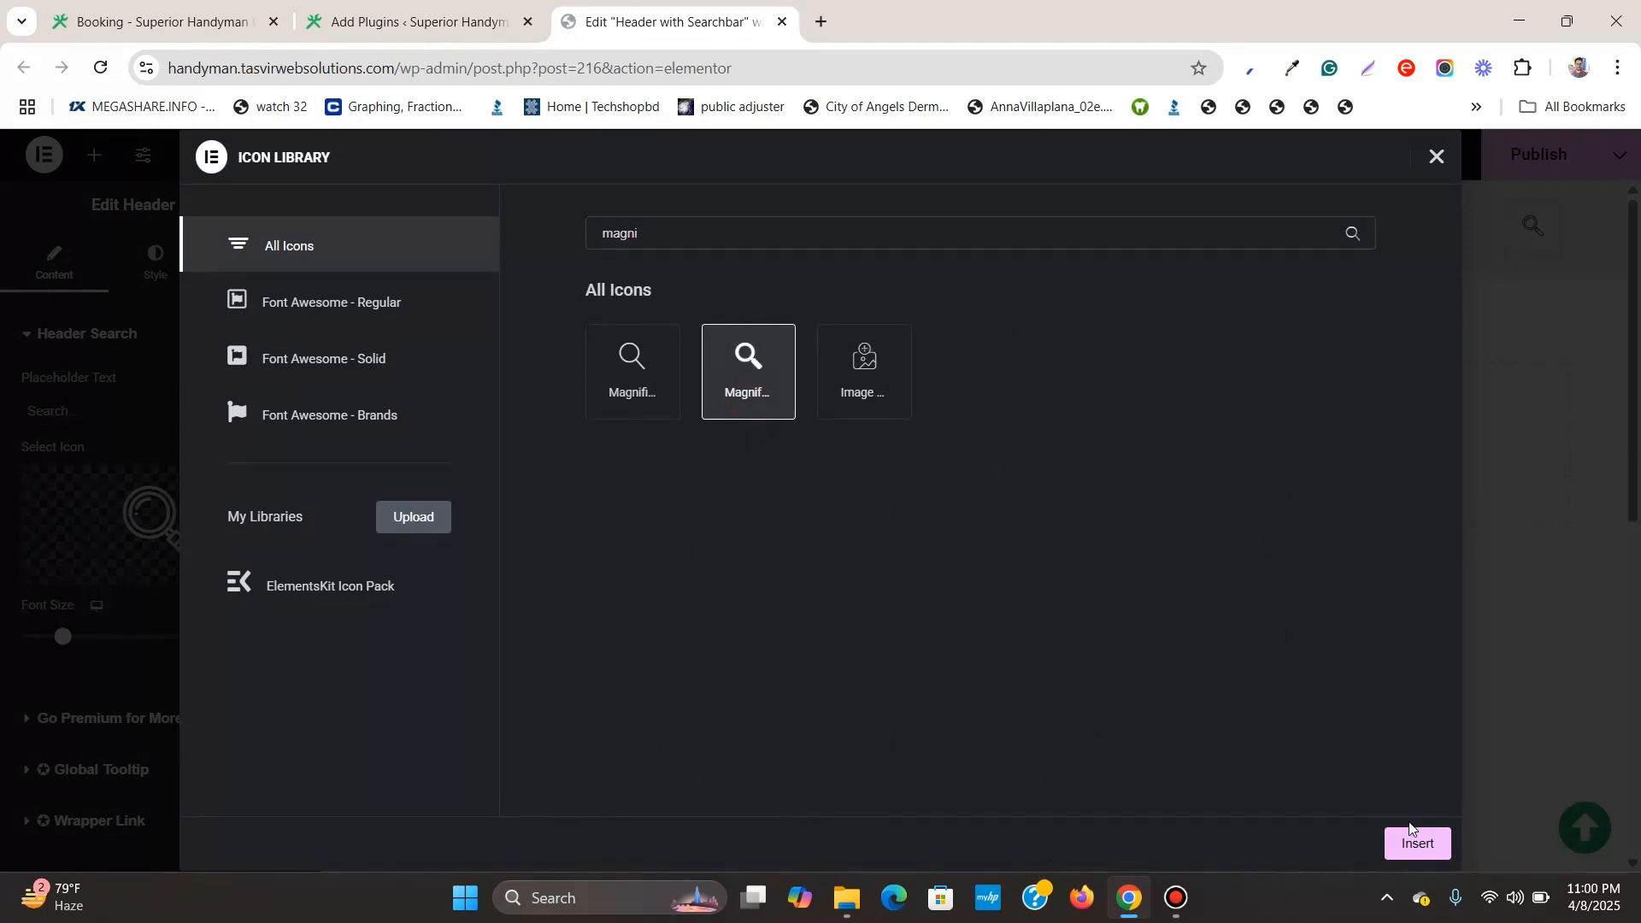
click(1416, 843)
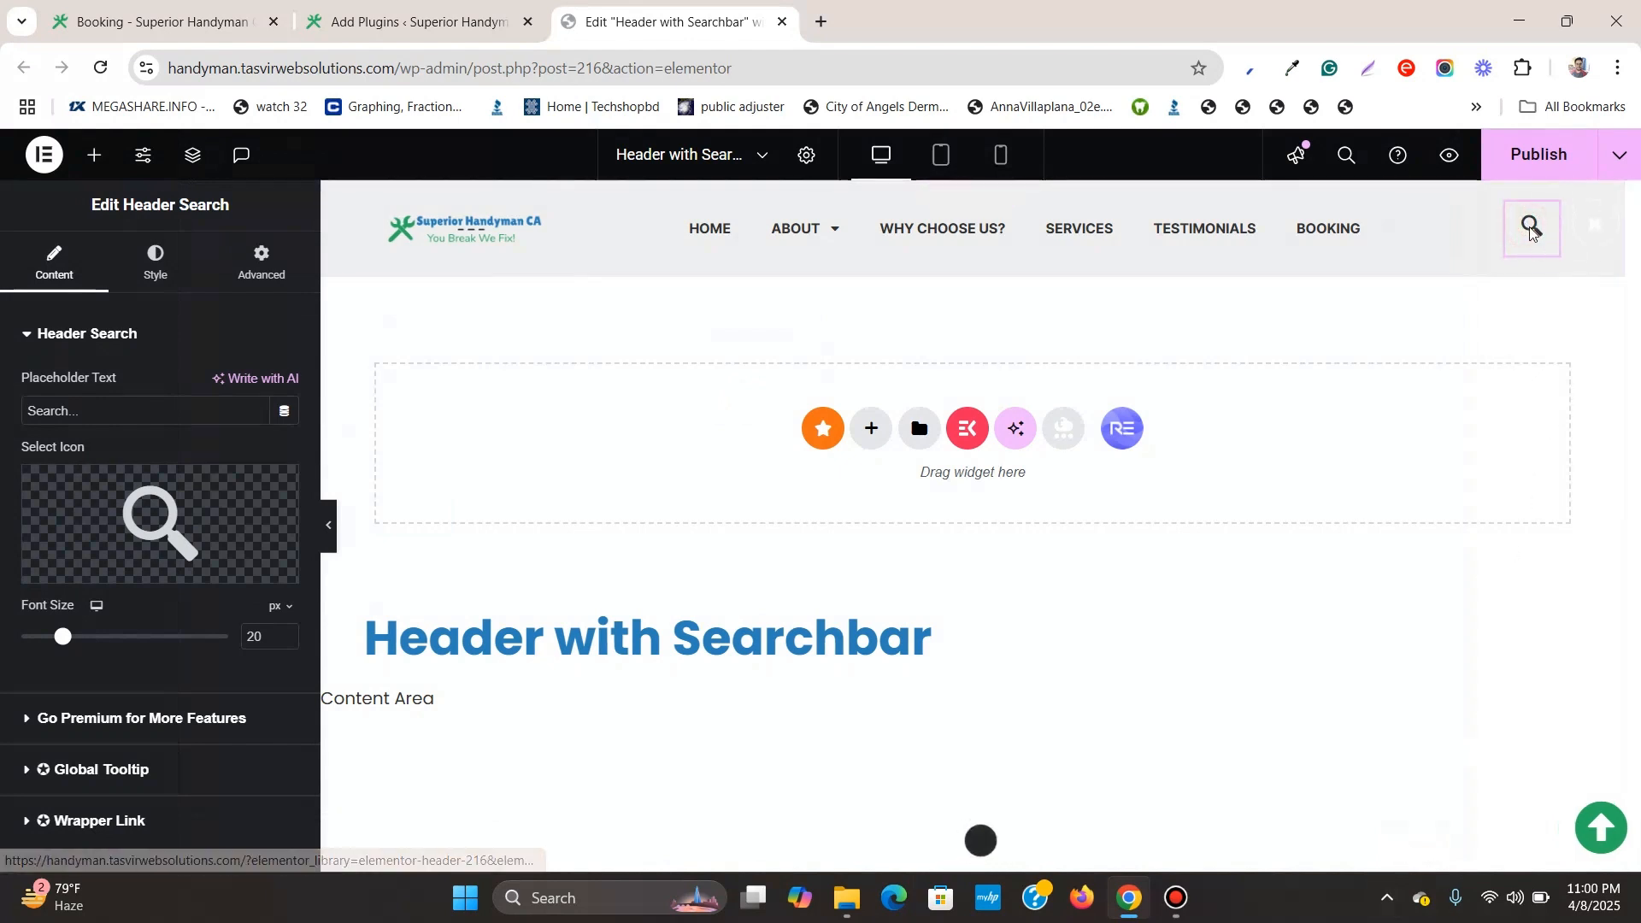
- Publish the header template and switch the responsive preview to Tablet
click(1529, 227)
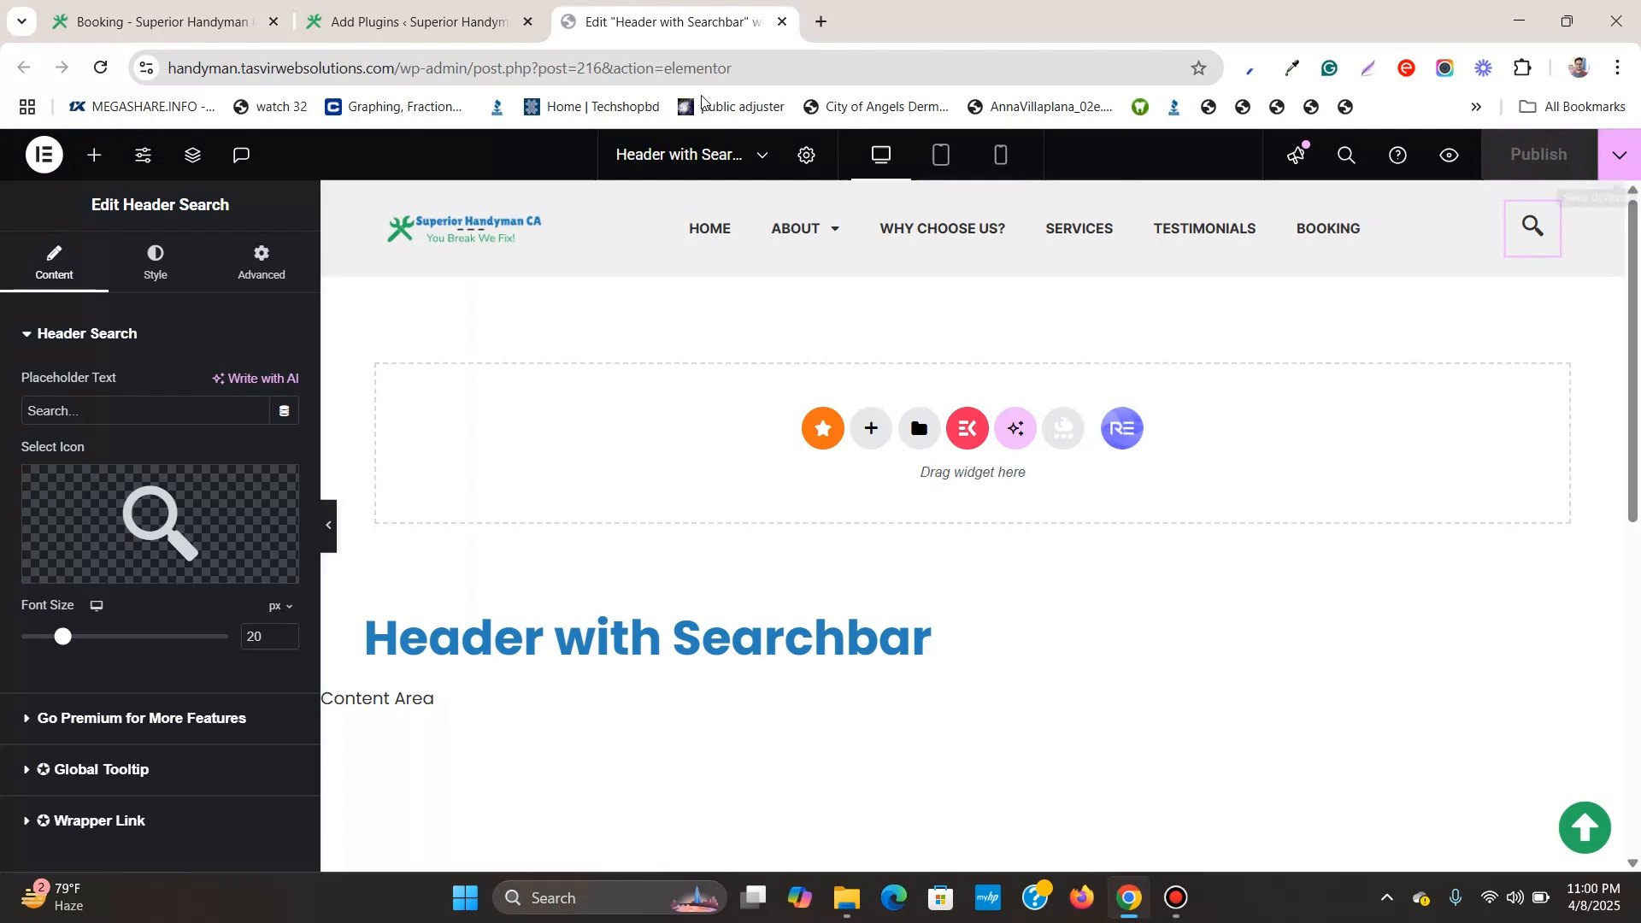
click(939, 154)
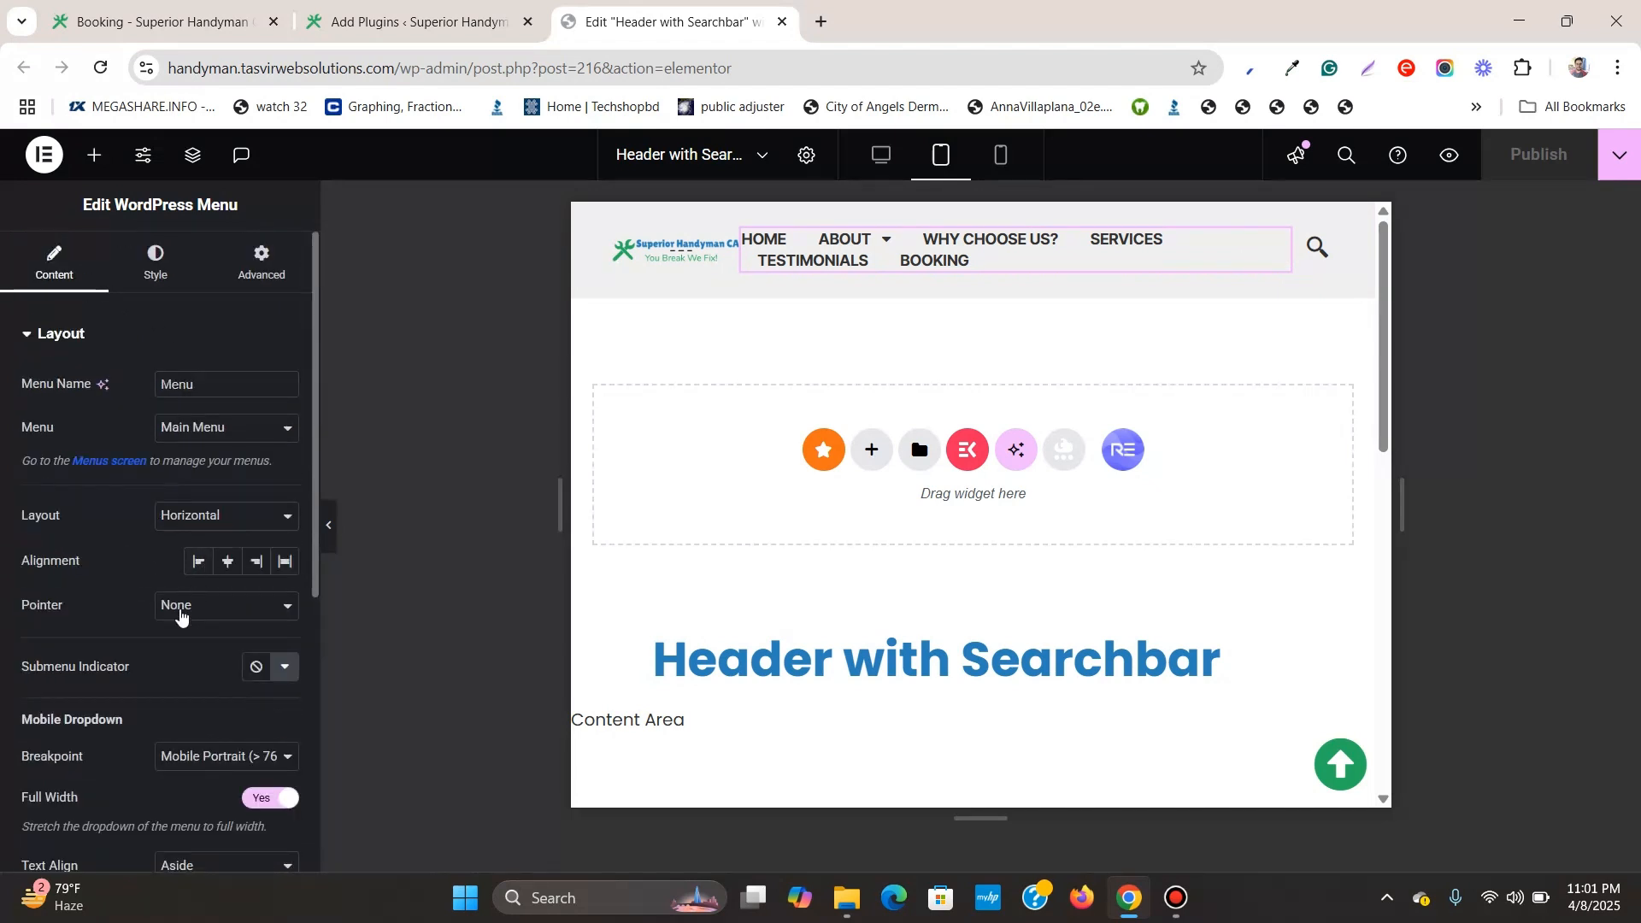
- Set the WordPress Menu's Mobile Dropdown breakpoint to Tablet Portrait (> 1024px)
scroll(down, 3)
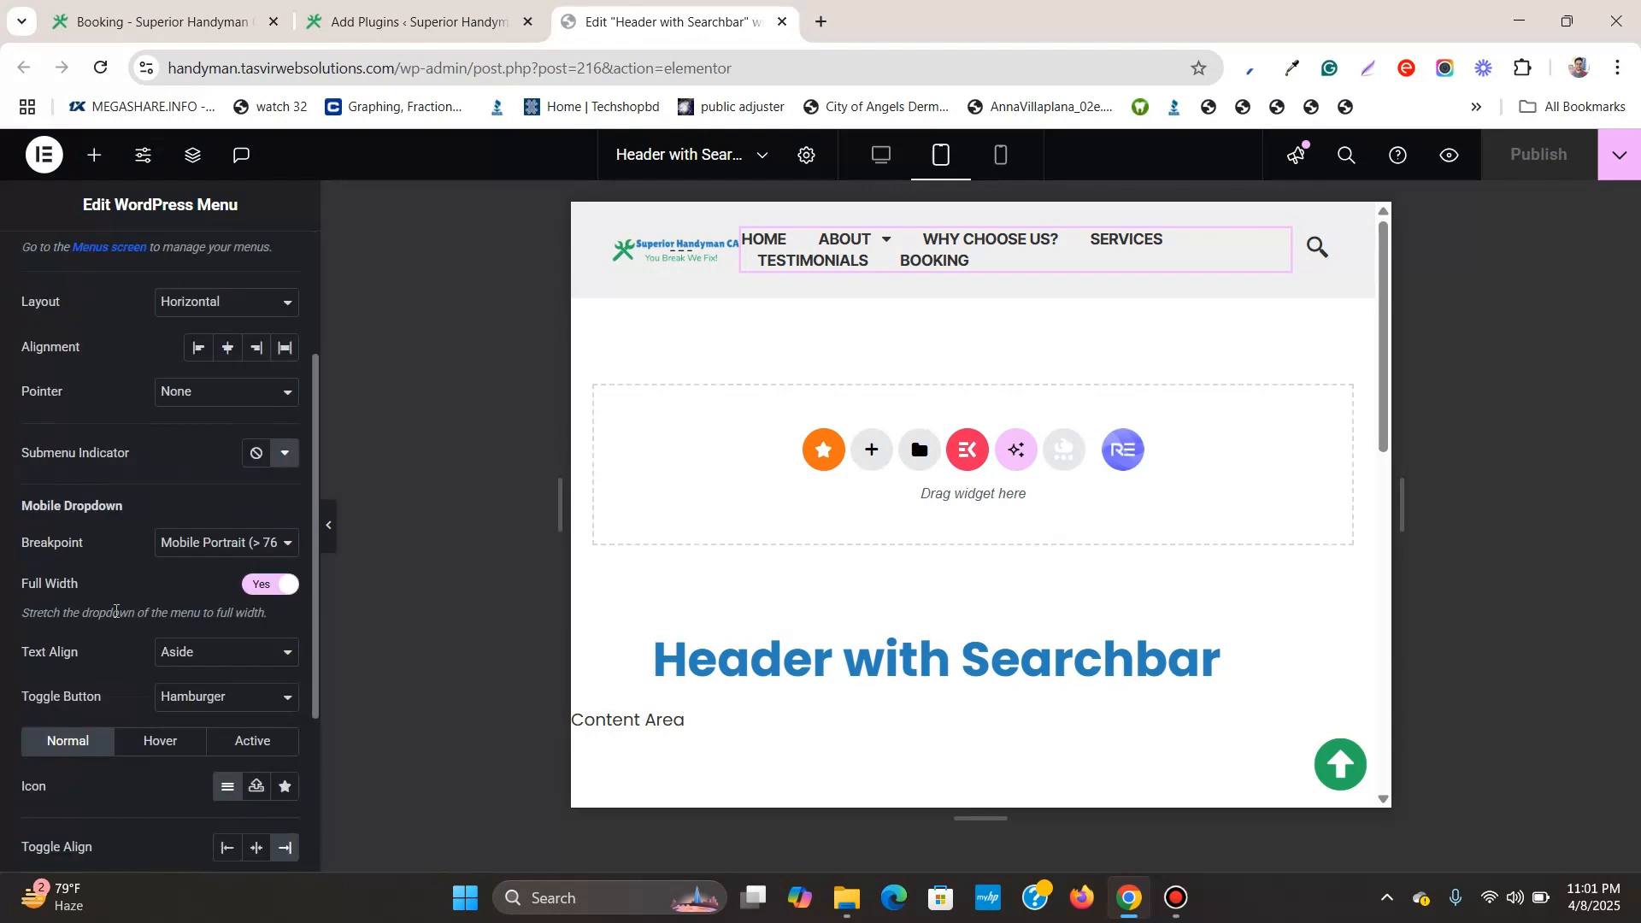
click(223, 542)
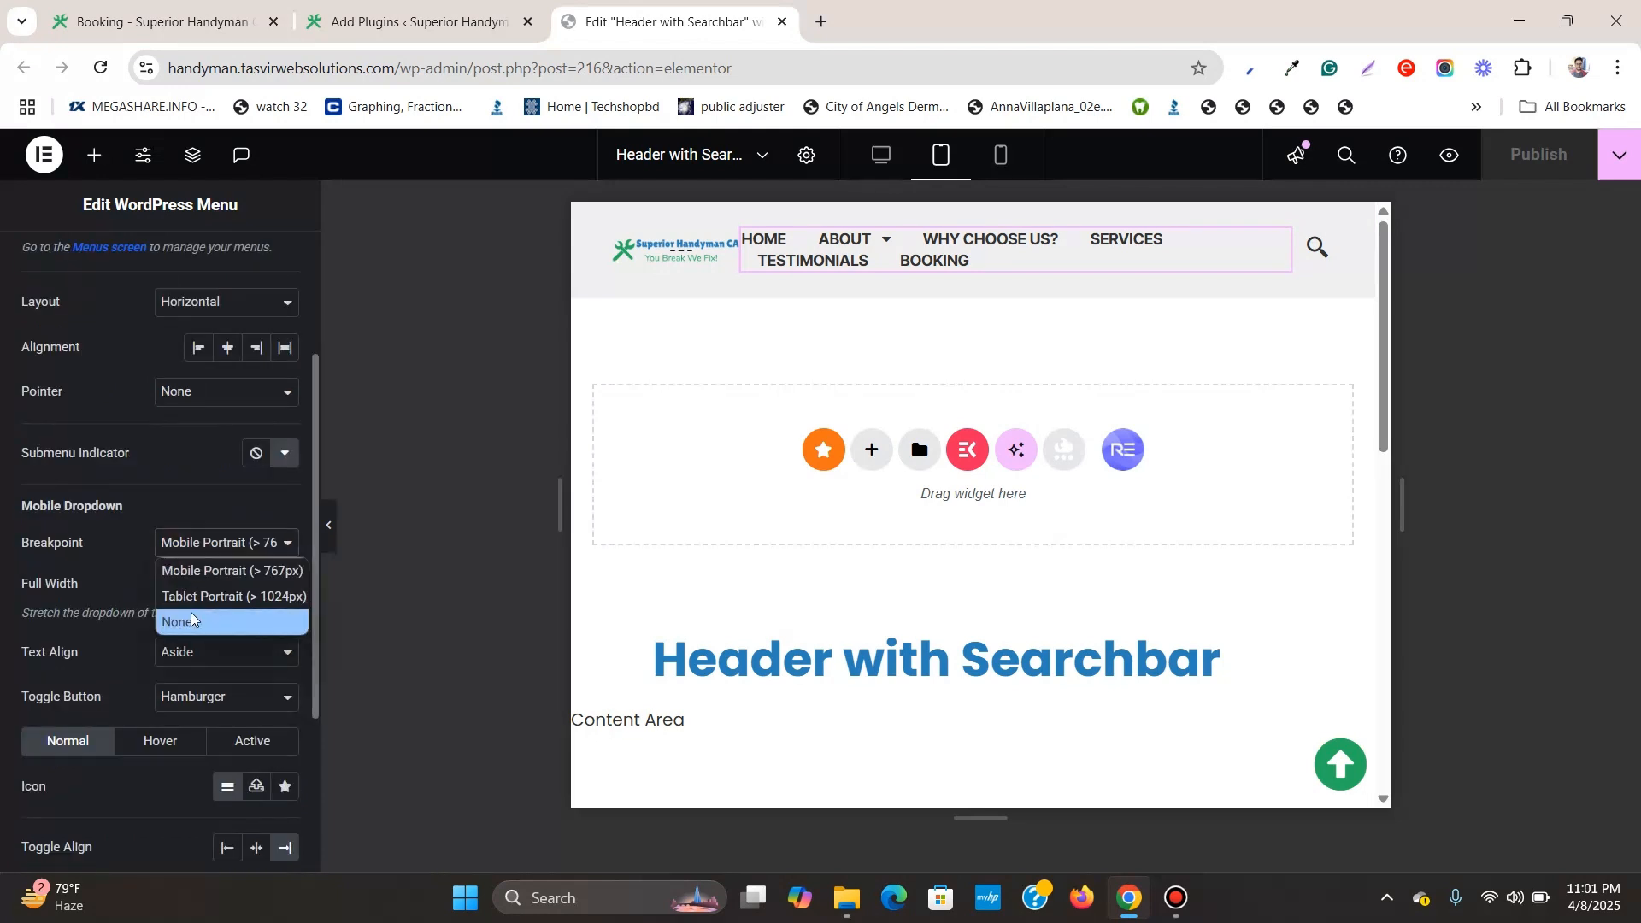
click(233, 597)
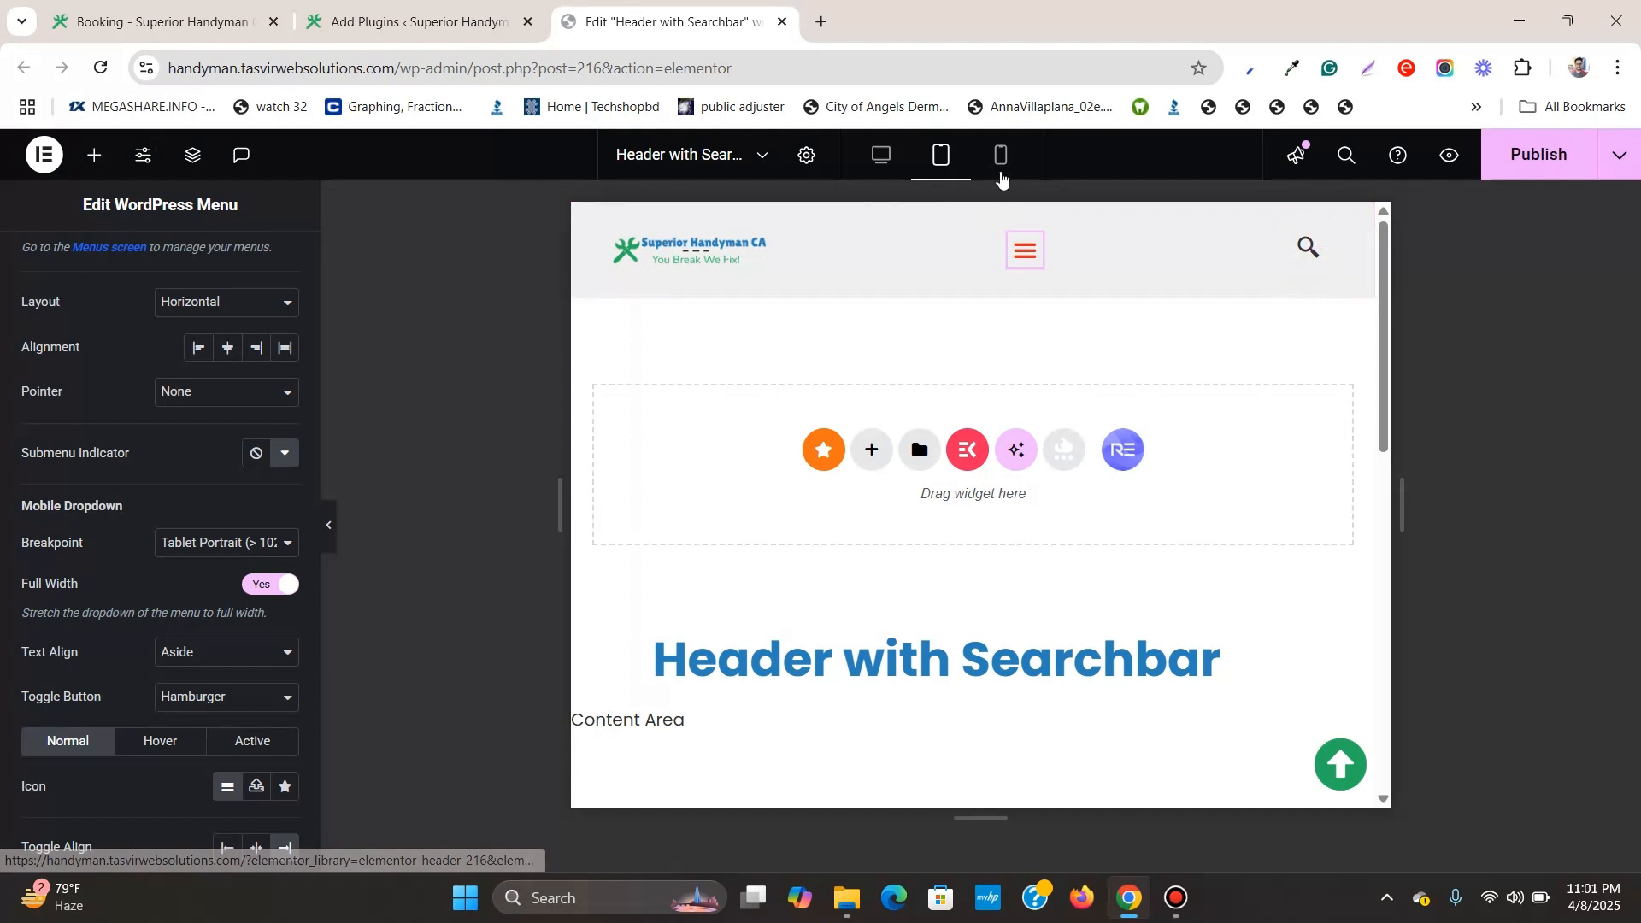
click(999, 154)
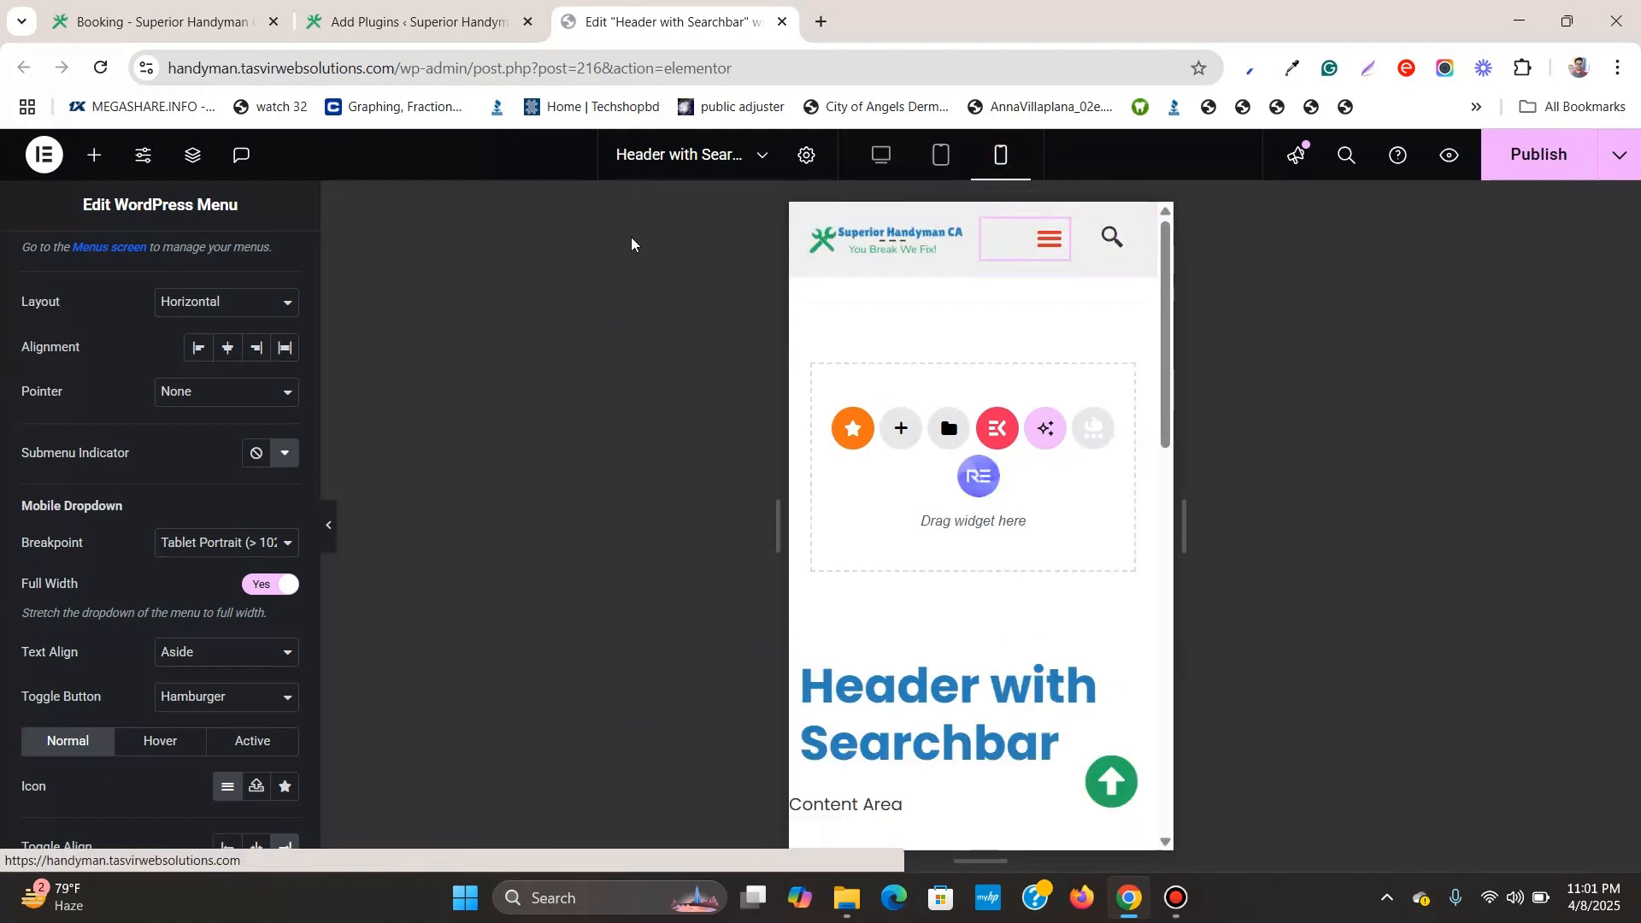
click(1111, 237)
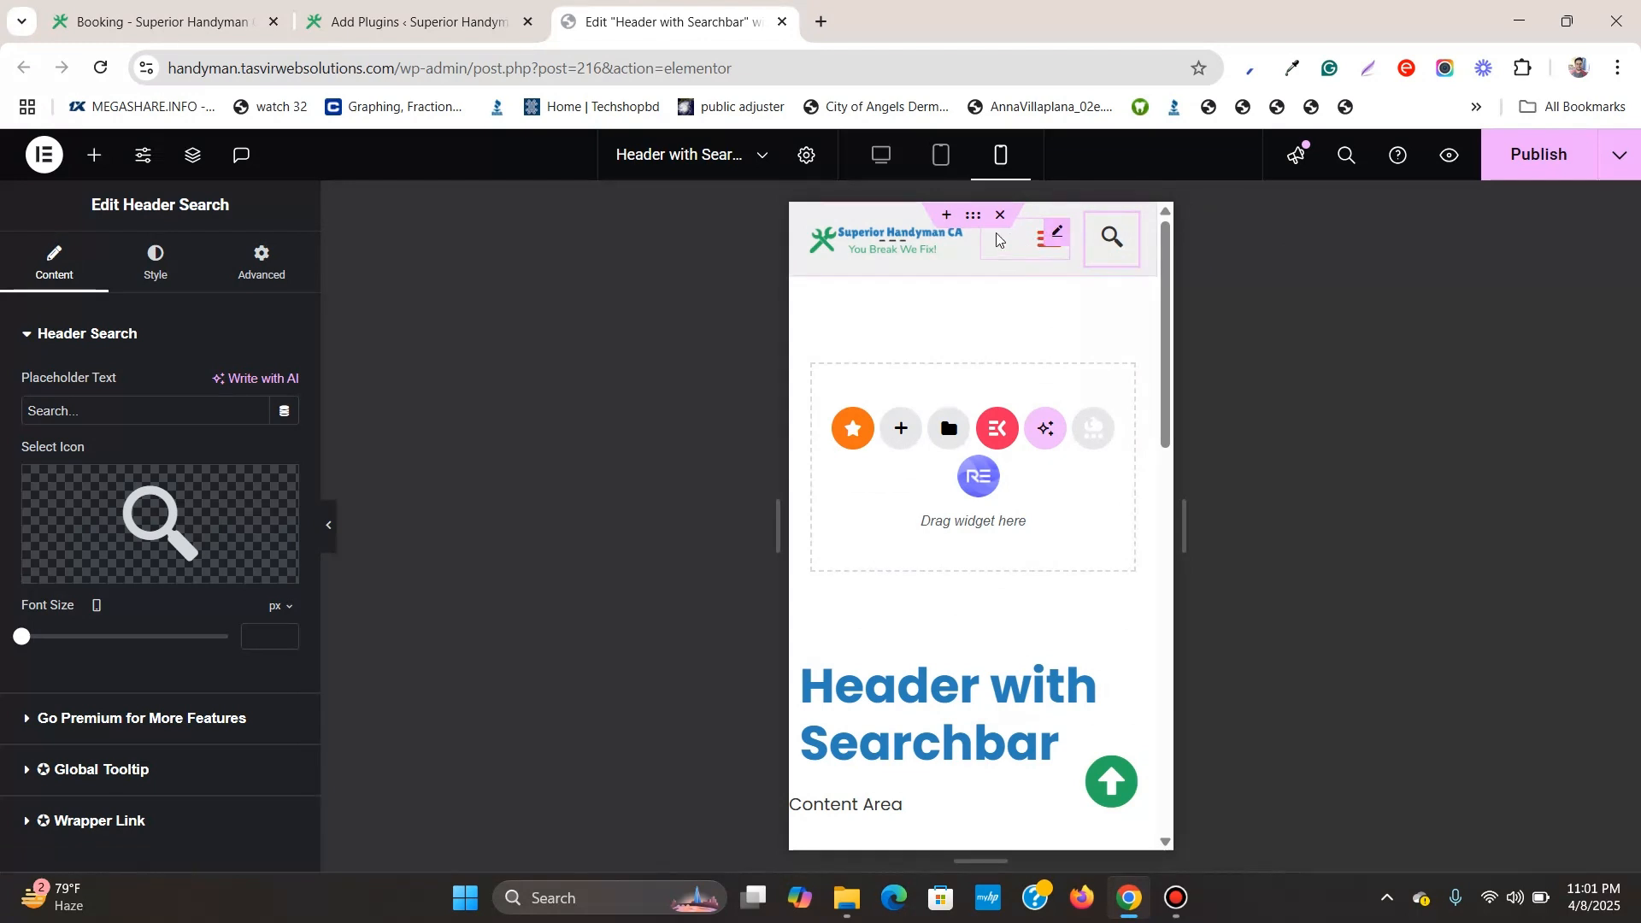
click(882, 154)
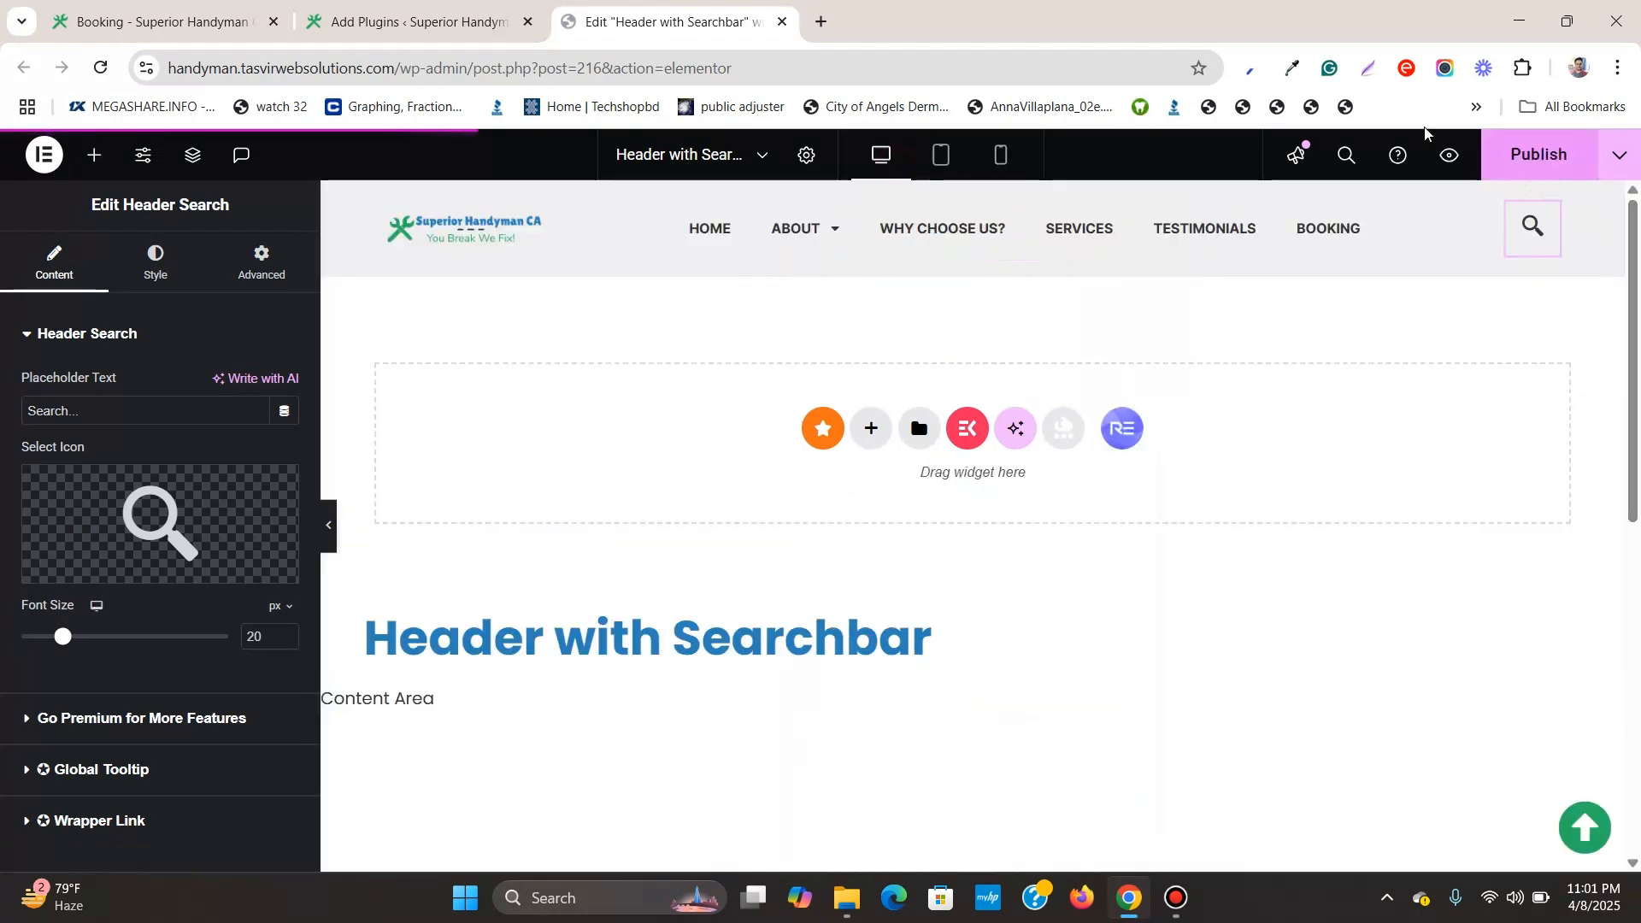
- Reload the live Booking page, then open and close the header magnifier's popup search bar
click(157, 21)
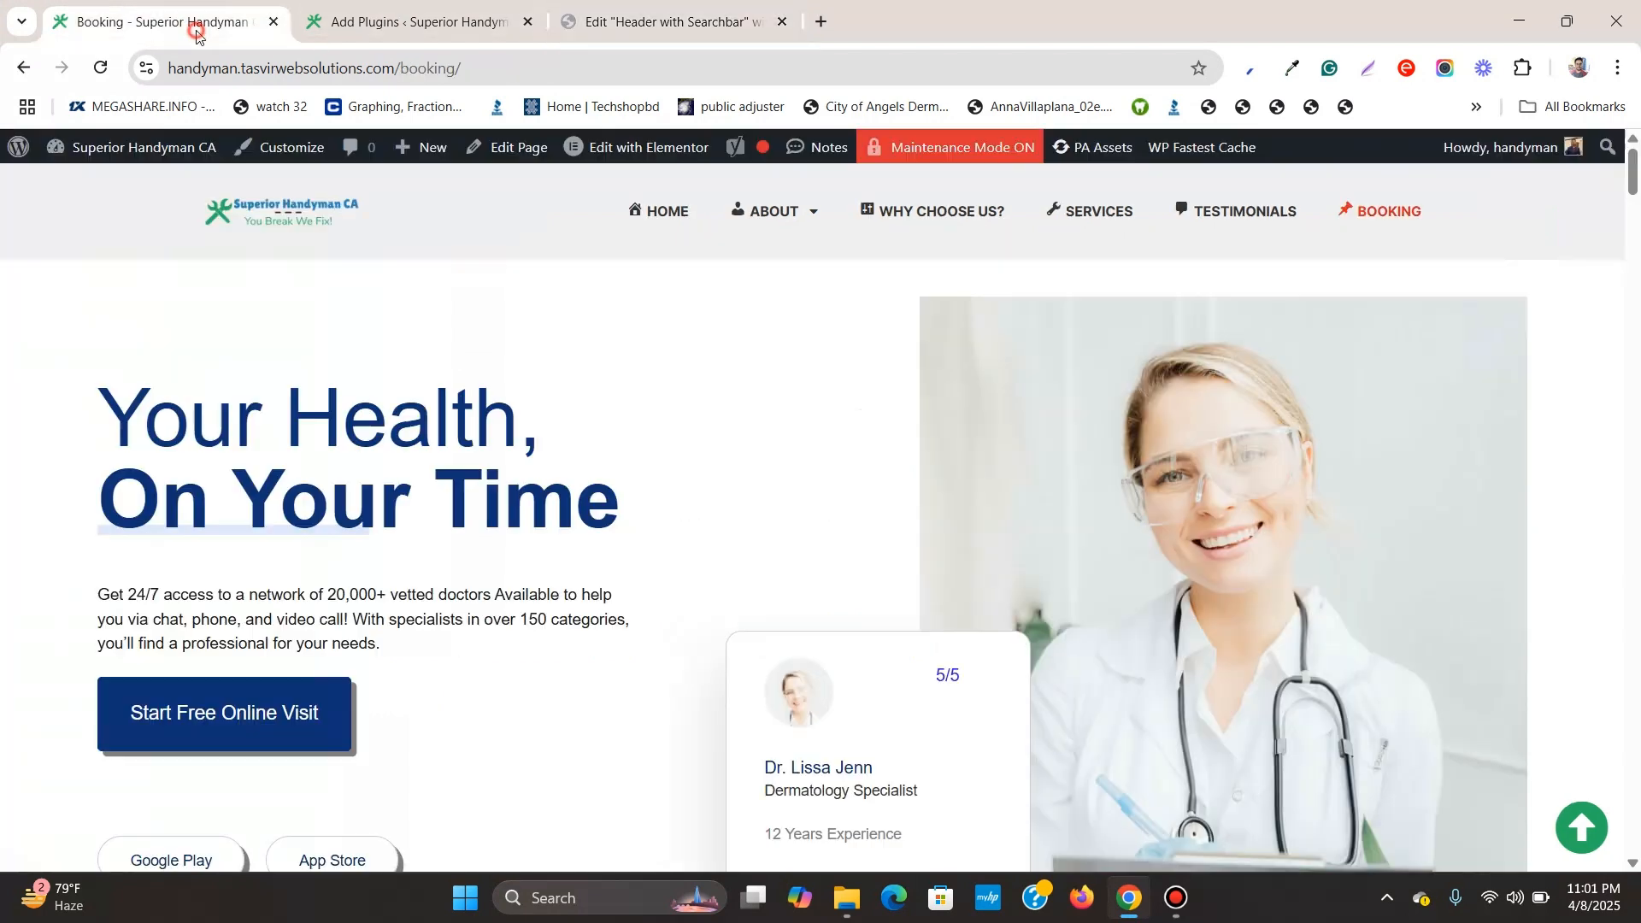
click(99, 67)
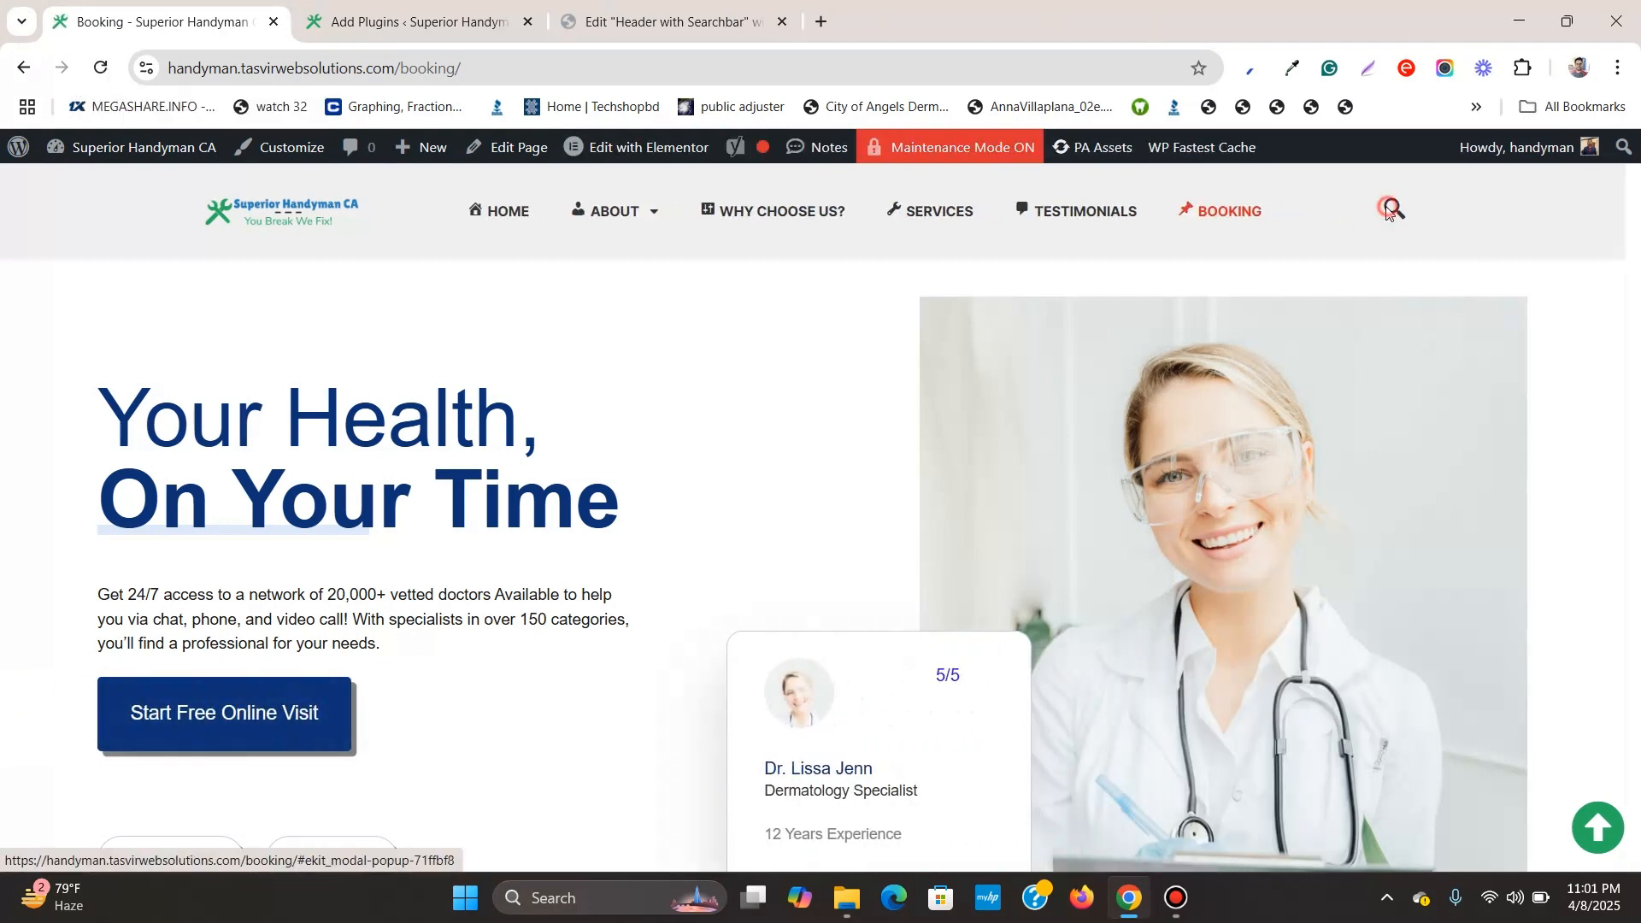
click(1393, 210)
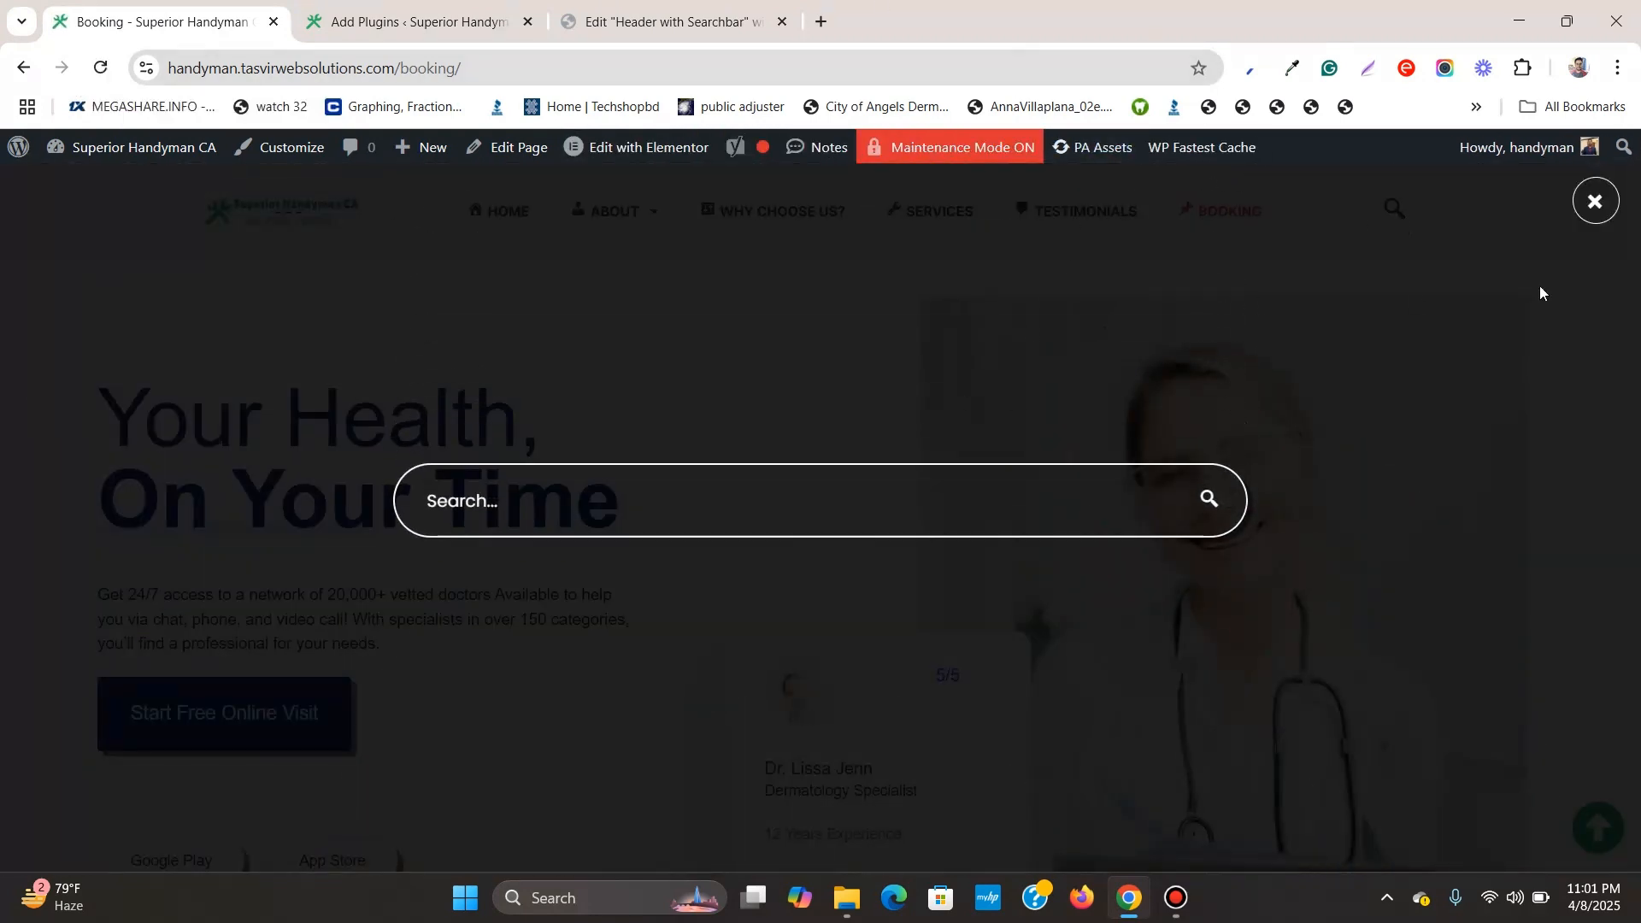
click(1595, 201)
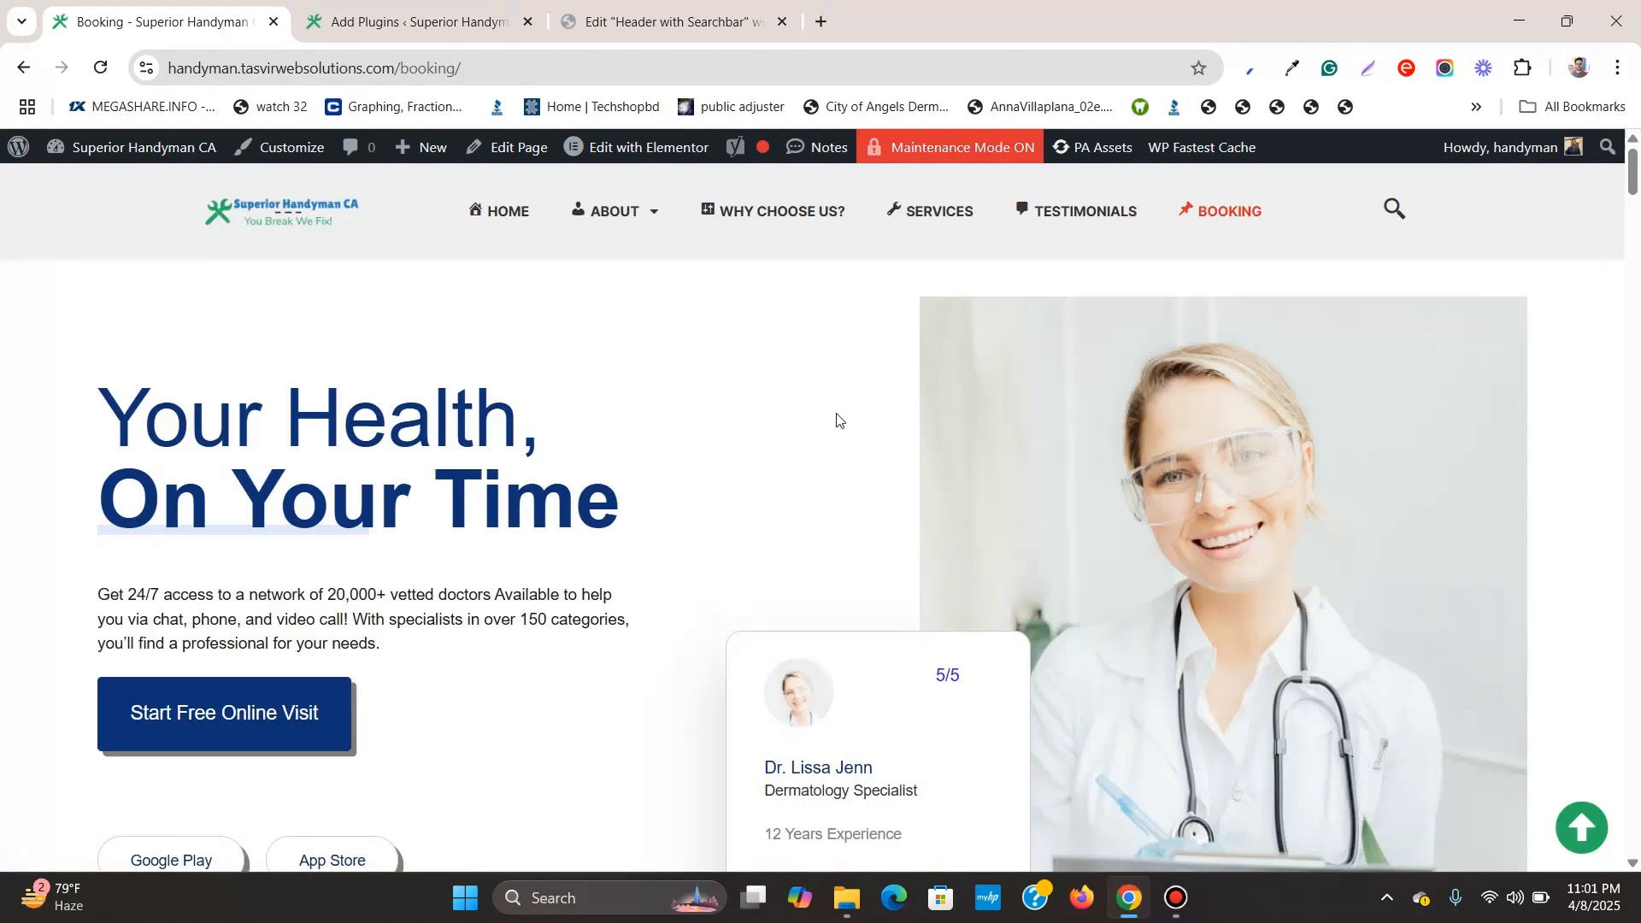
mouse_move(853, 402)
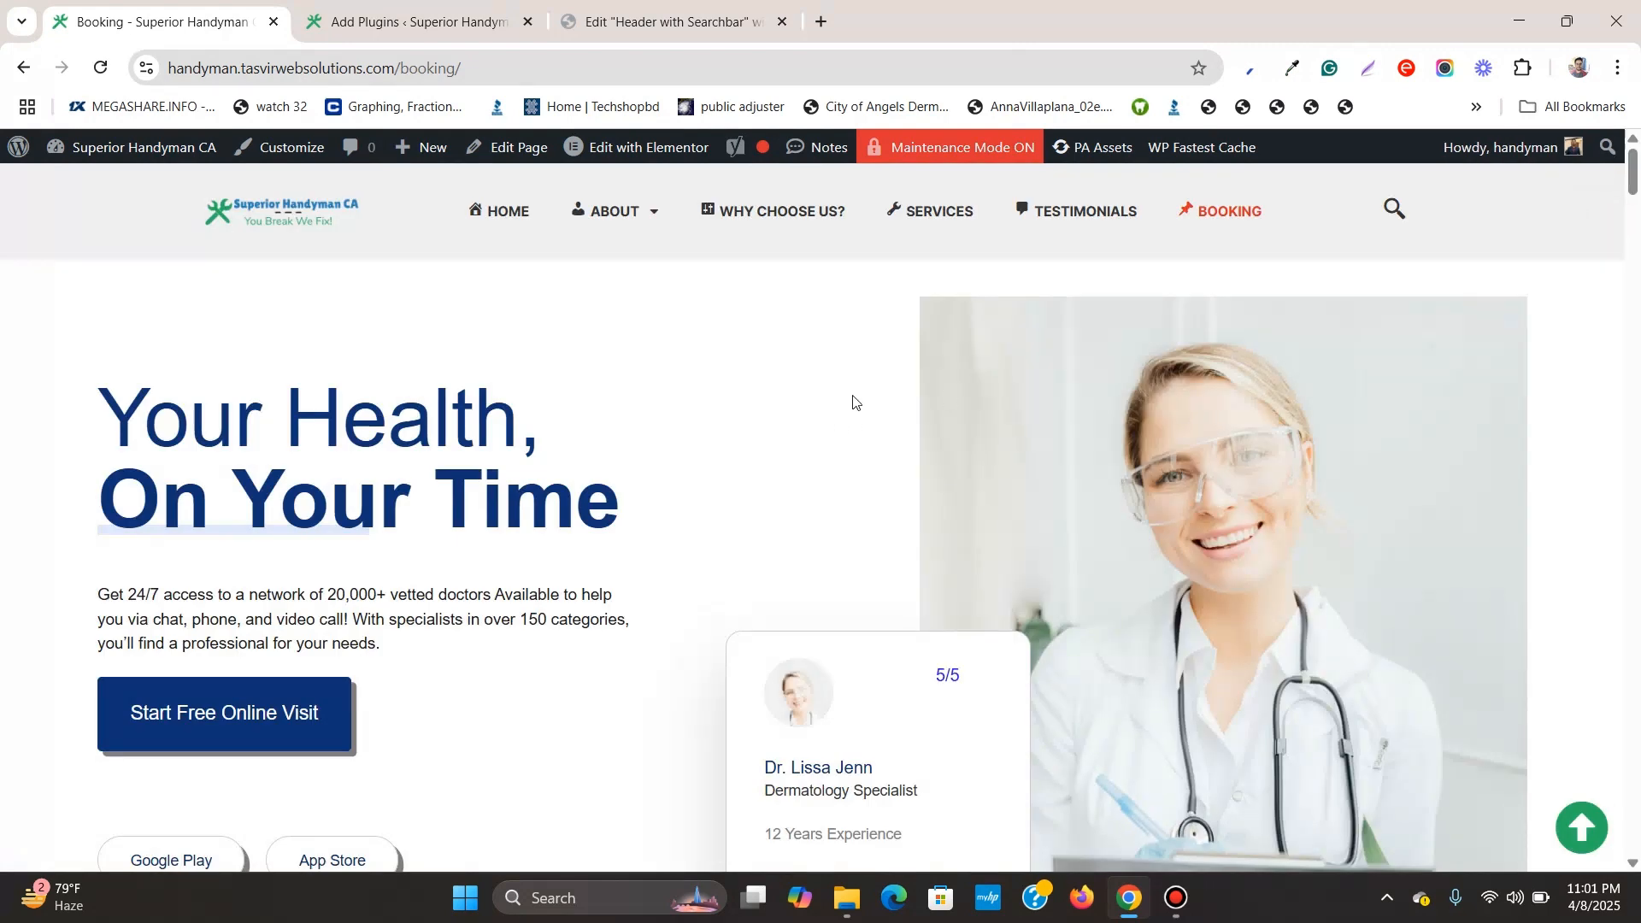